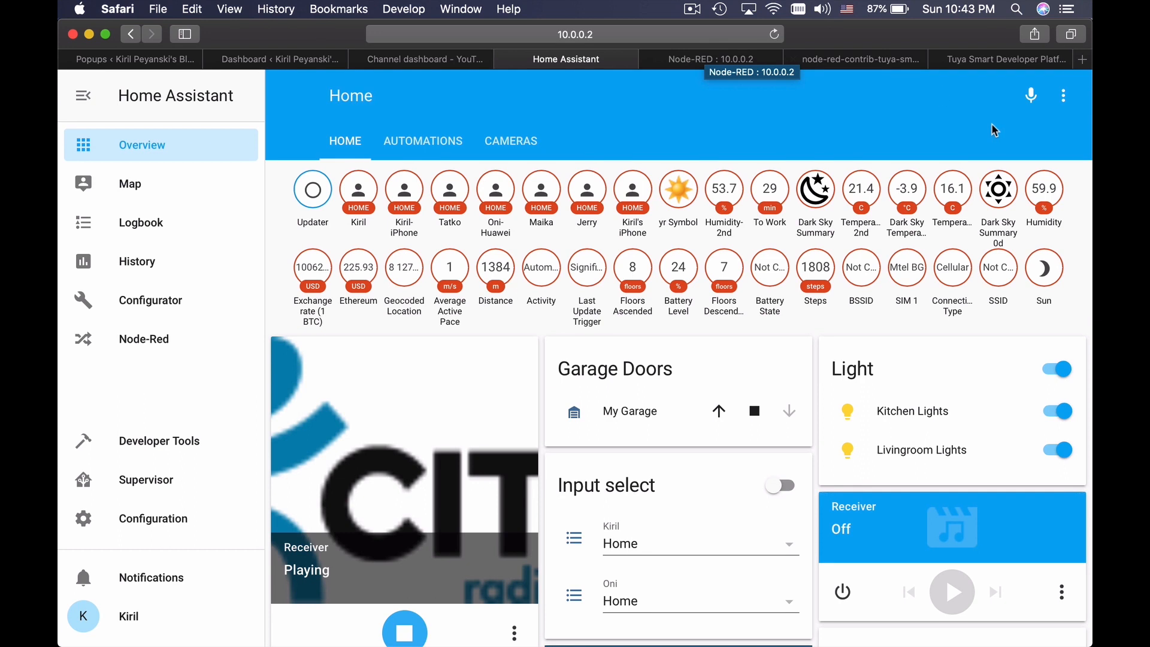
# - Open a new Safari tab and search for 'home Assistant' to reach home-assistant.io
pyautogui.click(1082, 60)
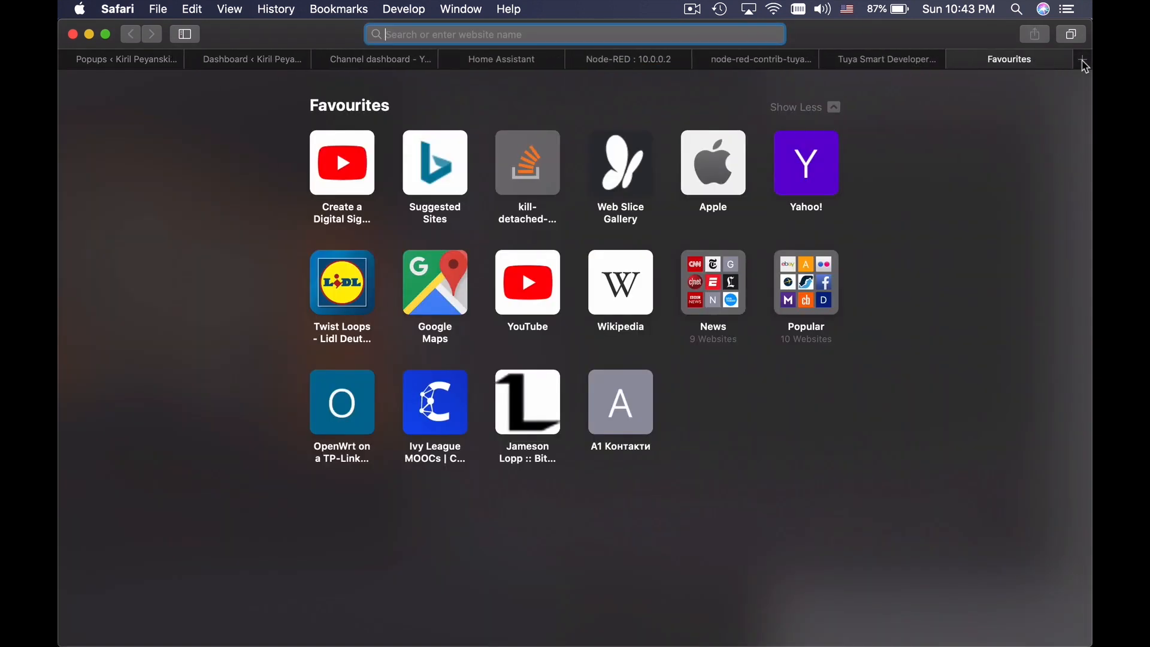
pyautogui.write('home Assistant')
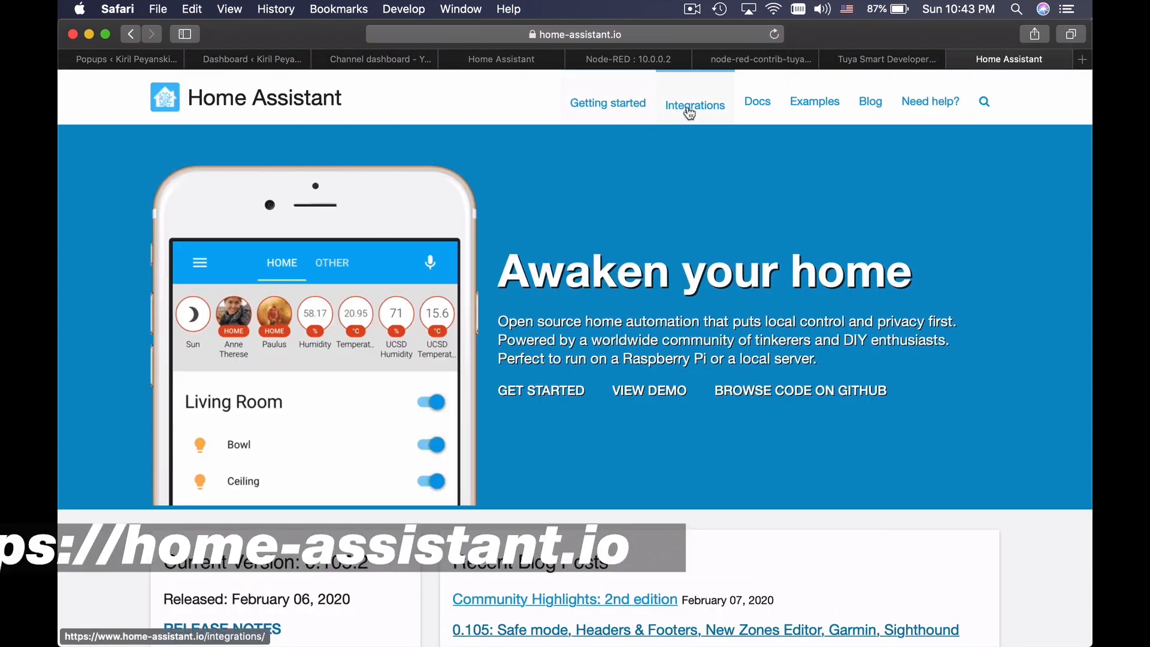
# - Filter the Integrations page for 'tuya' to list the Tuya integrations
pyautogui.click(694, 101)
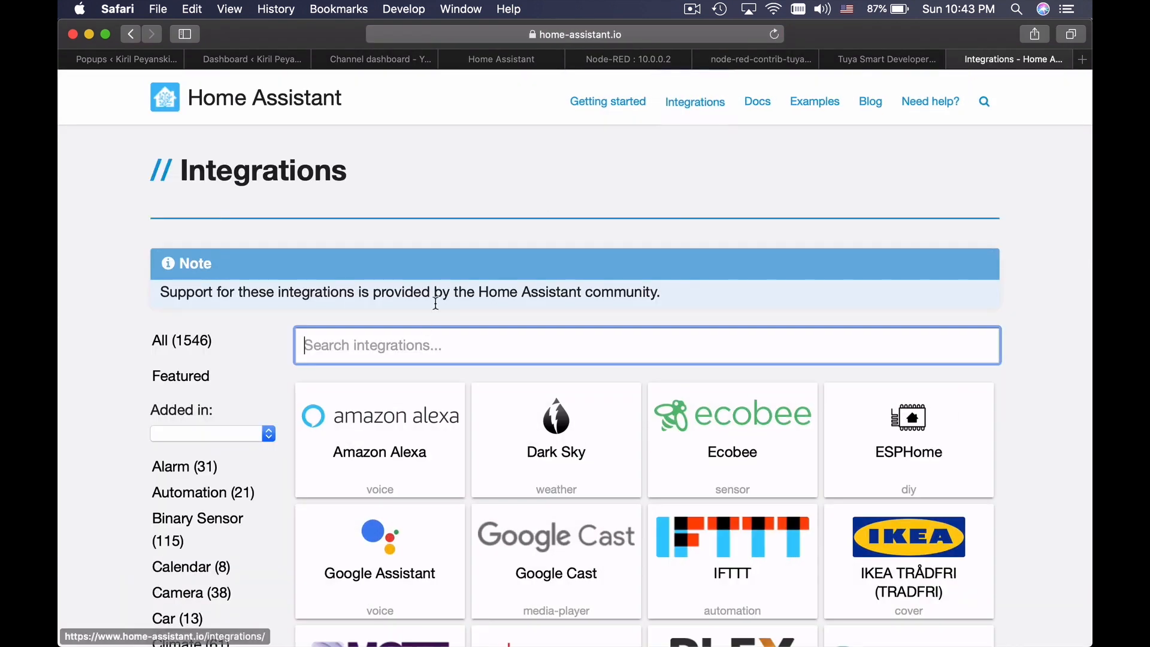
pyautogui.write('tu')
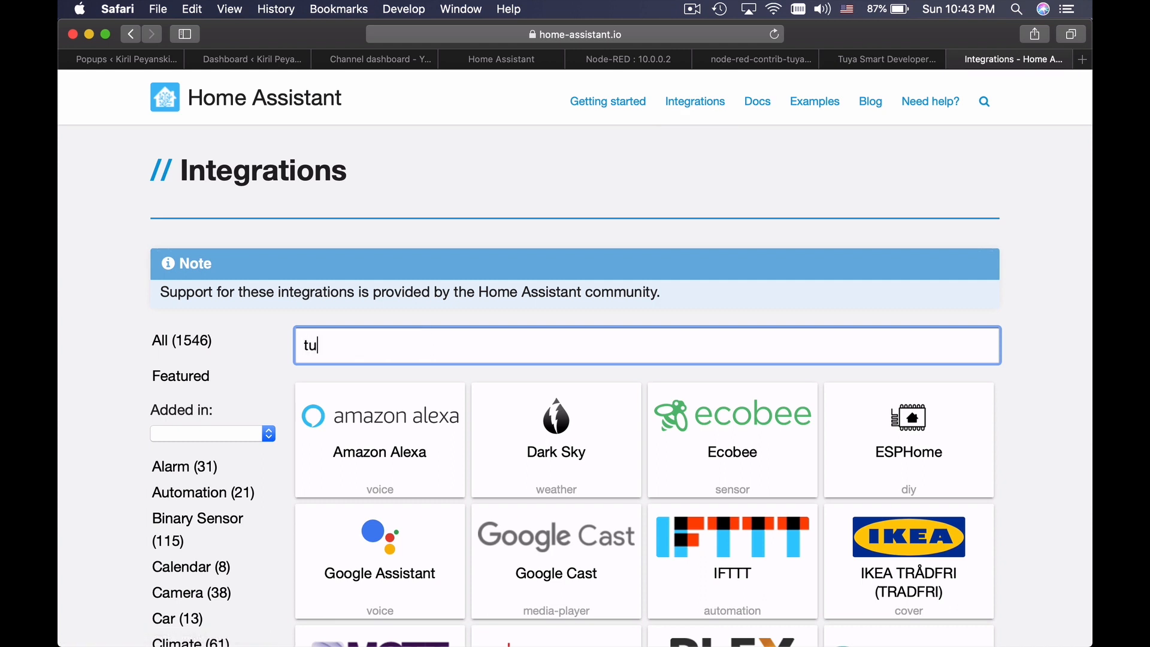
pyautogui.write('ya')
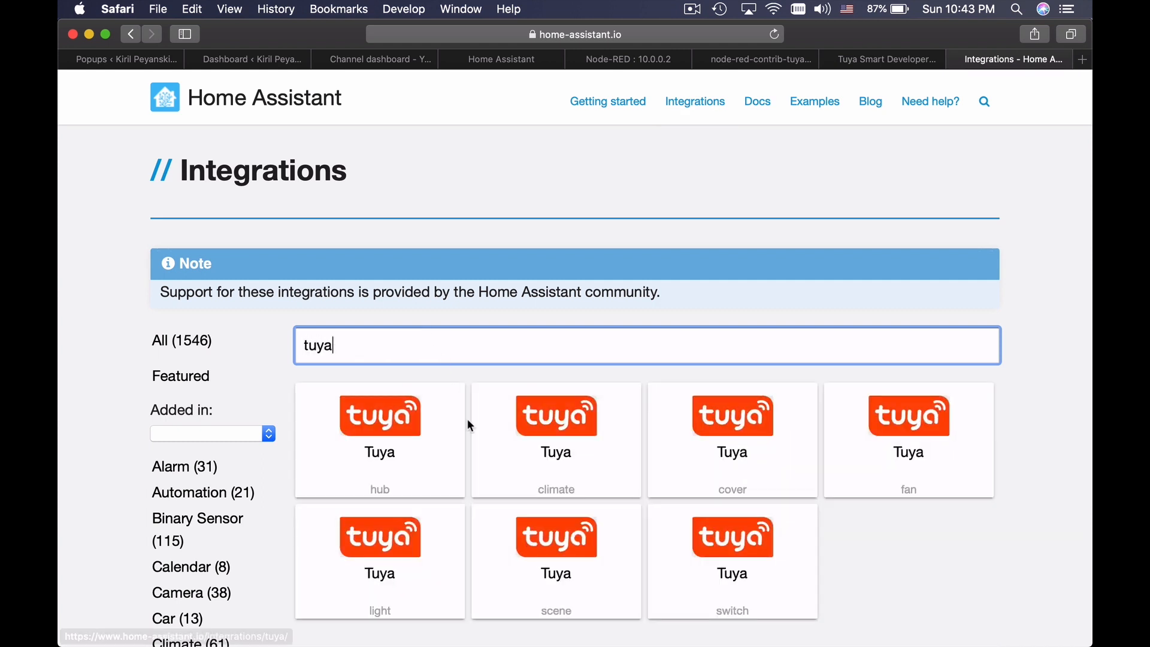
pyautogui.moveTo(451, 470)
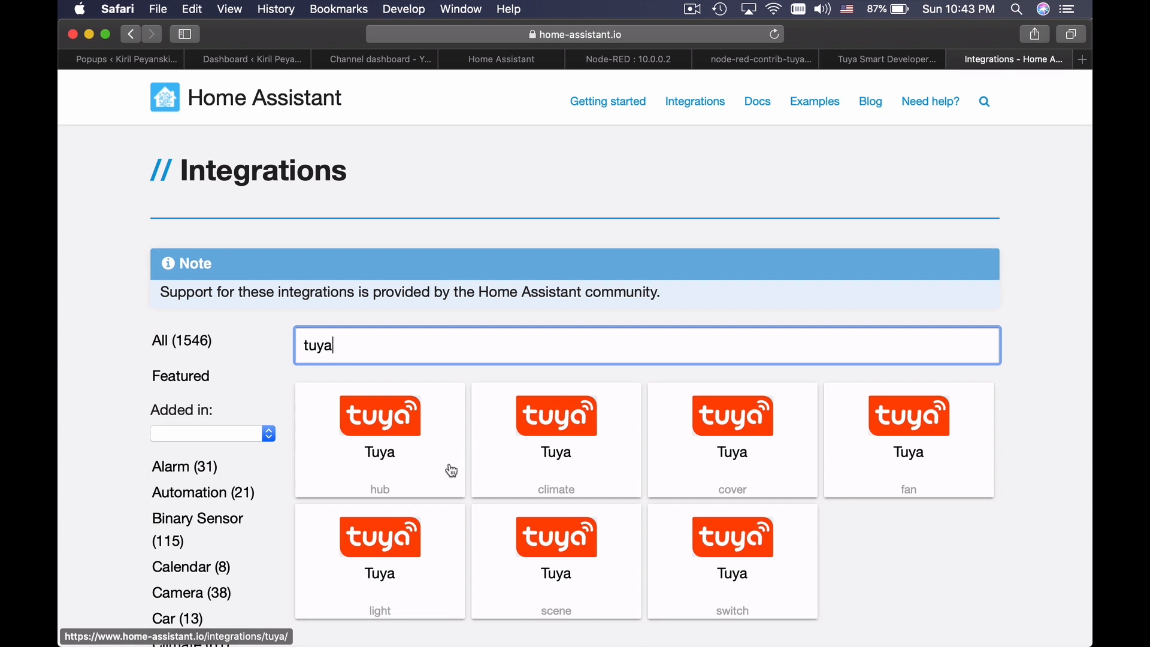
pyautogui.moveTo(765, 514)
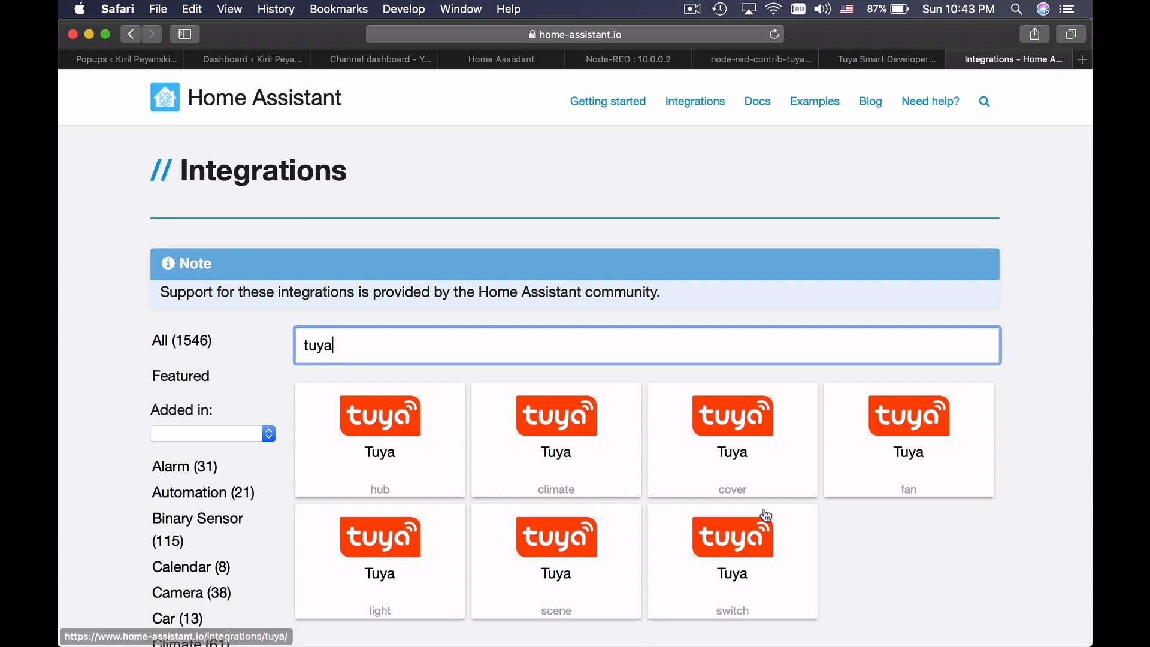
pyautogui.moveTo(539, 541)
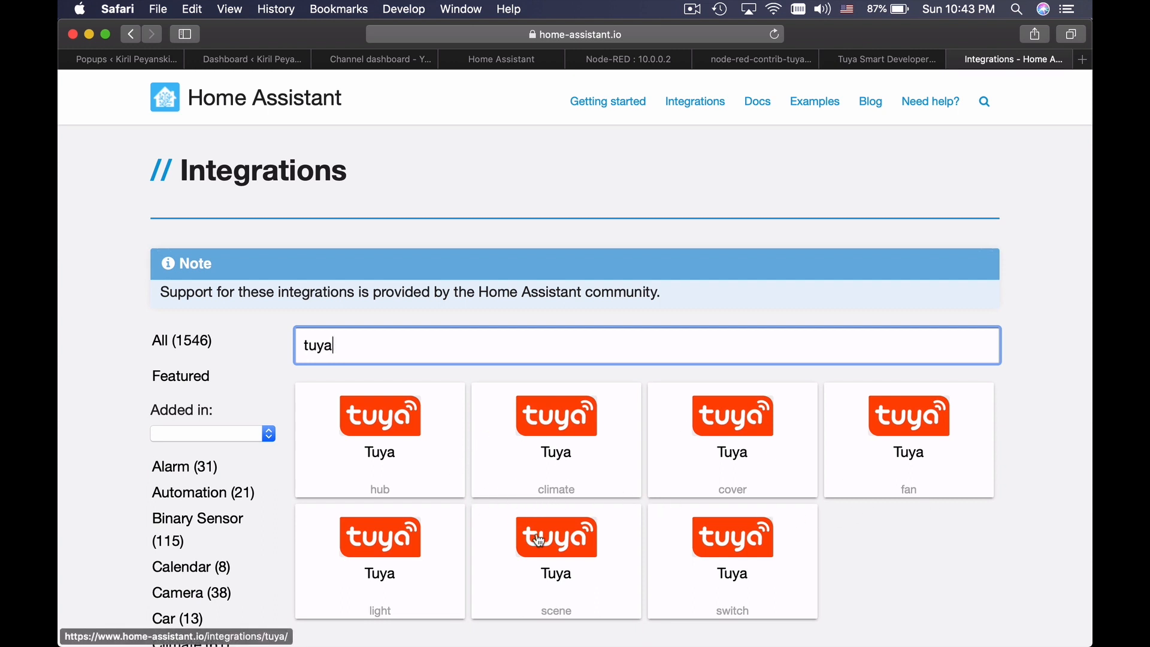
pyautogui.moveTo(472, 486)
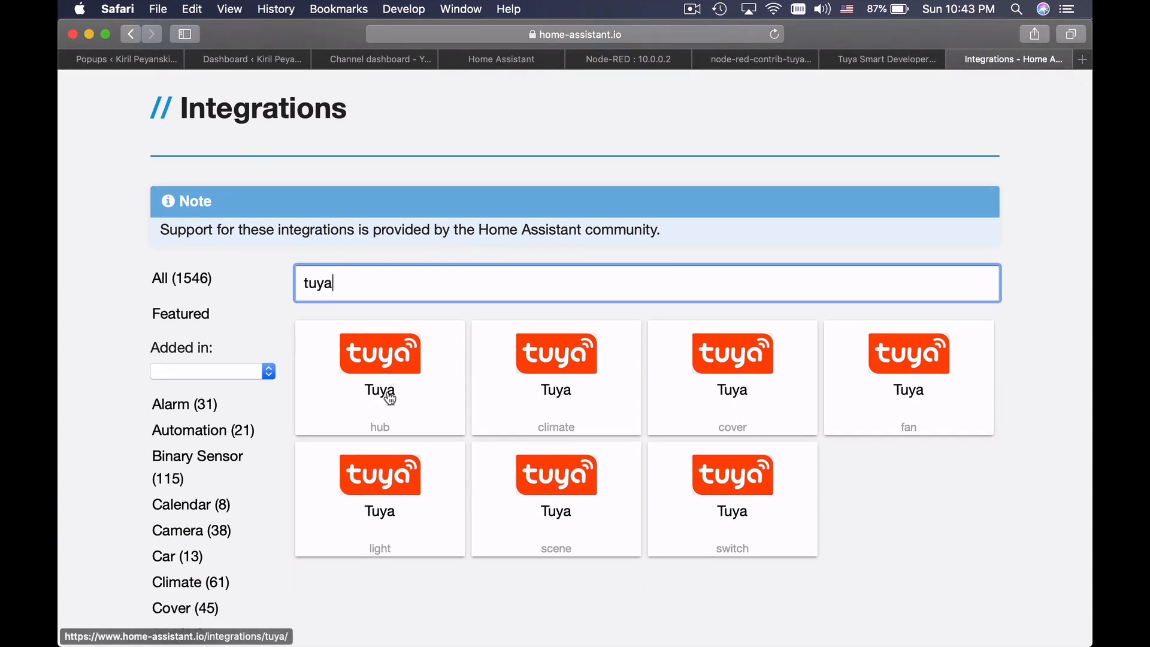
pyautogui.moveTo(434, 485)
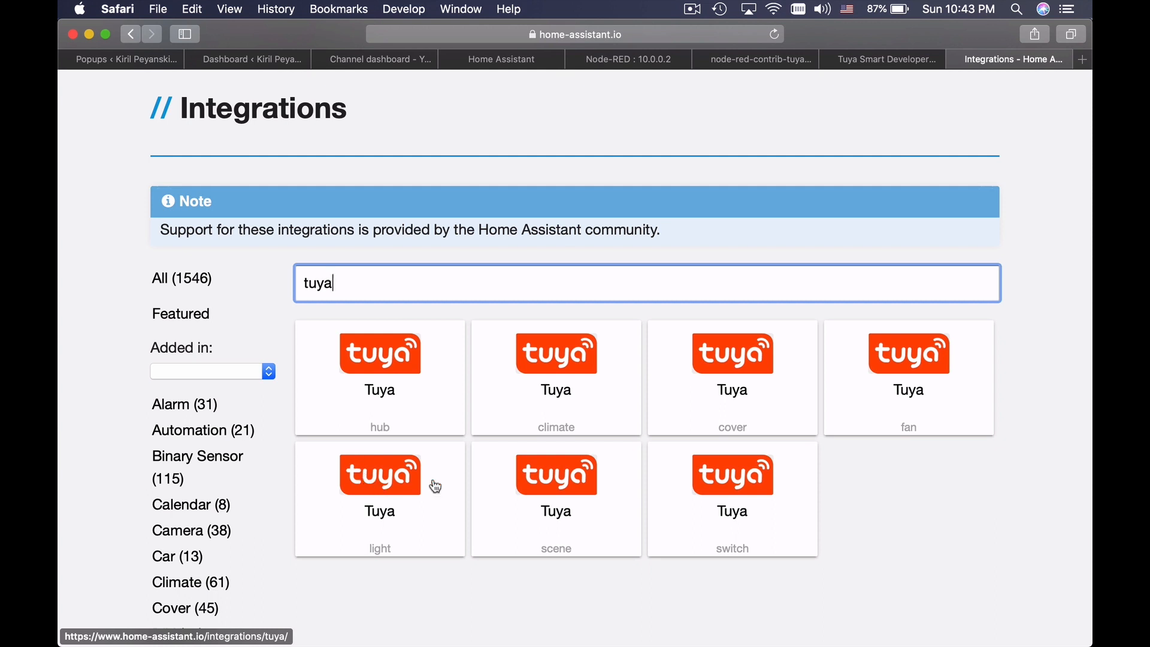
pyautogui.moveTo(380, 388)
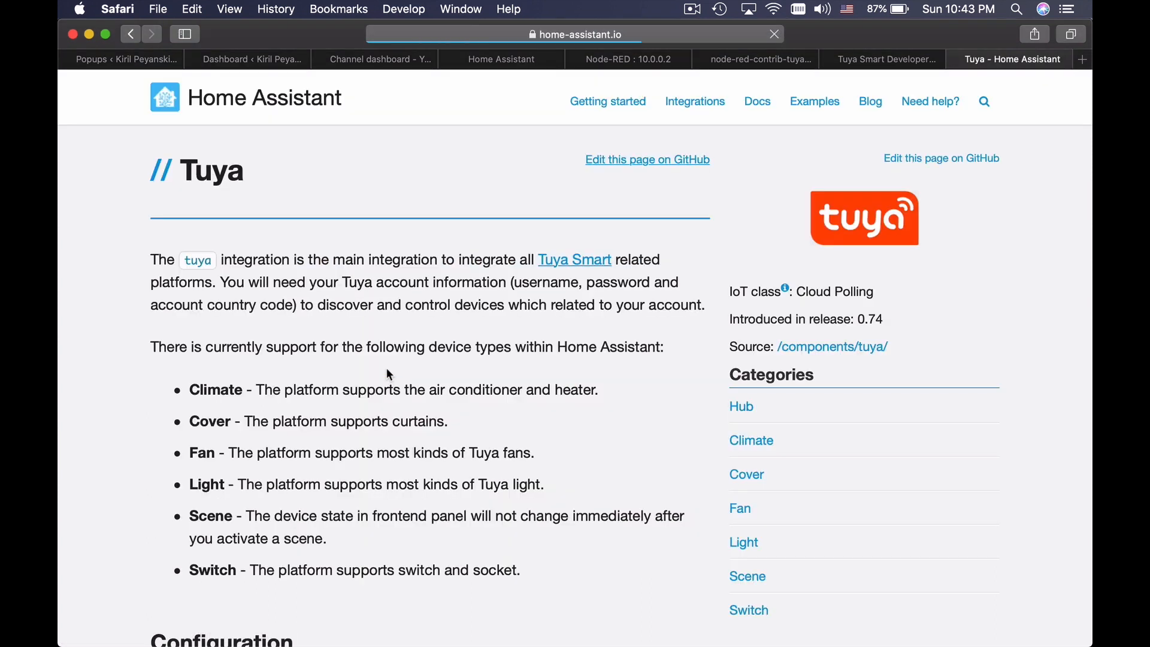
# - Copy the Tuya configuration.yaml example with username, password and country code
pyautogui.scroll(-3)
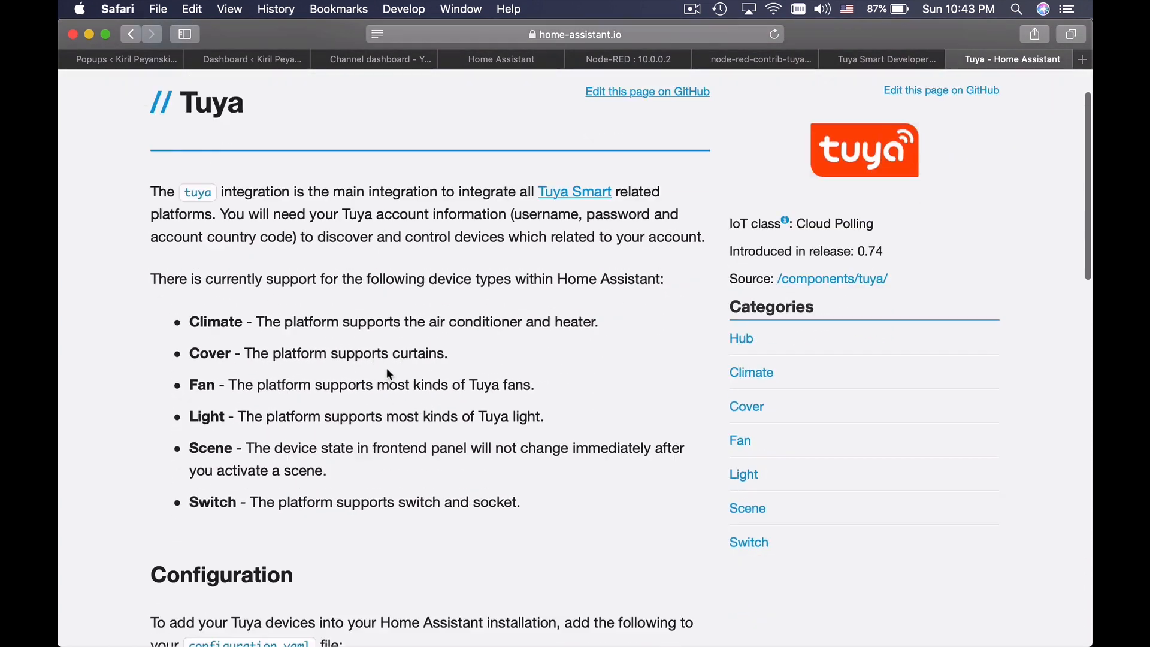
pyautogui.scroll(-3)
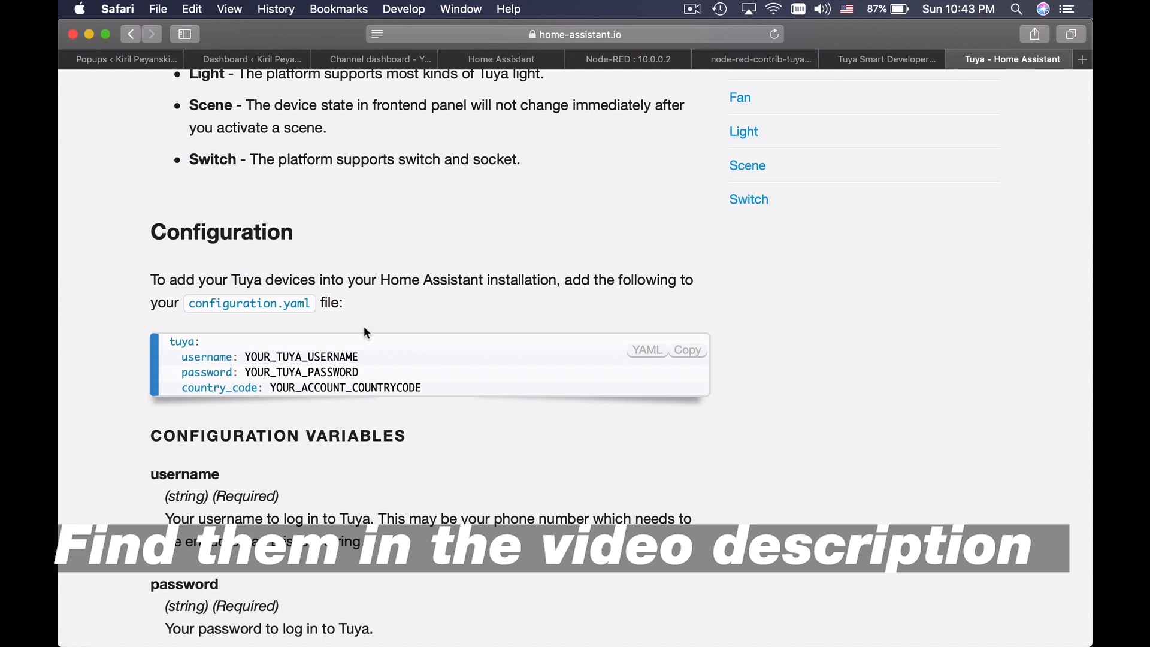
pyautogui.scroll(-3)
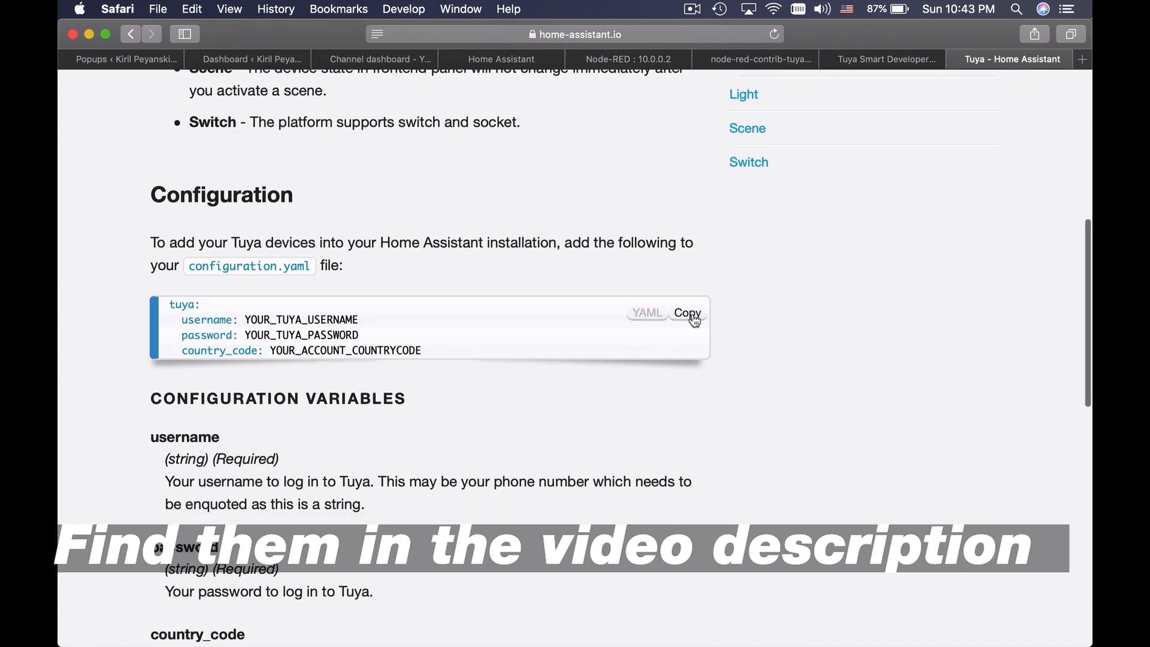
pyautogui.click(687, 312)
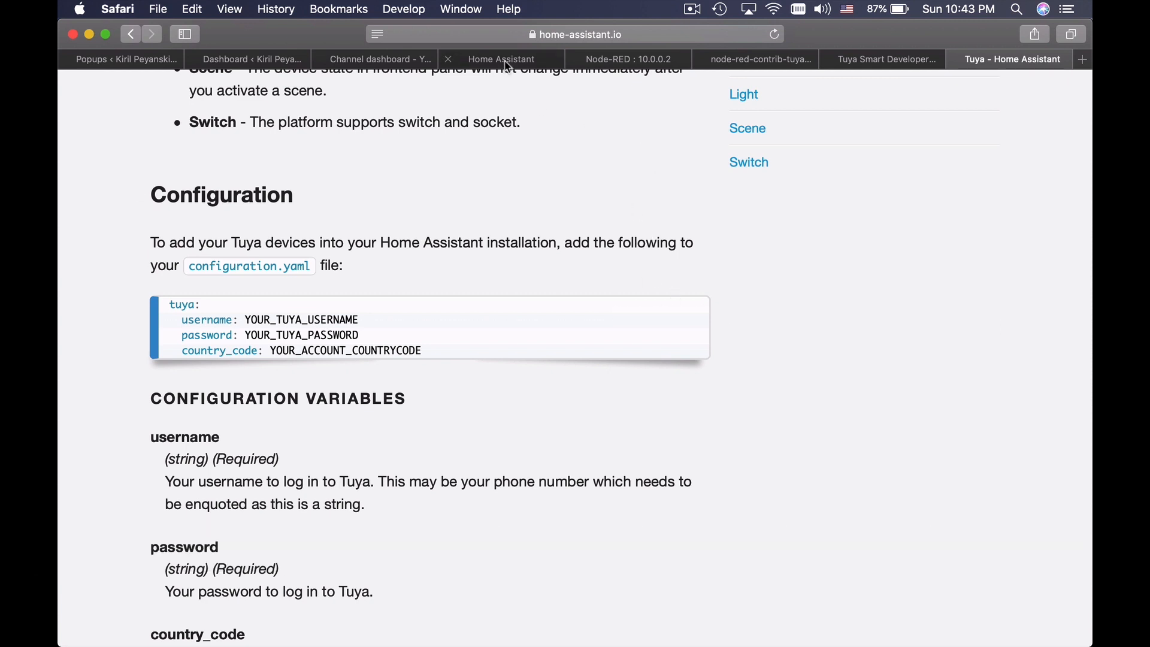
# - Return to the local Home Assistant tab and open Configurator showing configuration.yaml
pyautogui.click(500, 60)
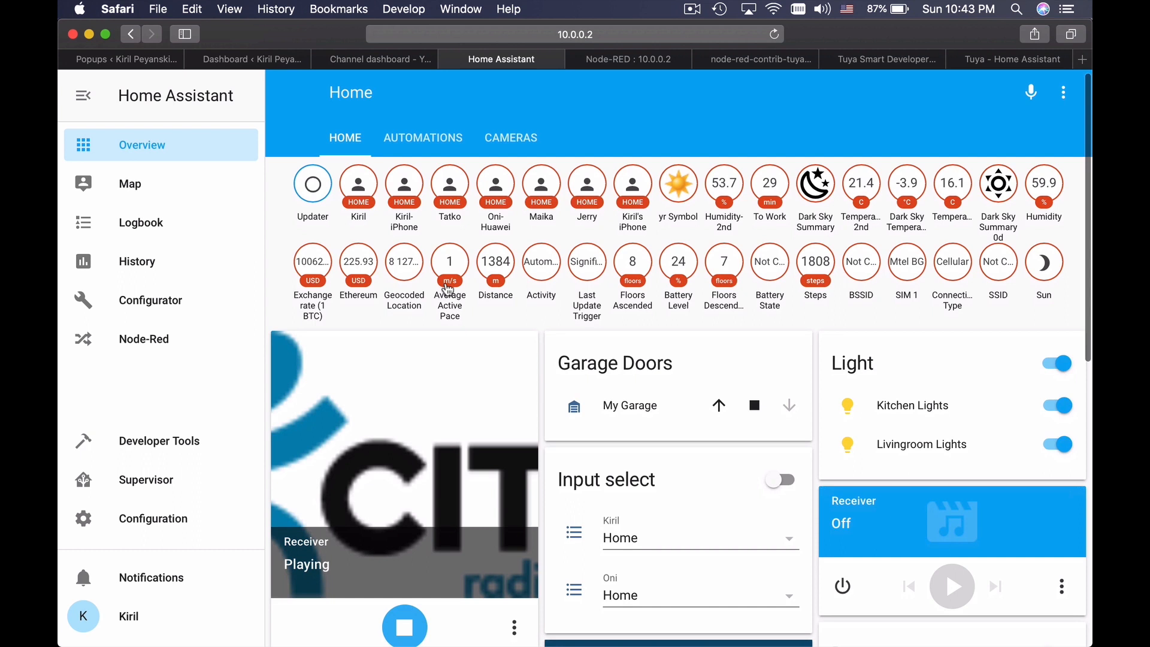
pyautogui.scroll(-3)
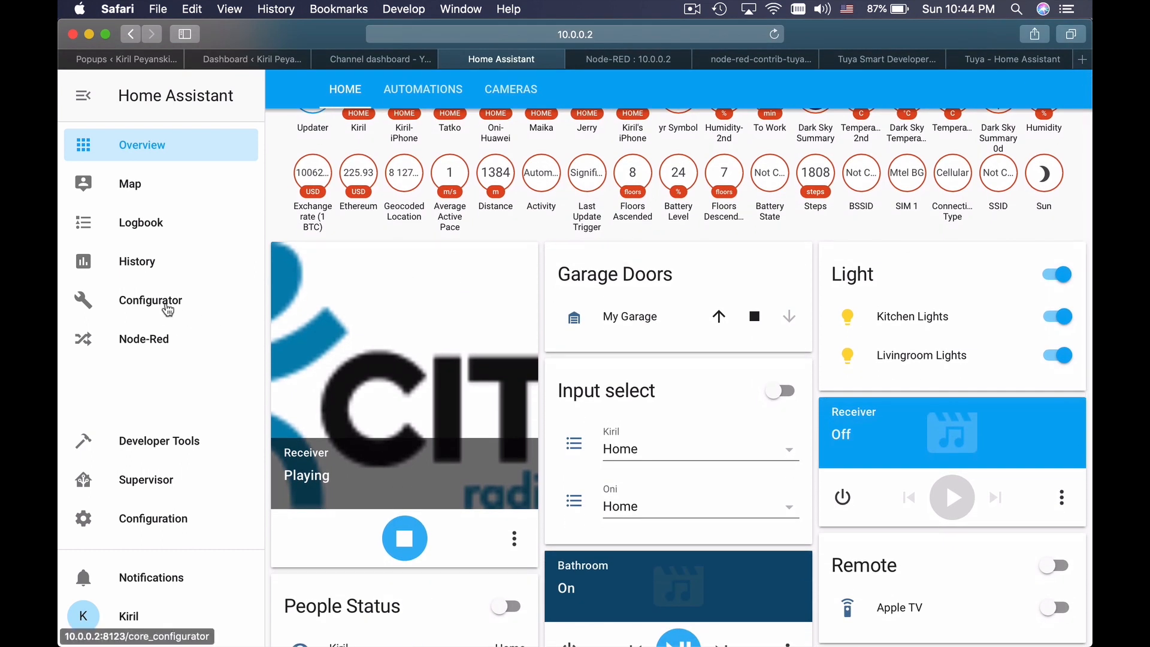
pyautogui.click(151, 299)
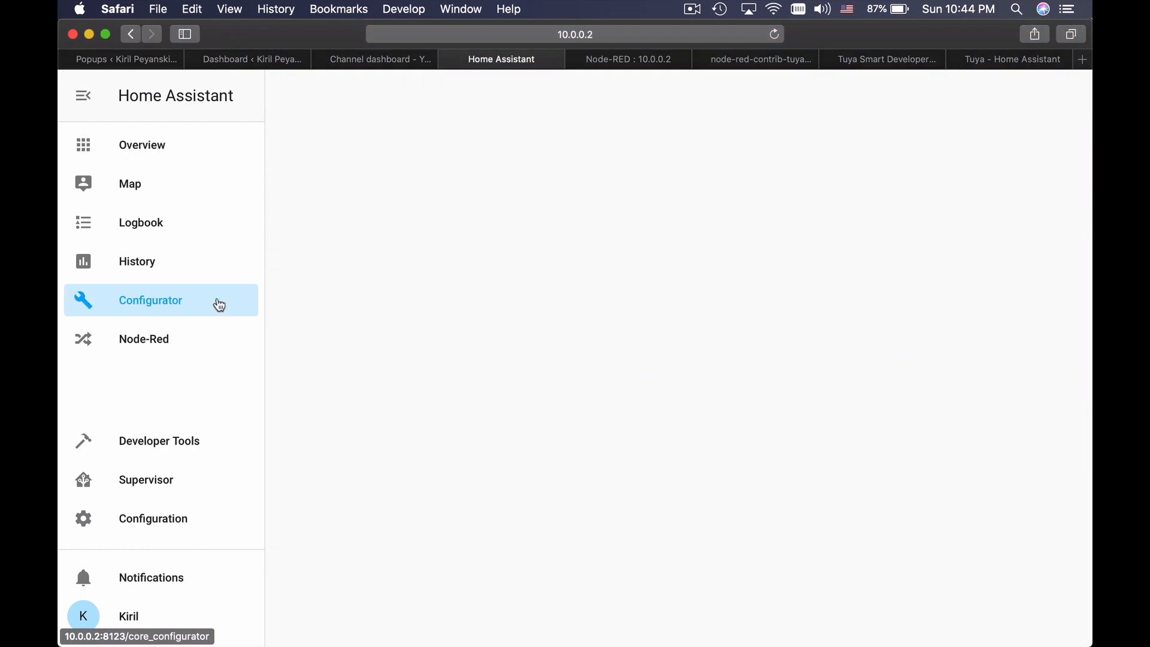
pyautogui.click(151, 300)
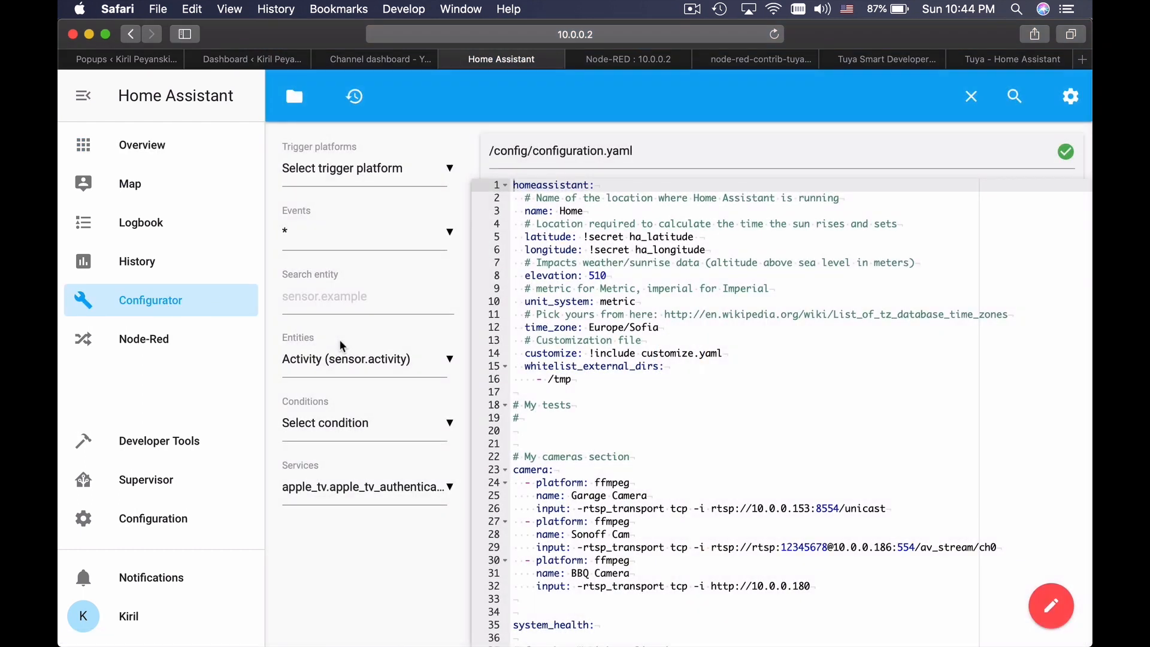
pyautogui.moveTo(219, 468)
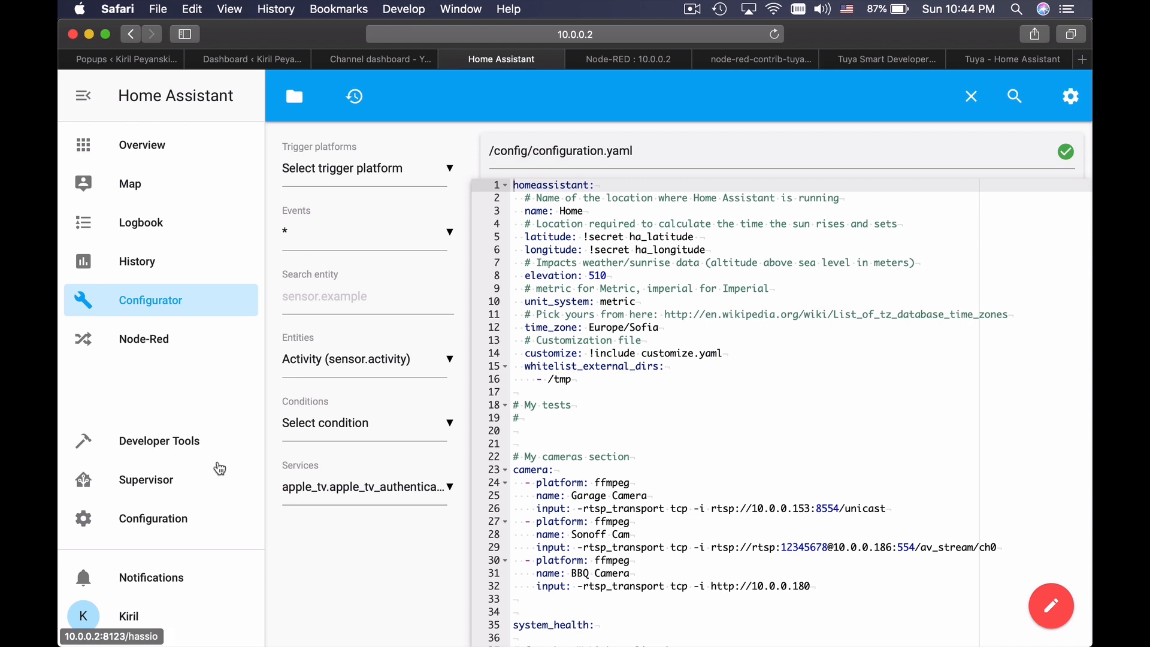
pyautogui.moveTo(176, 361)
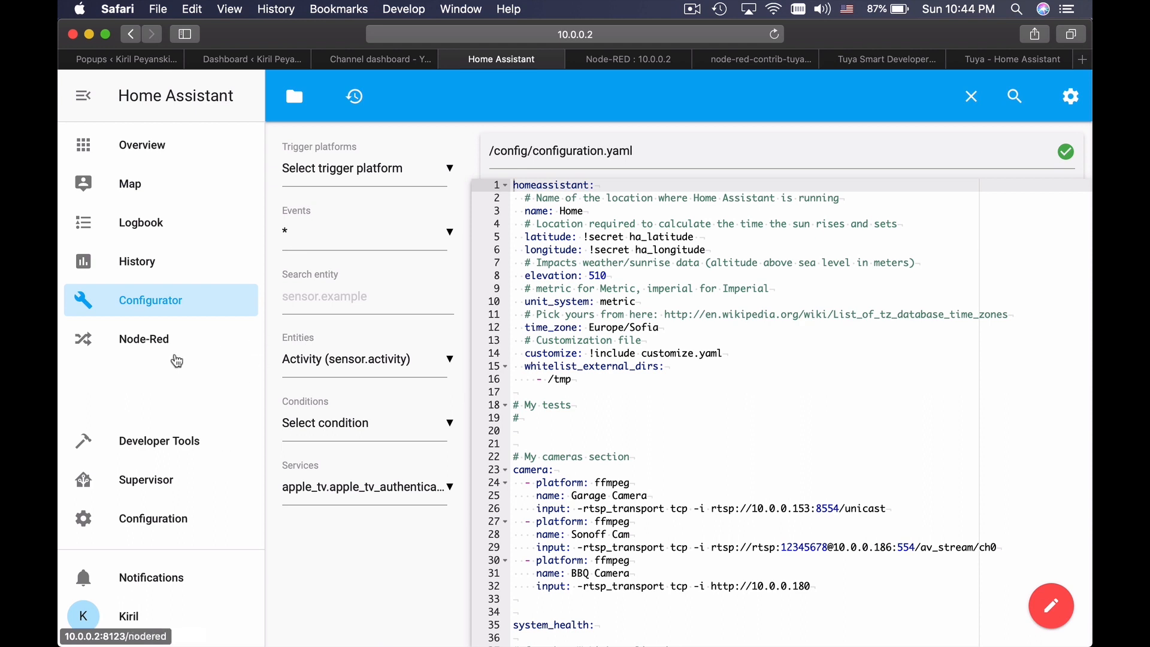
pyautogui.moveTo(186, 340)
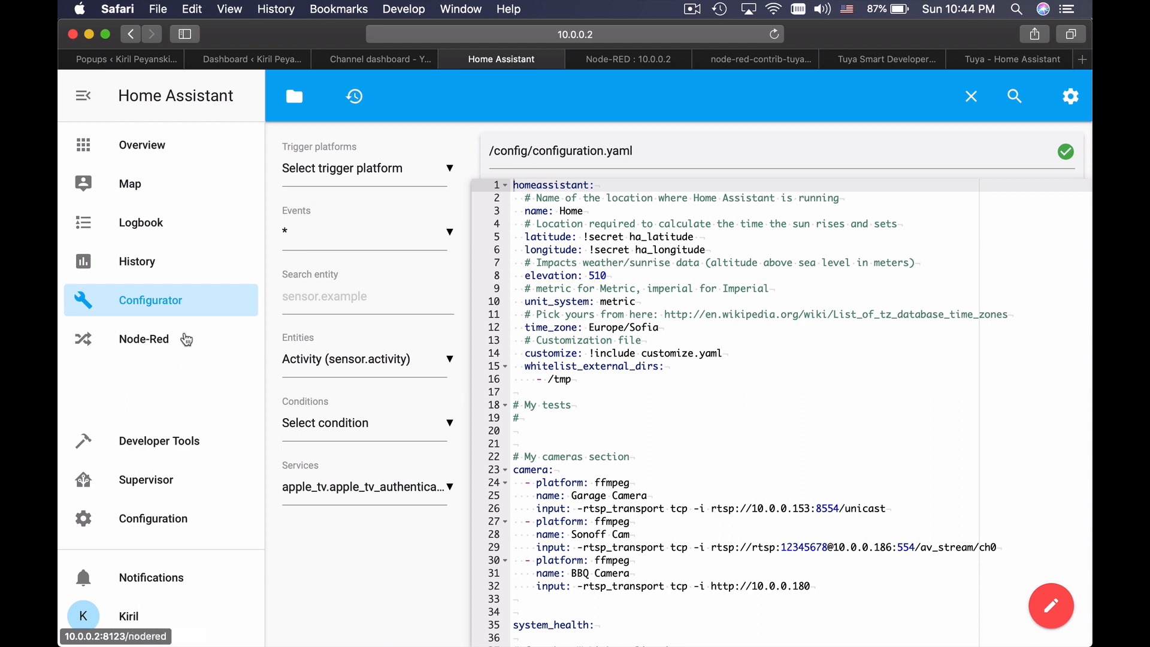
pyautogui.moveTo(185, 301)
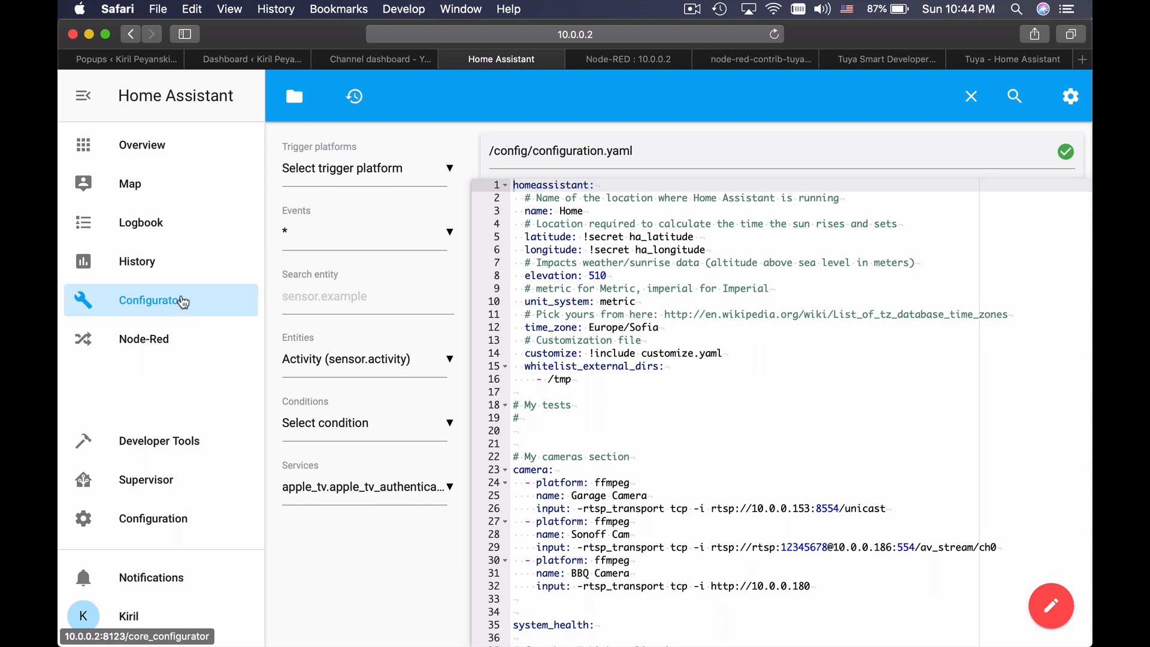
pyautogui.moveTo(142, 489)
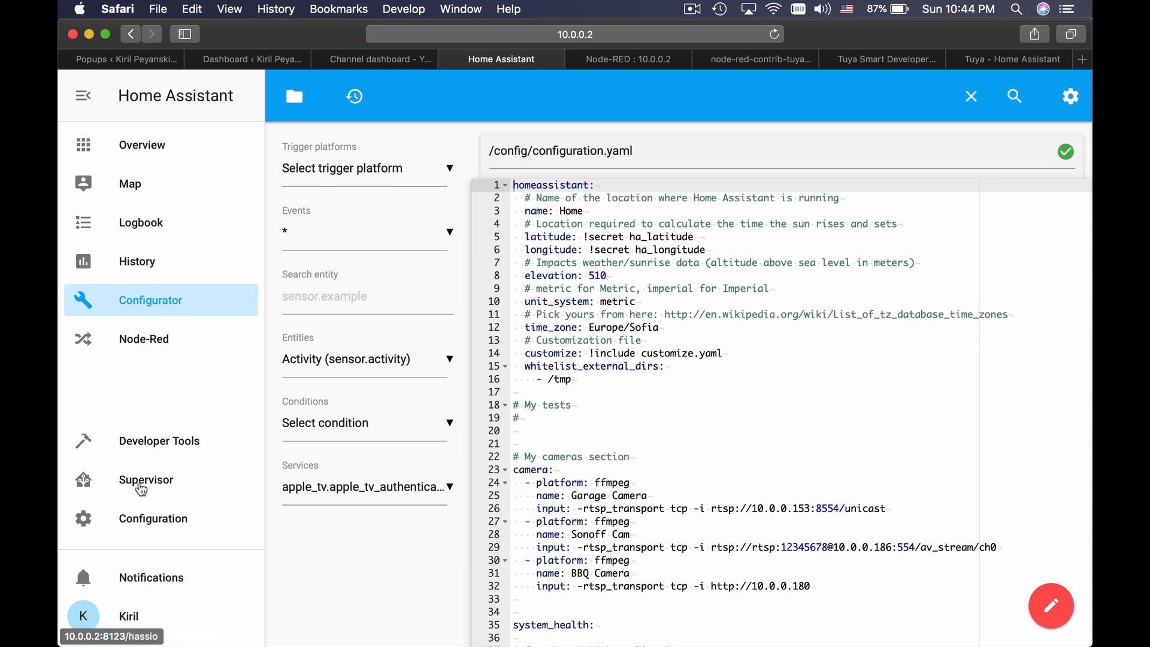
# - Browse the Supervisor add-on store to reach the installed Configurator add-on's details
pyautogui.click(146, 479)
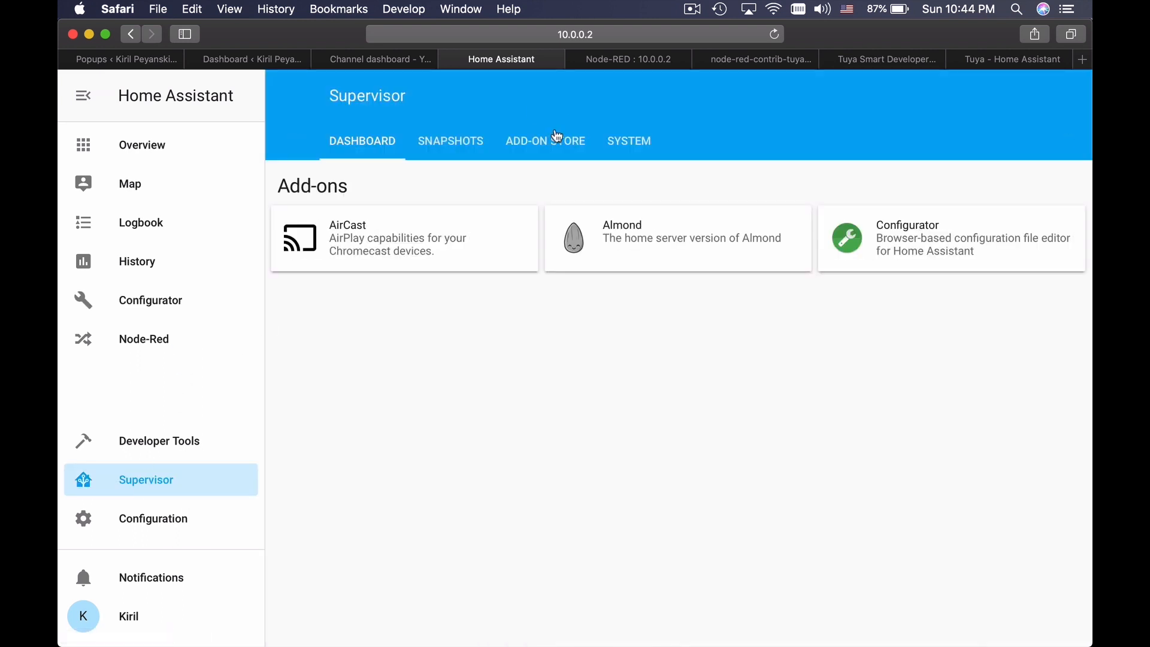
pyautogui.click(547, 142)
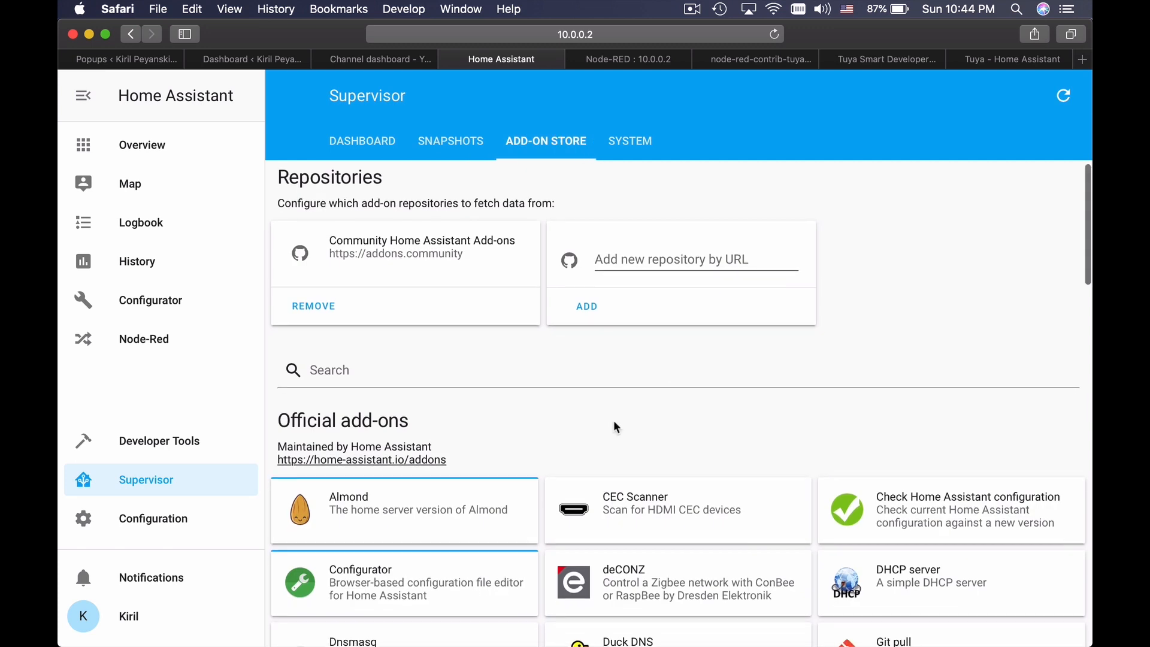
pyautogui.scroll(-3)
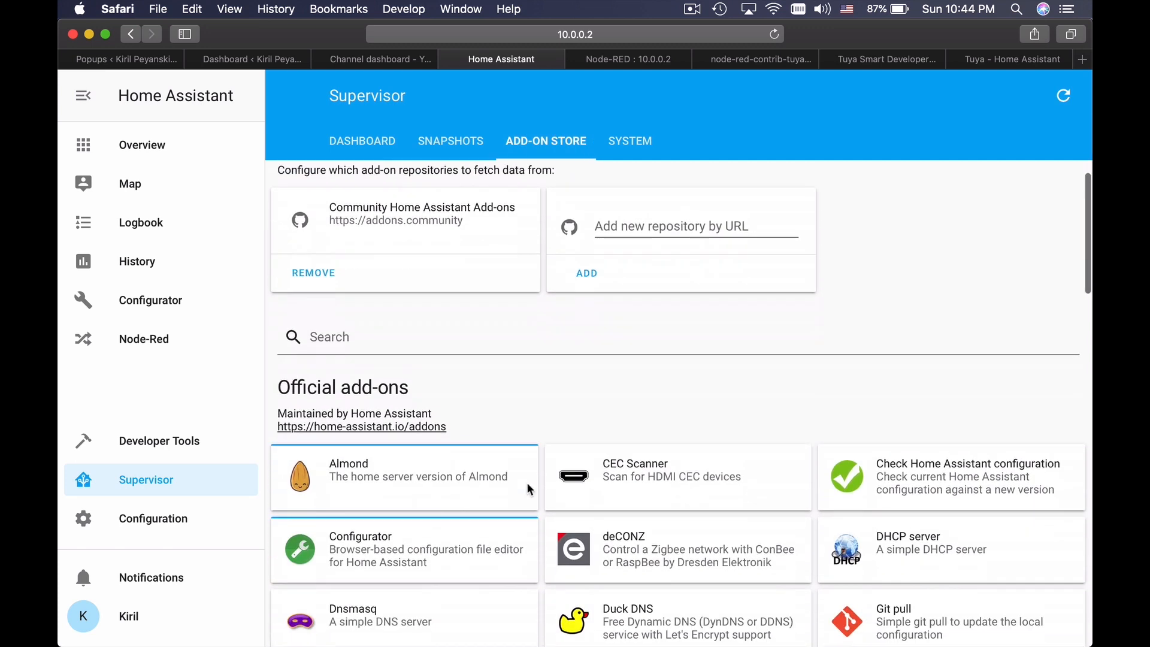
pyautogui.scroll(3)
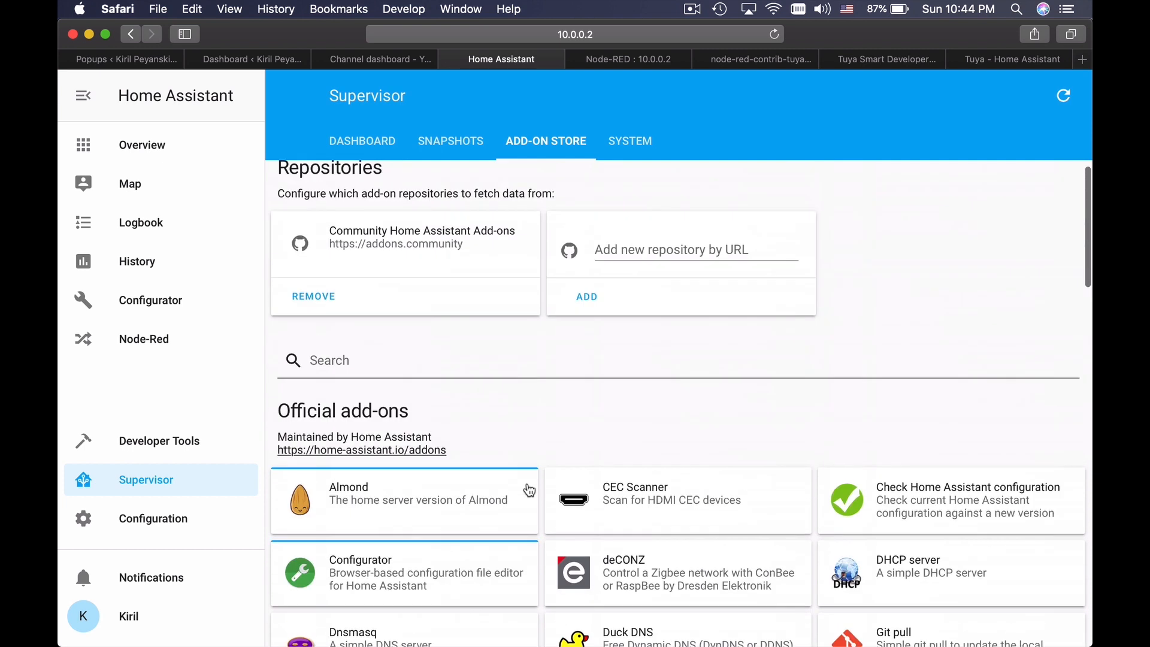
pyautogui.scroll(-3)
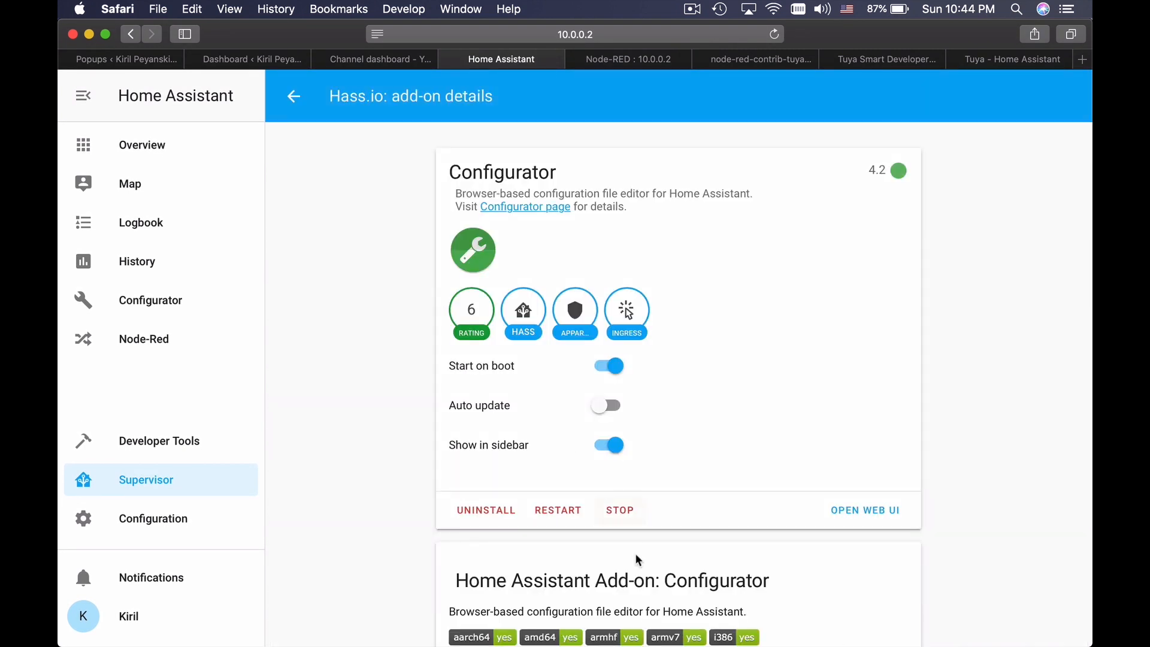
pyautogui.moveTo(518, 506)
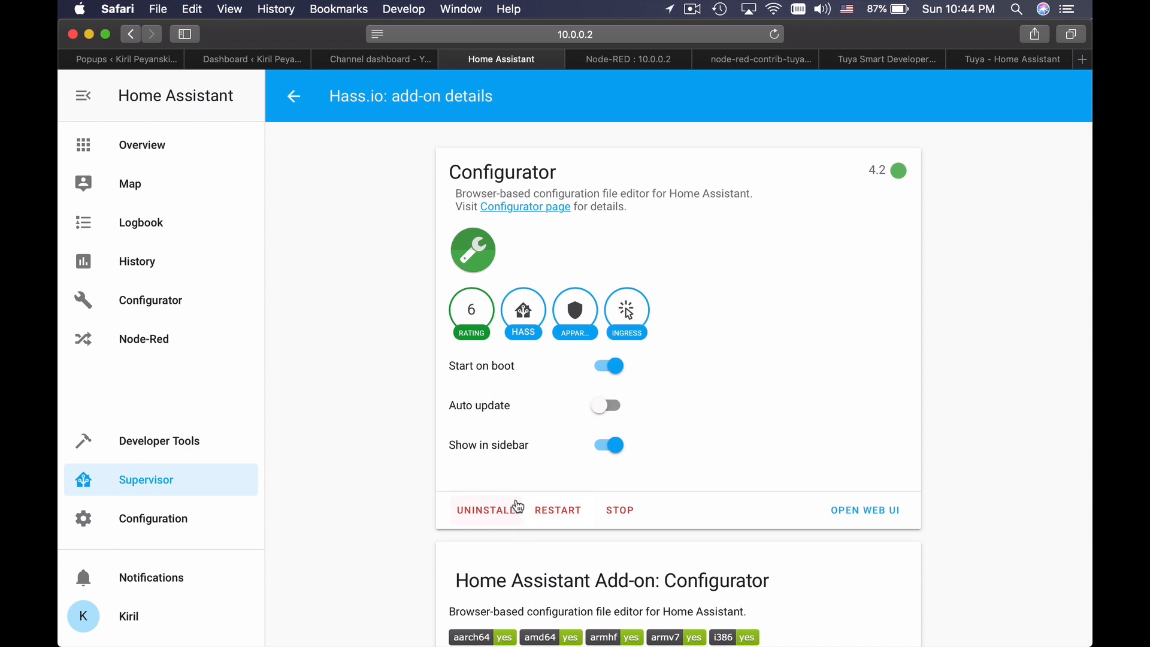
pyautogui.moveTo(465, 458)
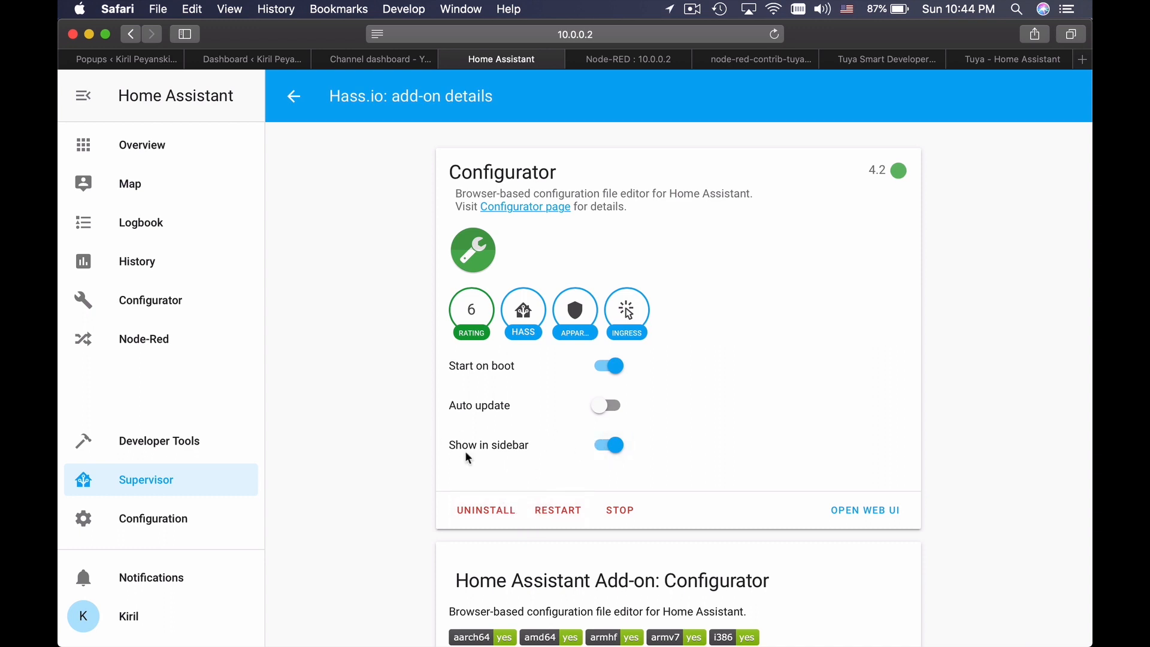
pyautogui.moveTo(167, 305)
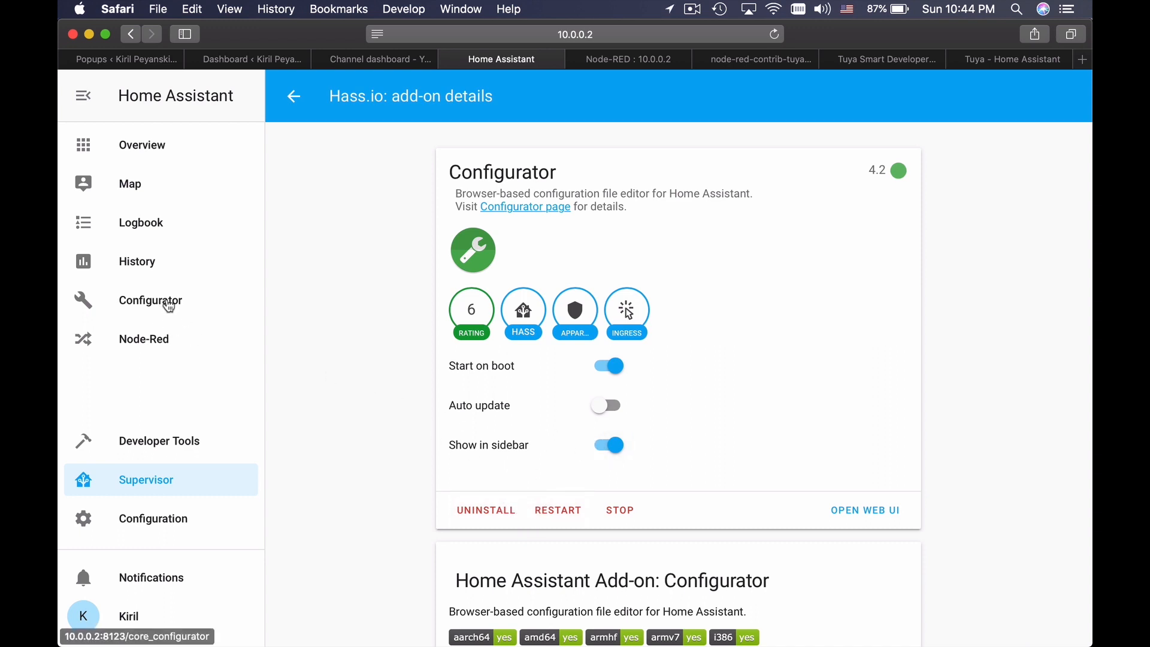
# - Reopen configuration.yaml in Configurator, scroll through it, and bring up a Terminal window
pyautogui.click(151, 299)
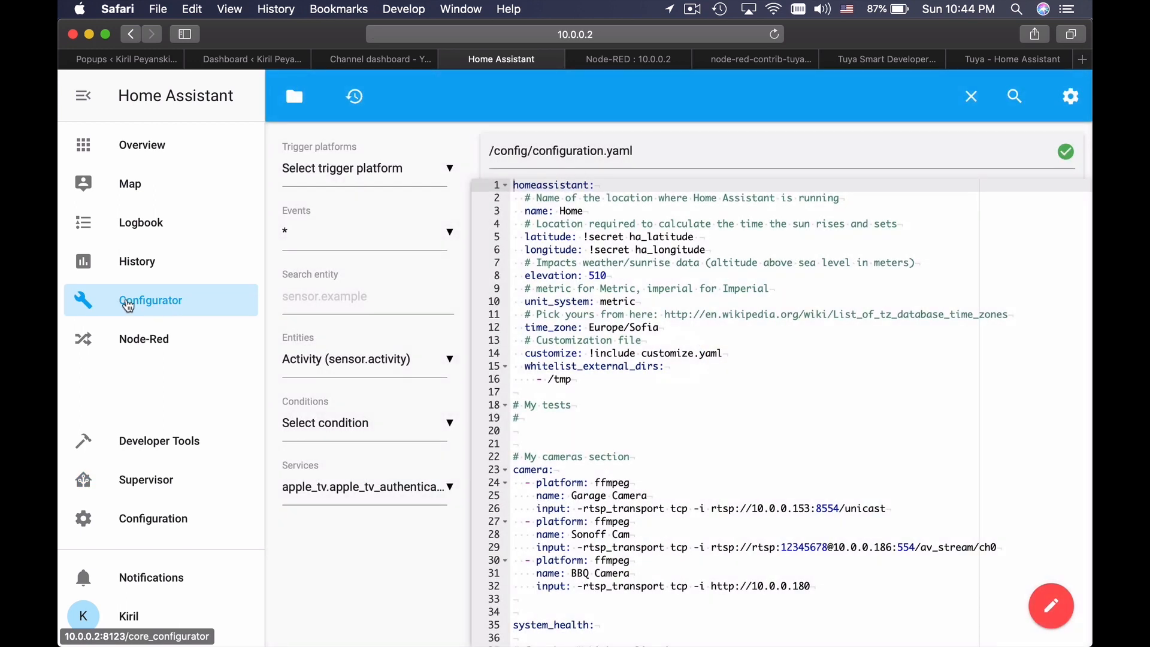
pyautogui.moveTo(359, 201)
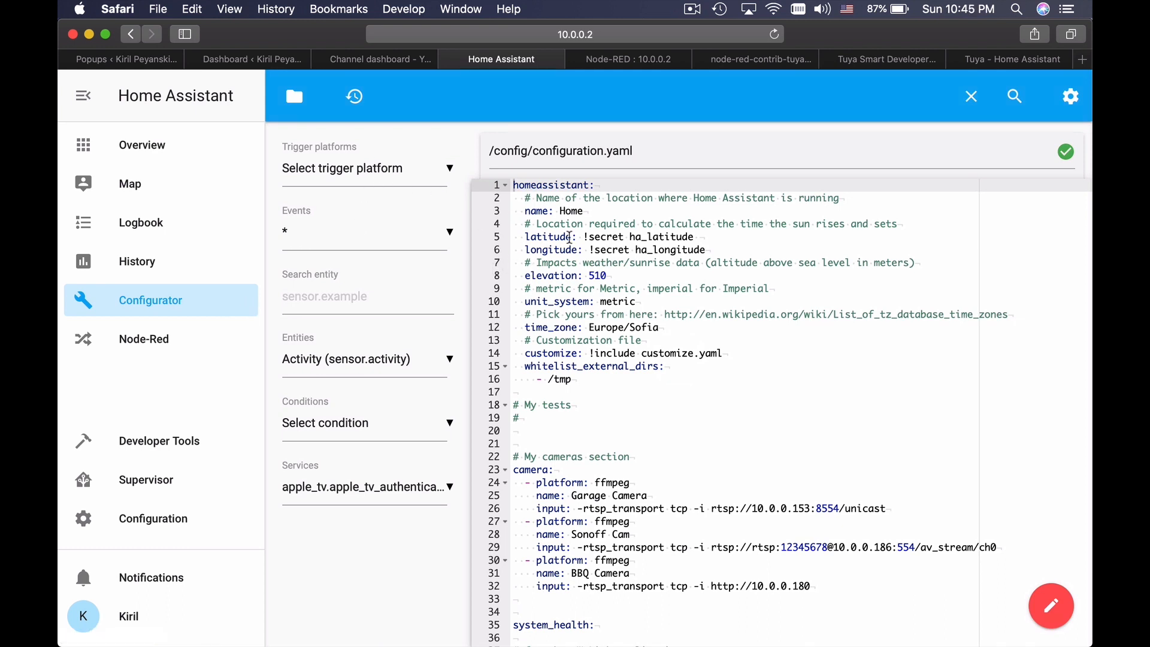
pyautogui.scroll(-3)
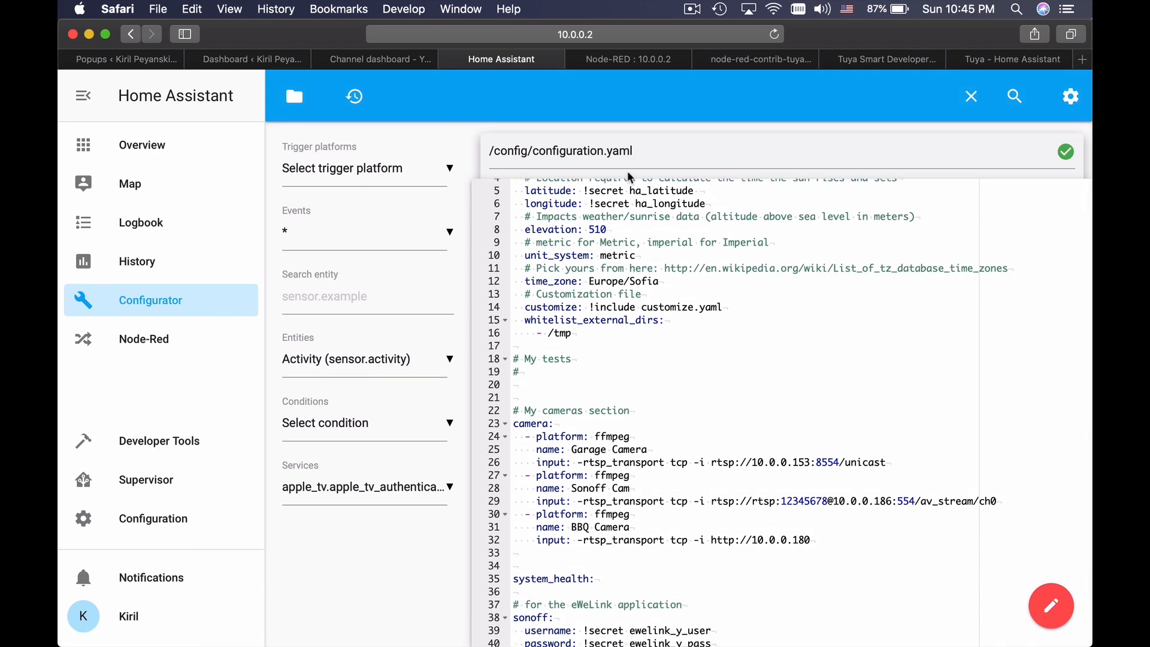
pyautogui.scroll(-3)
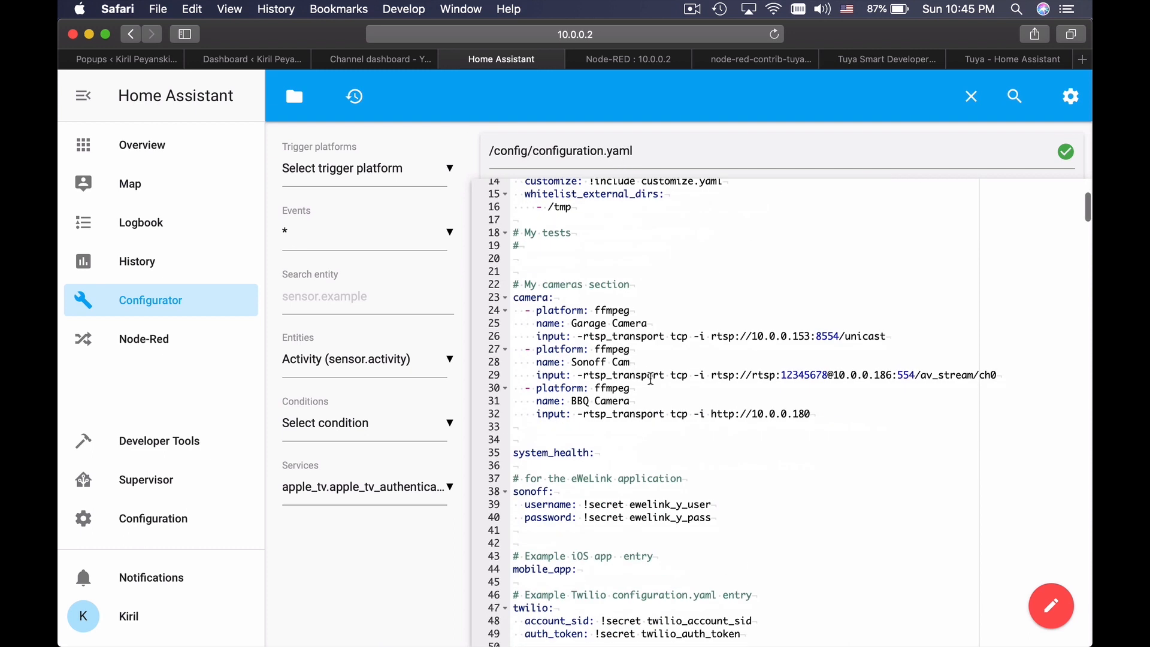
pyautogui.scroll(3)
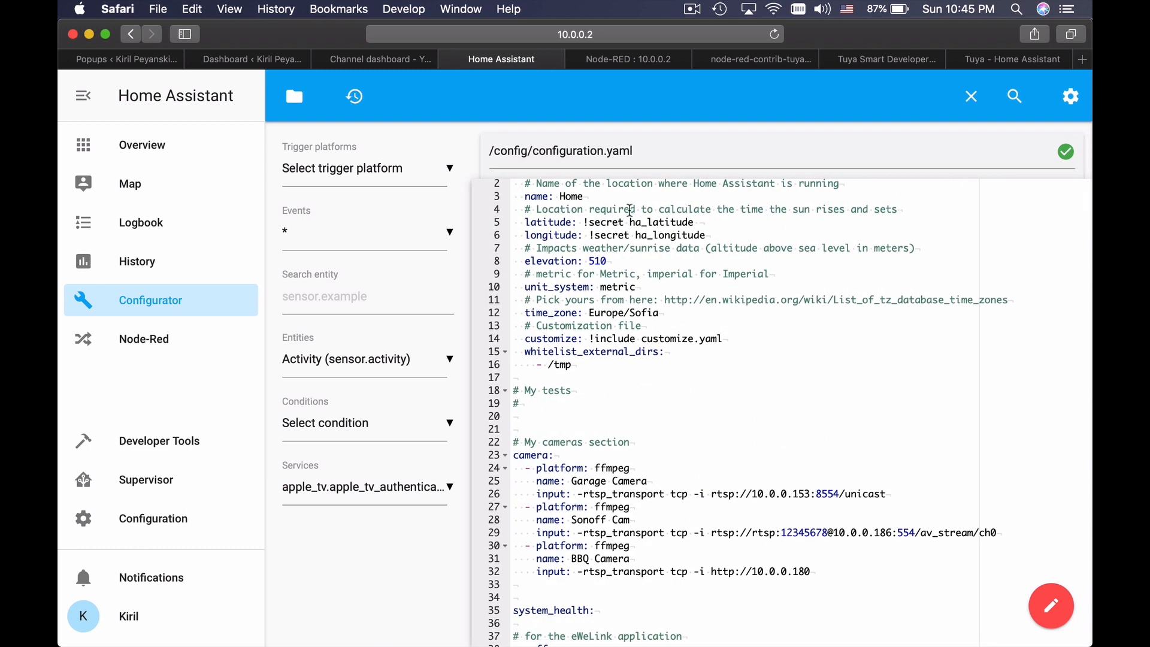
pyautogui.click(460, 596)
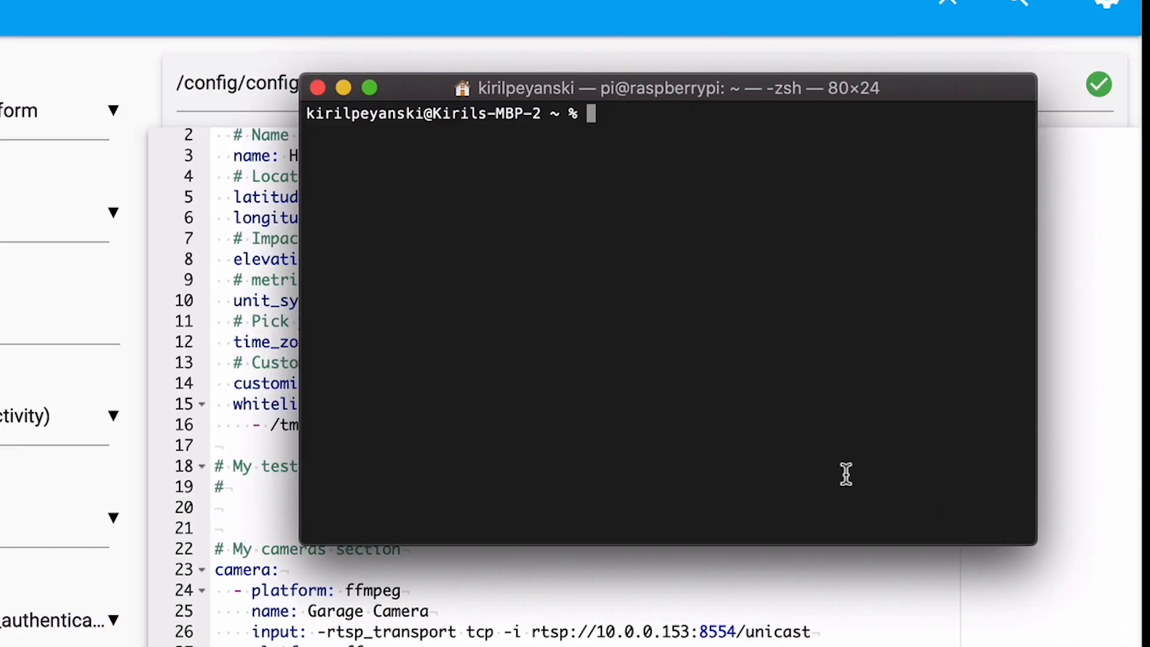
pyautogui.write('ssh pi')
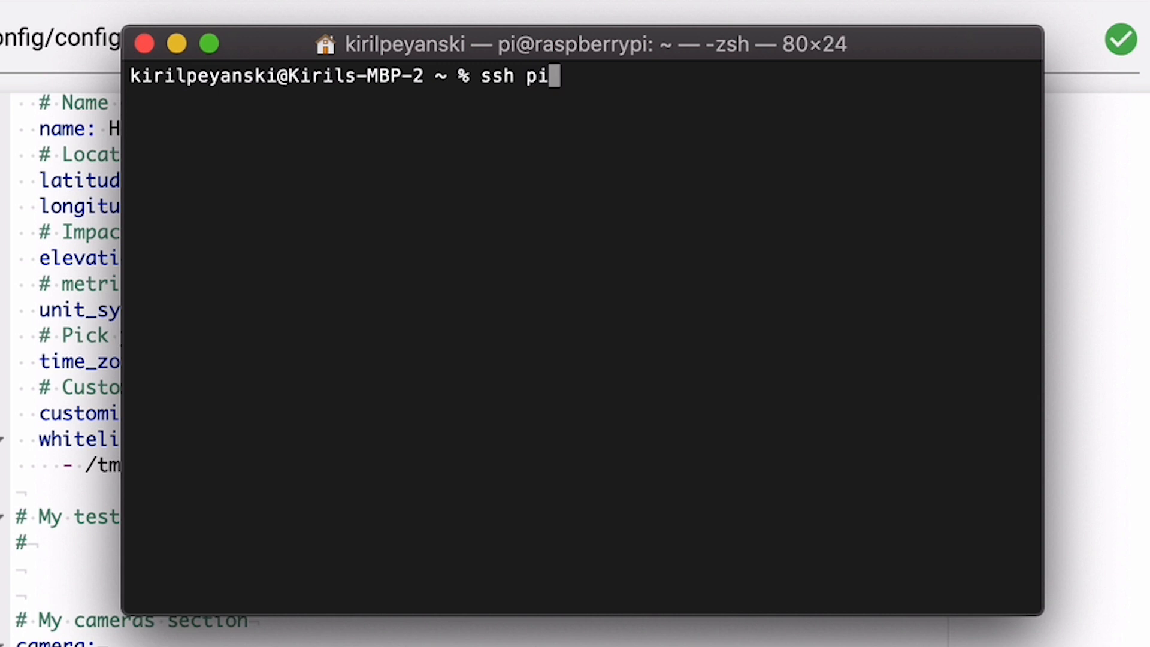
pyautogui.write('@10.0.0.2')
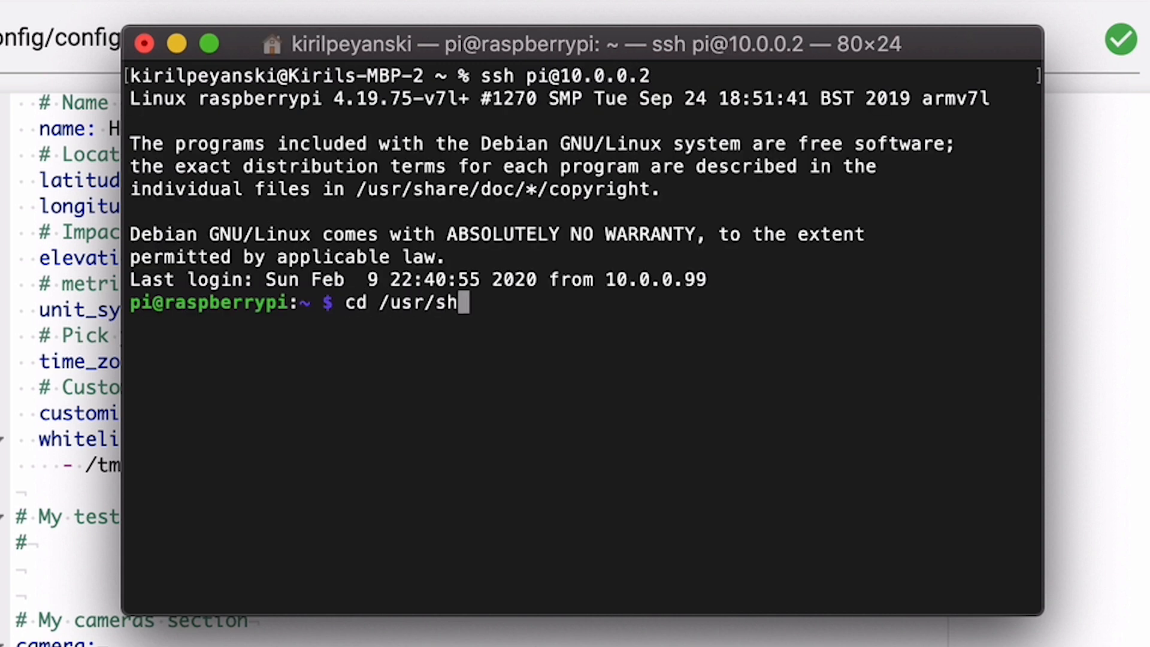
pyautogui.press('Return')
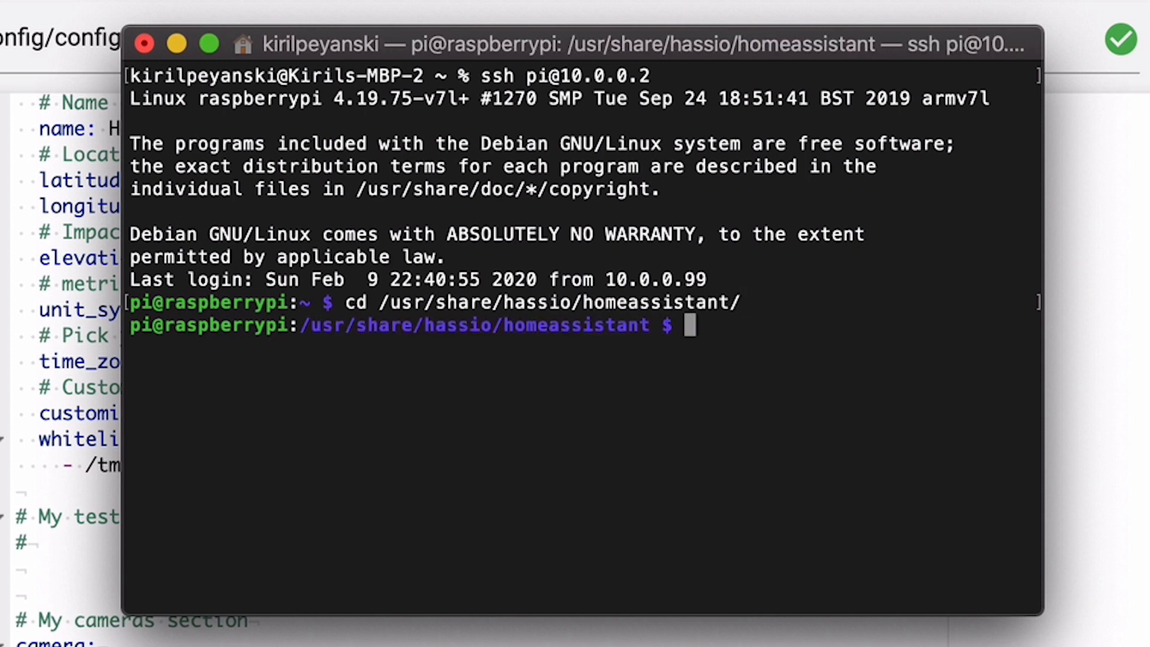
pyautogui.write('ls')
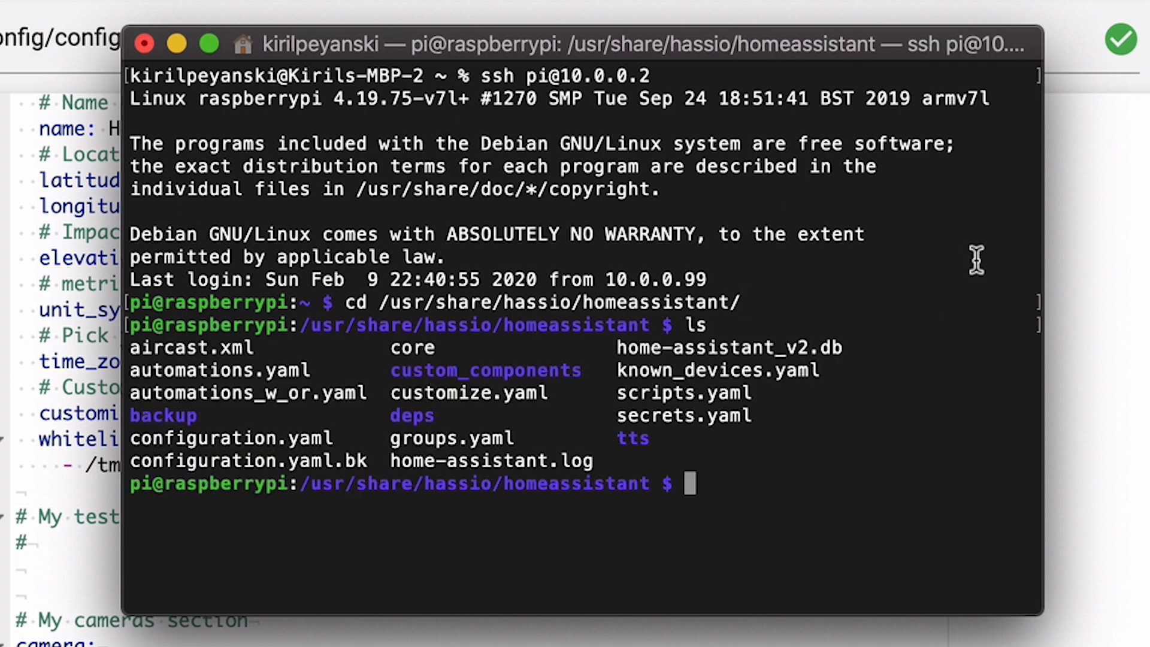
pyautogui.moveTo(593, 359)
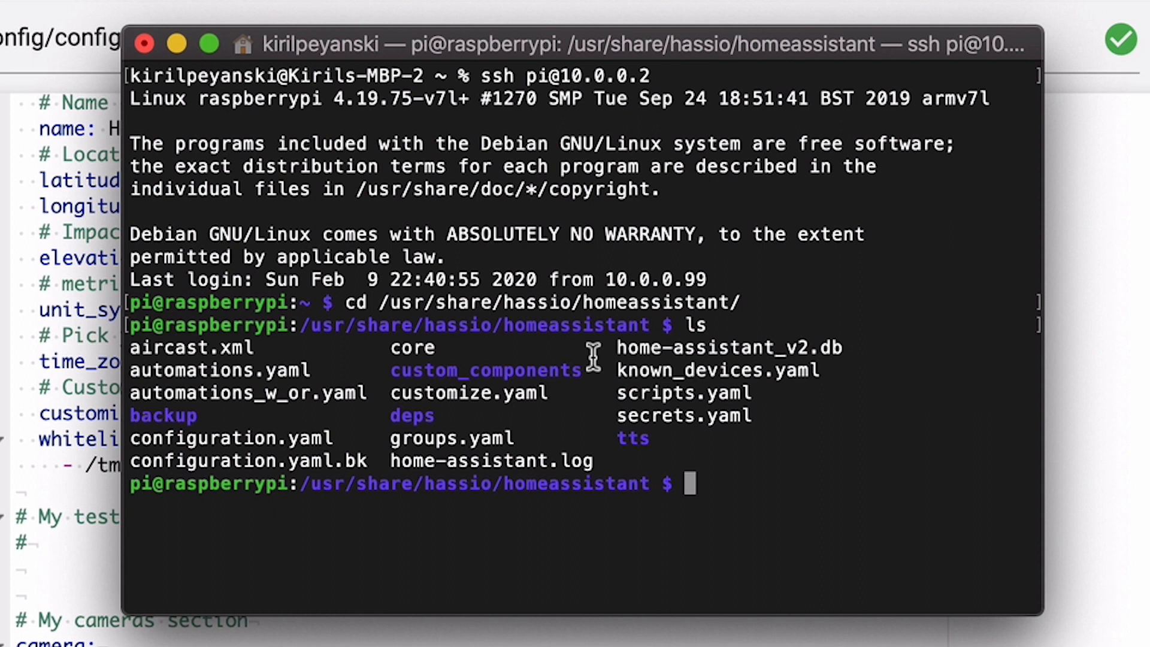
pyautogui.moveTo(605, 550)
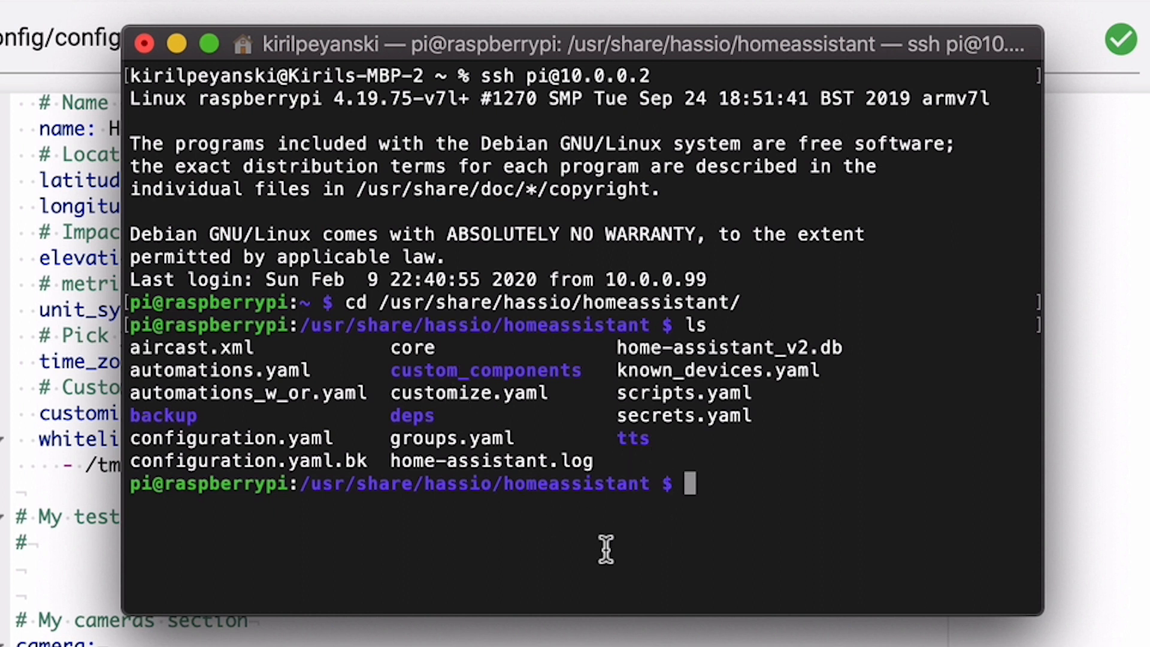
# - Start editing configuration.yaml with nano in the SSH session
pyautogui.write('nano')
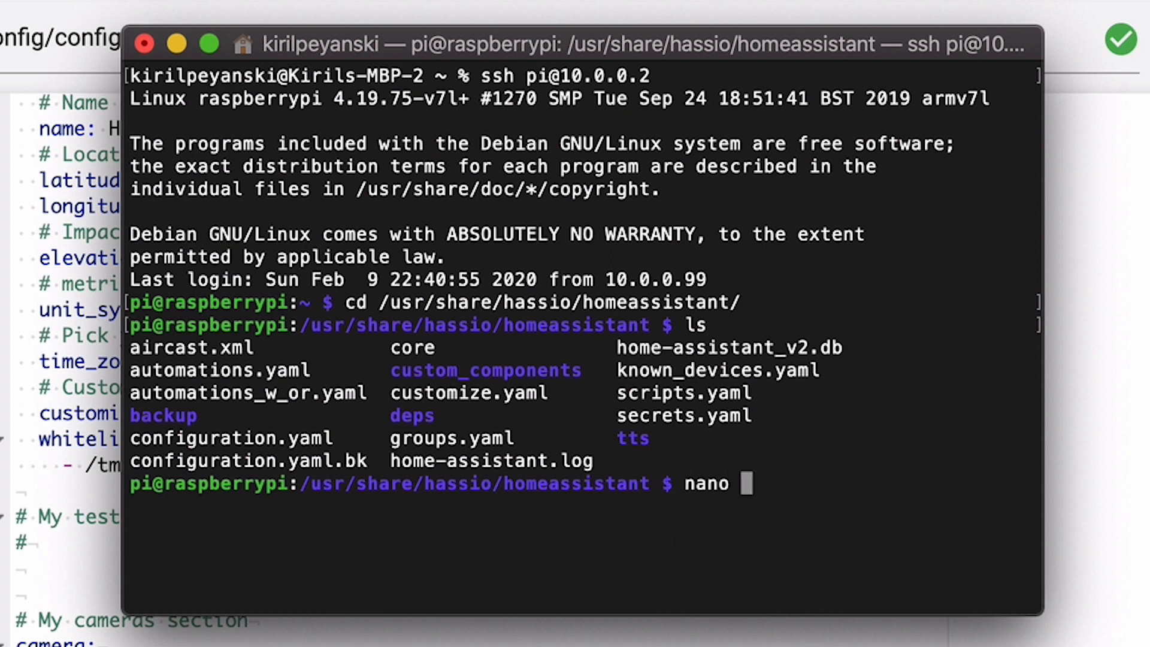
pyautogui.write('configuration.yaml')
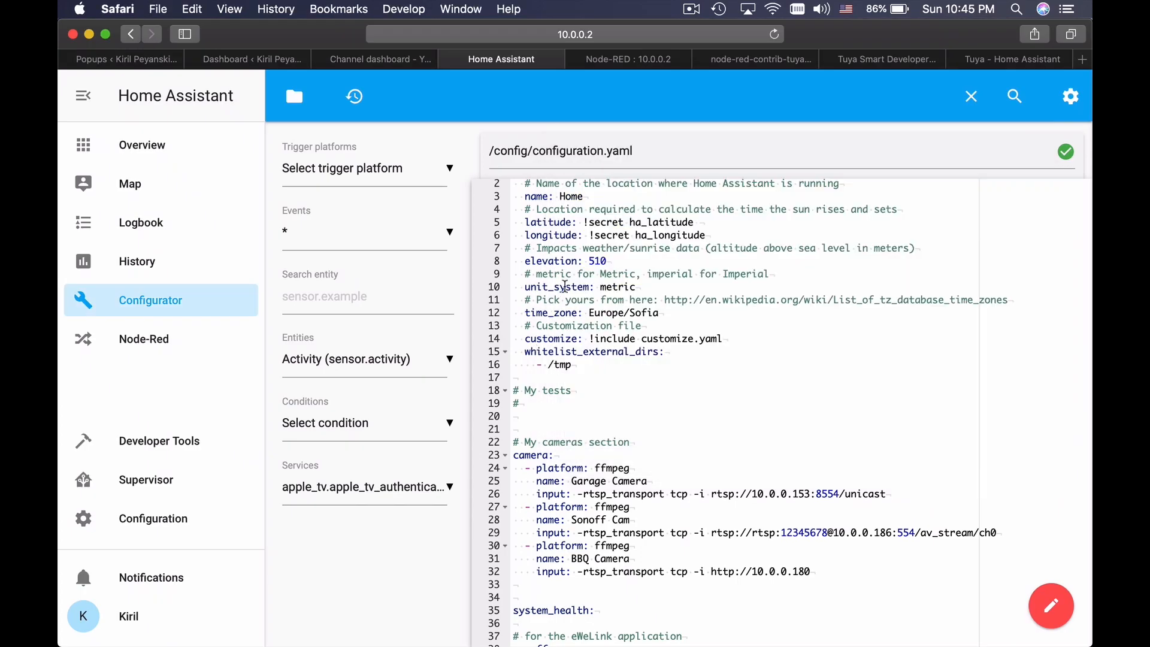
# - Leave configuration.yaml and switch to the Tuya documentation tab in Safari
pyautogui.scroll(3)
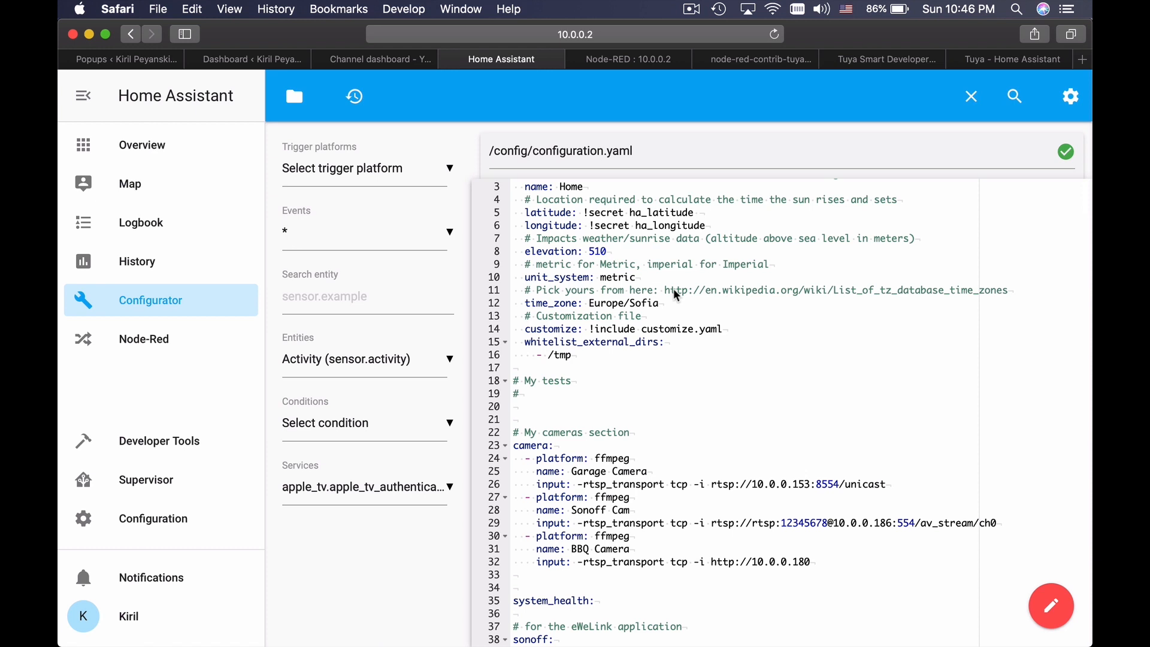
pyautogui.moveTo(543, 325)
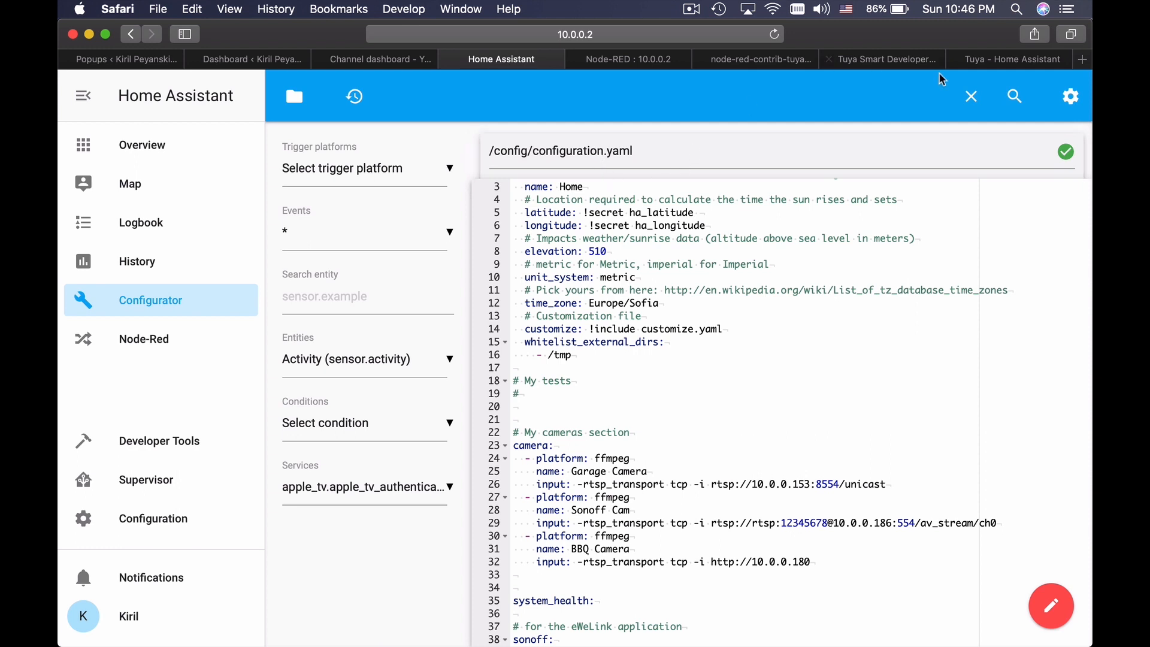
pyautogui.click(1011, 59)
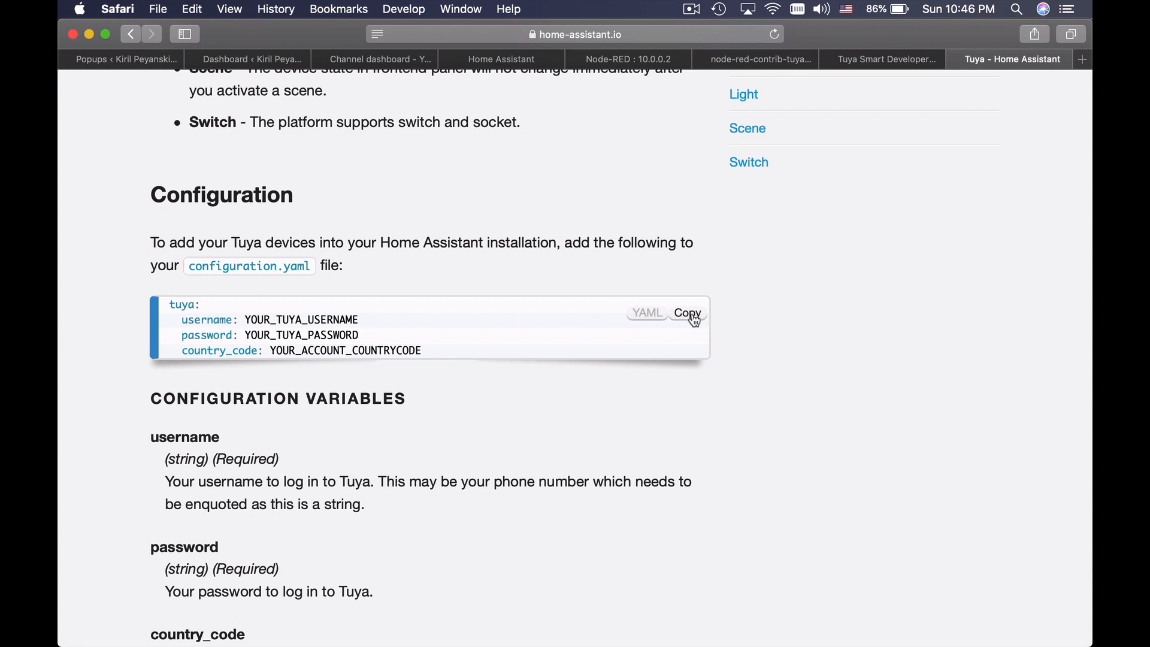
pyautogui.moveTo(456, 60)
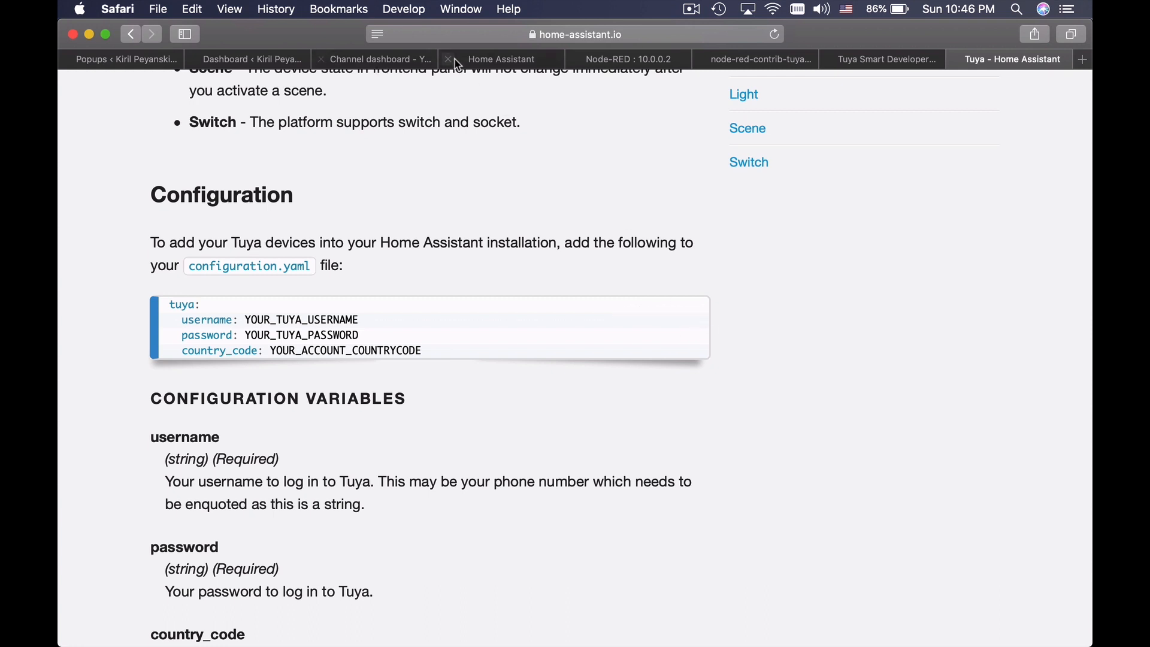
# - Return to the Home Assistant Configurator tab with the copied Tuya snippet
pyautogui.click(500, 59)
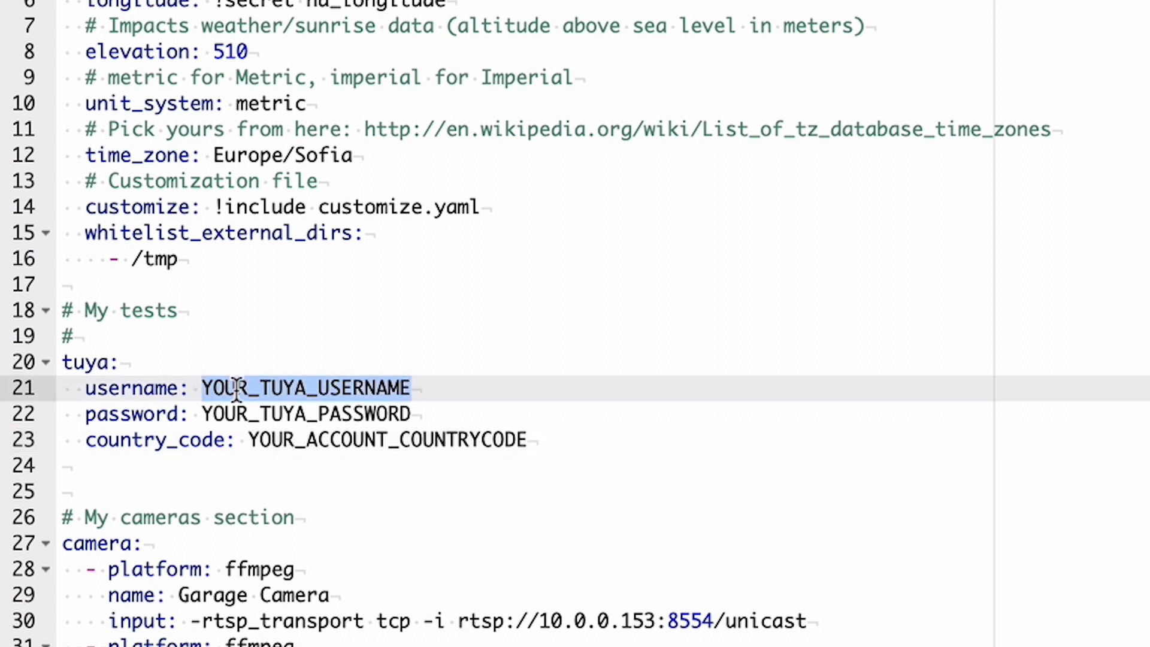
pyautogui.moveTo(242, 387)
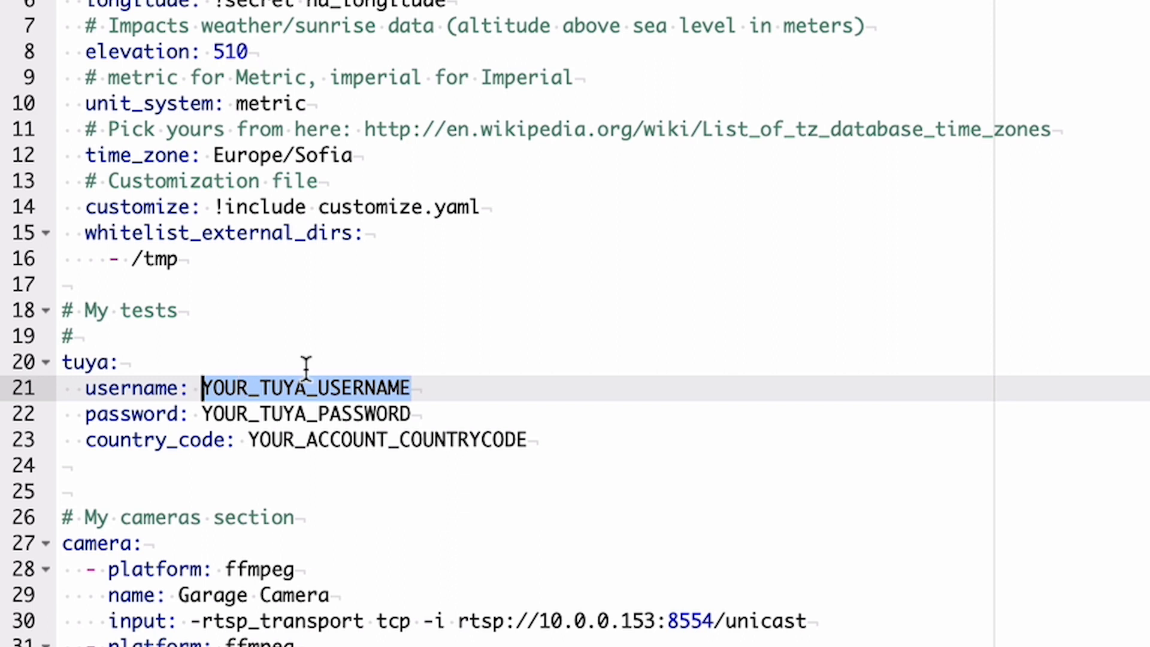
# - Prefix the tuya username placeholder YOUR_TUYA_USERNAME with !secret in configuration.yaml
pyautogui.press('Delete')
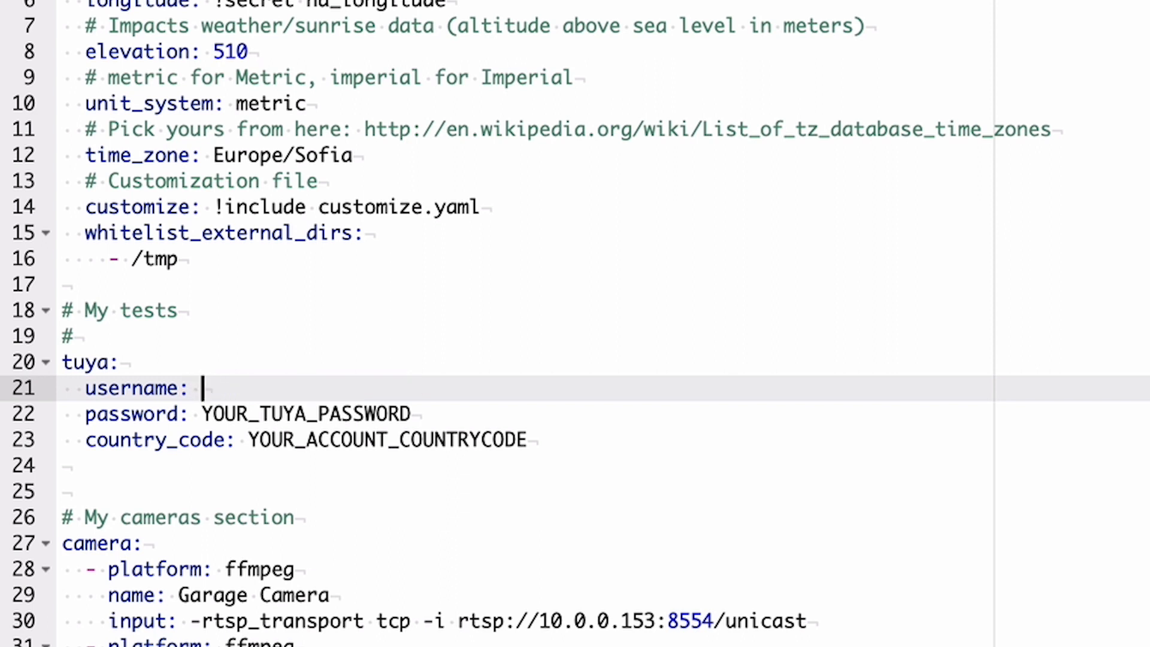
pyautogui.write('!se')
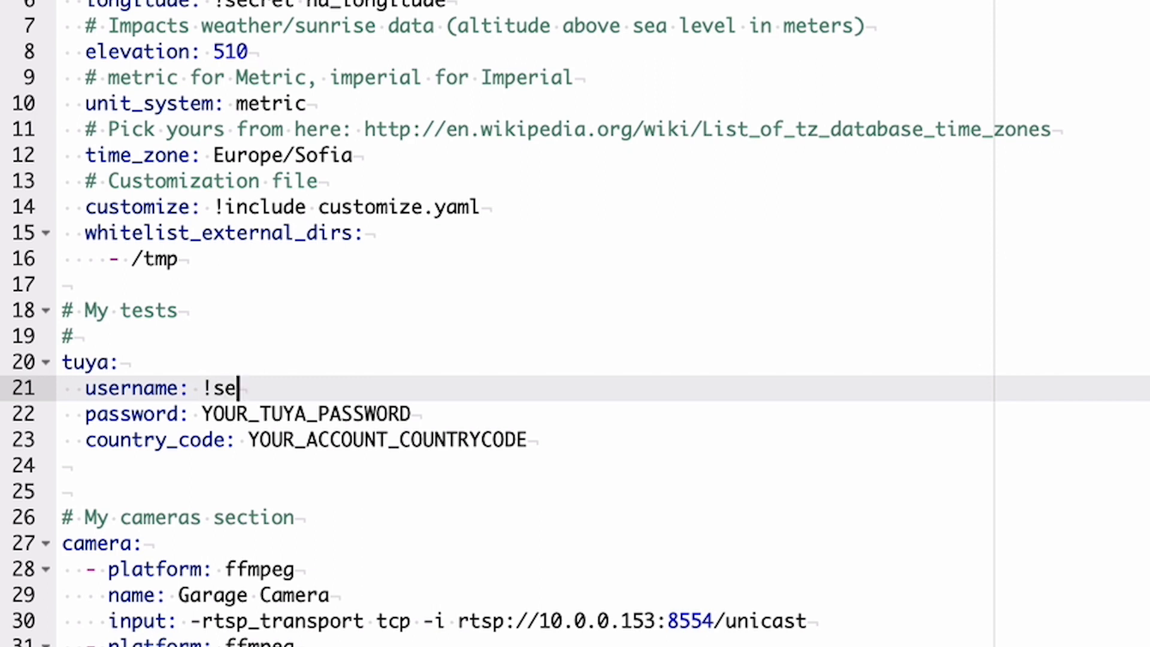
pyautogui.press('Backspace')
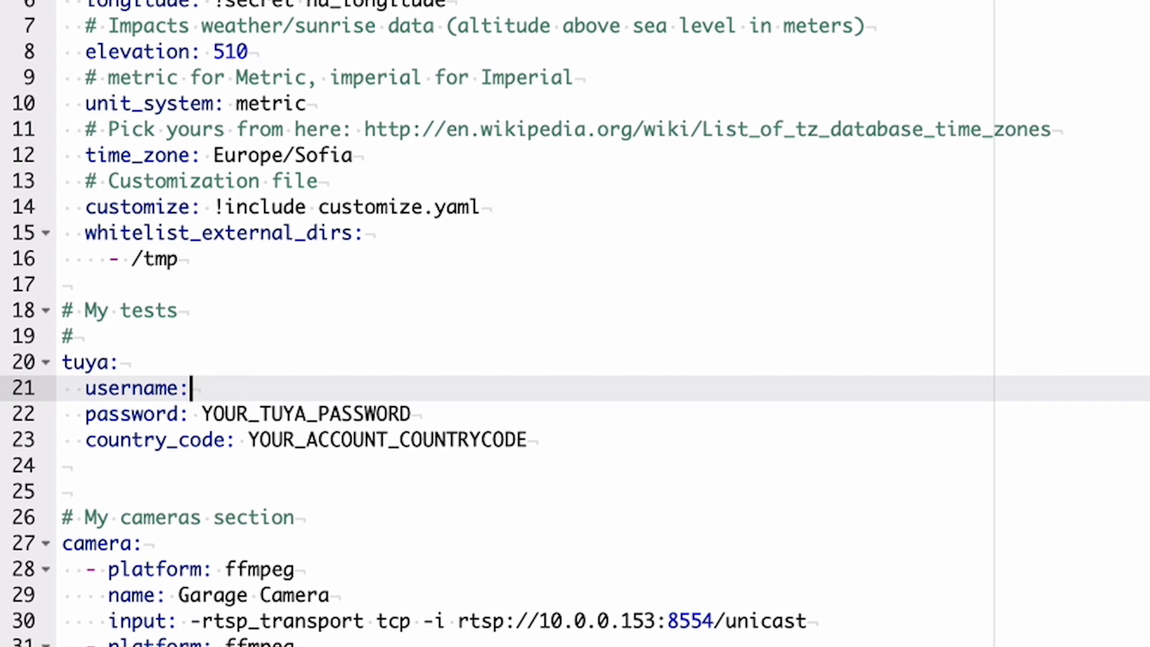
pyautogui.write('YOUR_TUYA_USERNAME')
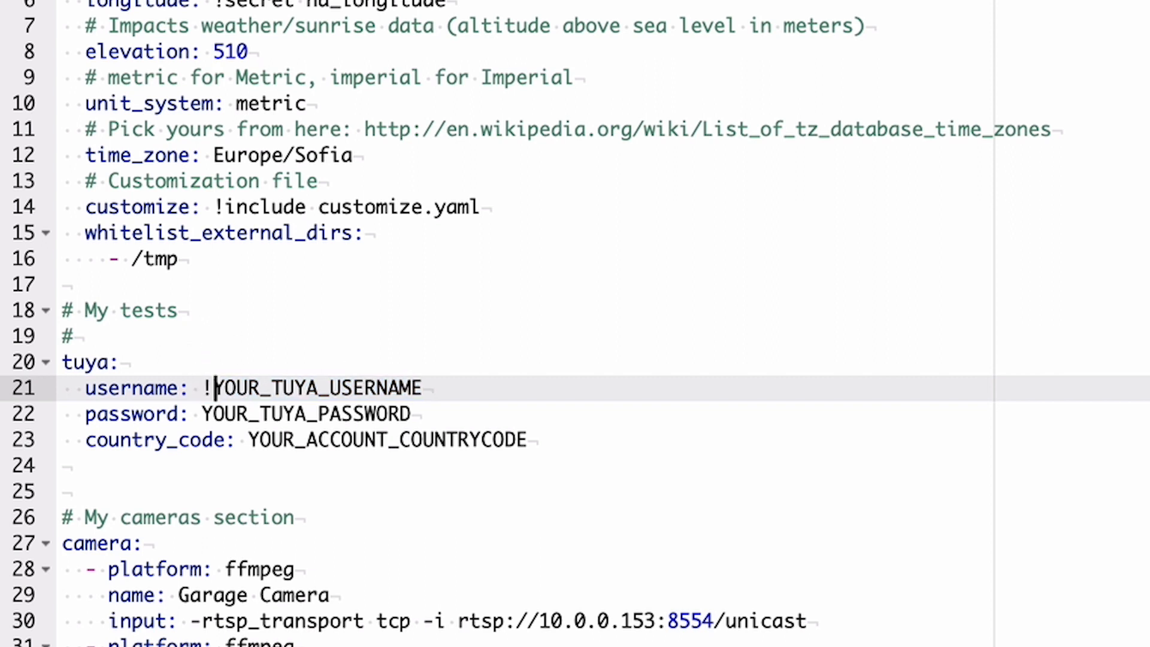
pyautogui.write('secret')
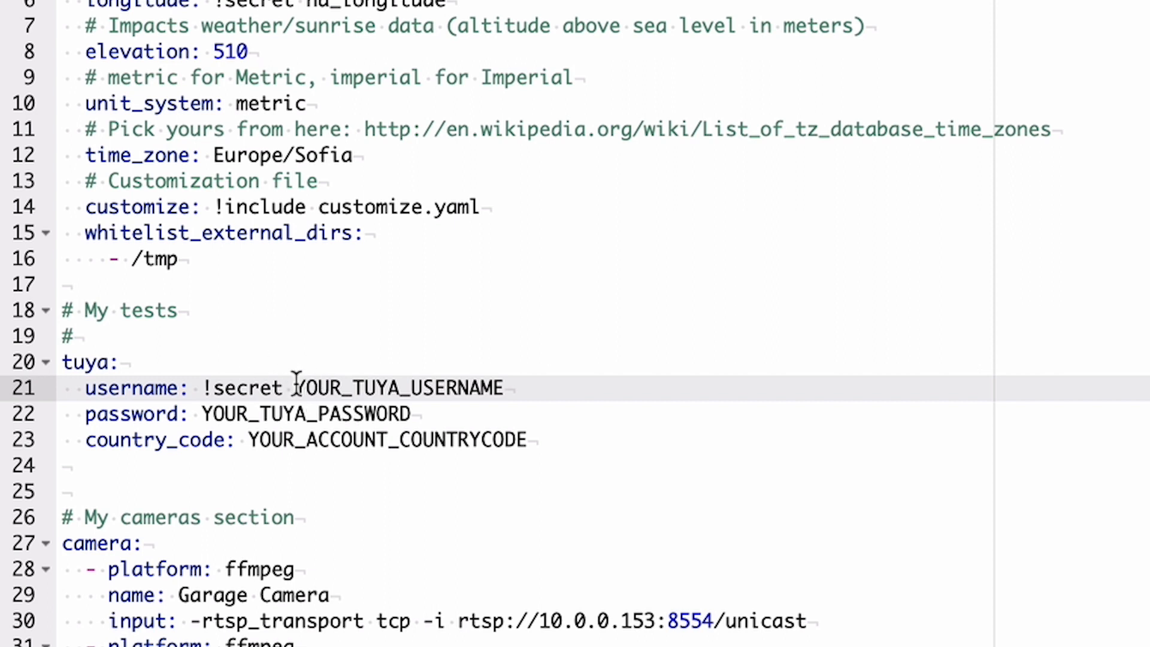
pyautogui.doubleClick(399, 387)
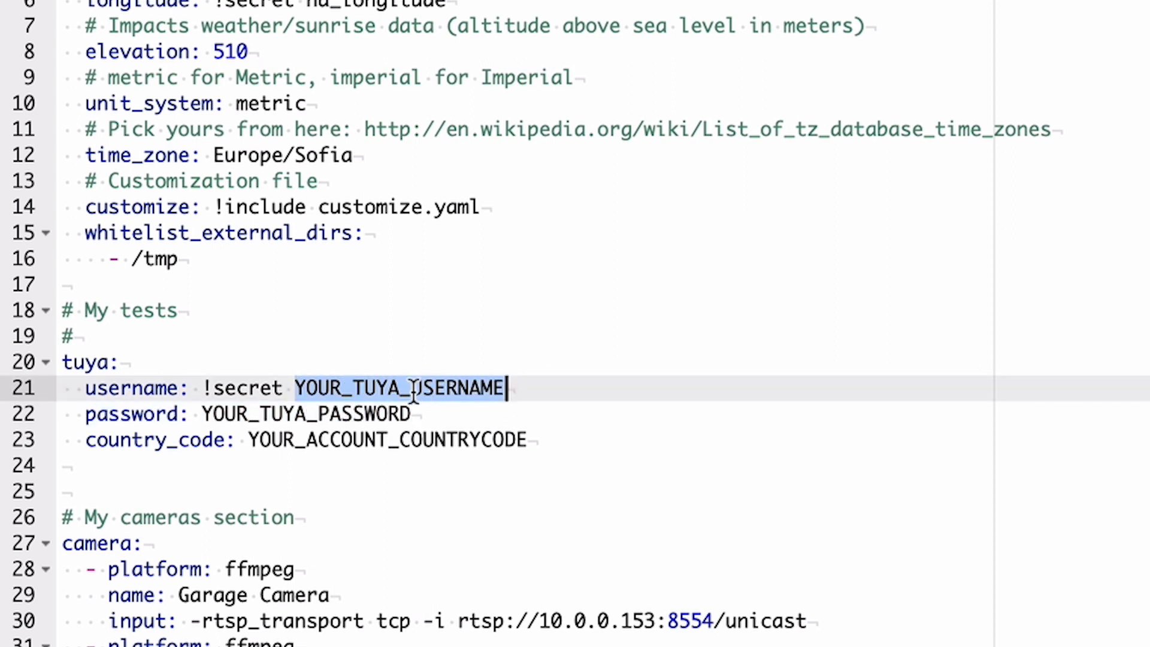
pyautogui.moveTo(385, 377)
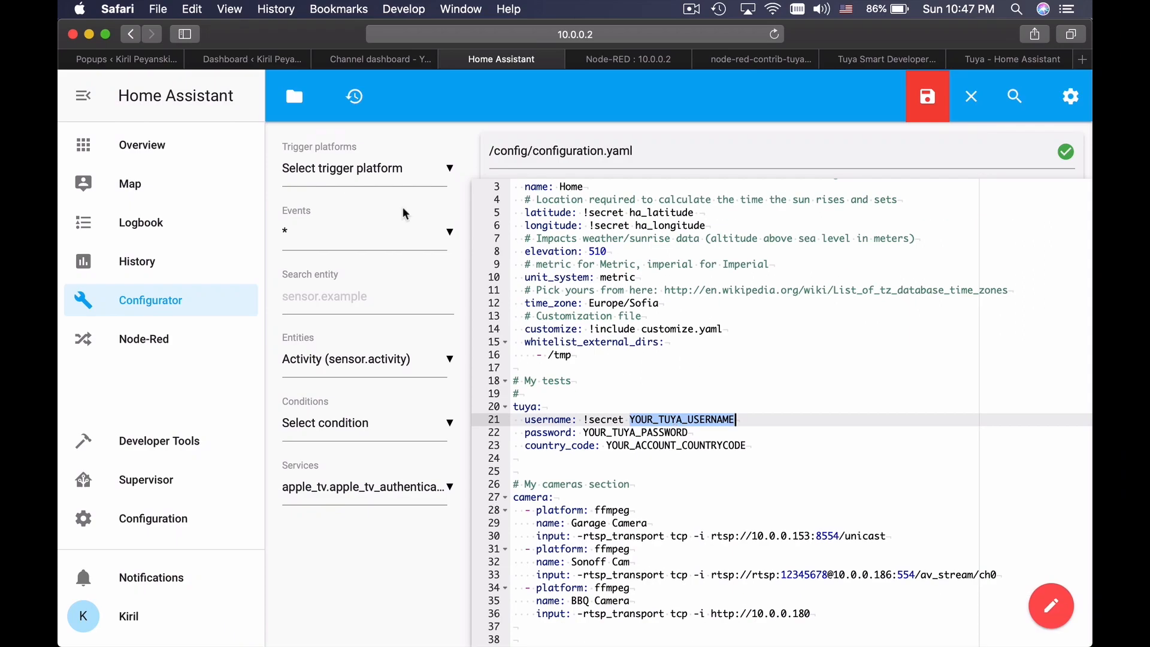
# - Browse the files in the configuration folder from the Configurator
pyautogui.click(294, 96)
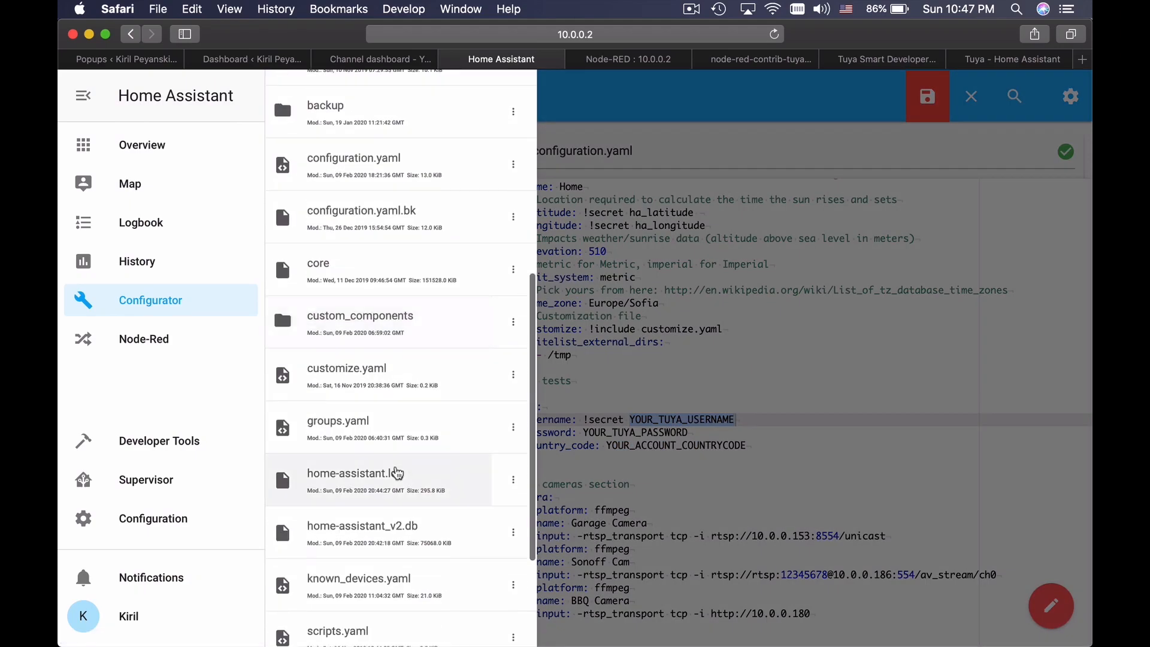
pyautogui.scroll(-3)
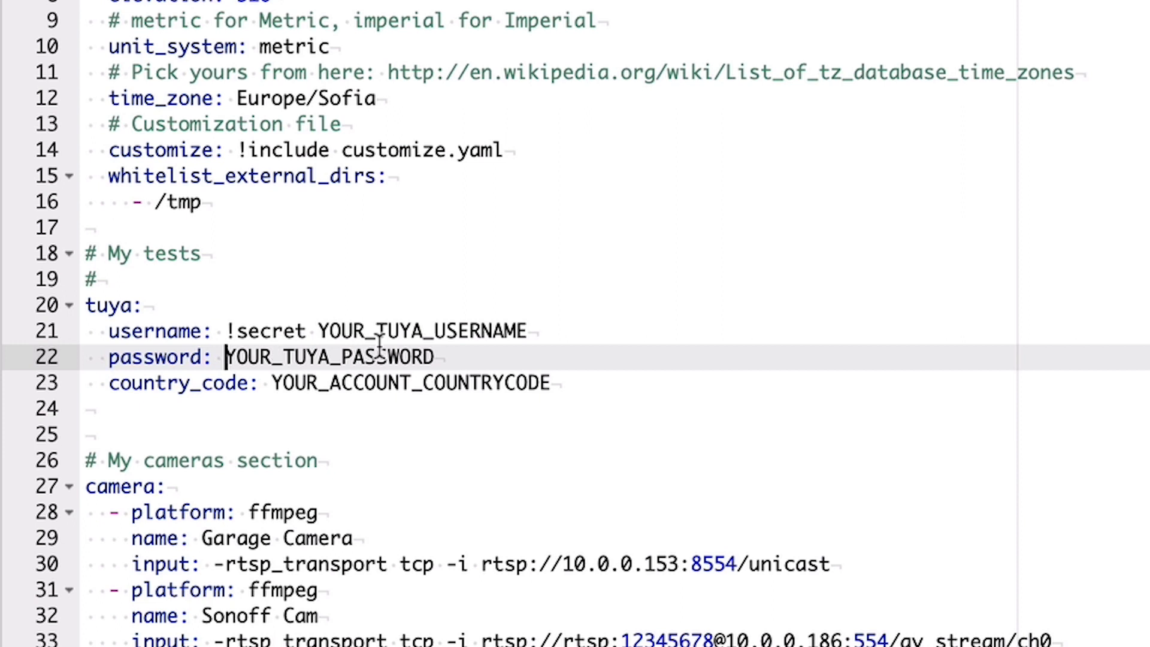
# - Point the tuya username and password at secrets MY_TUYA_USERNAME and MY_TUYA_PASSWORD
pyautogui.write('!secret')
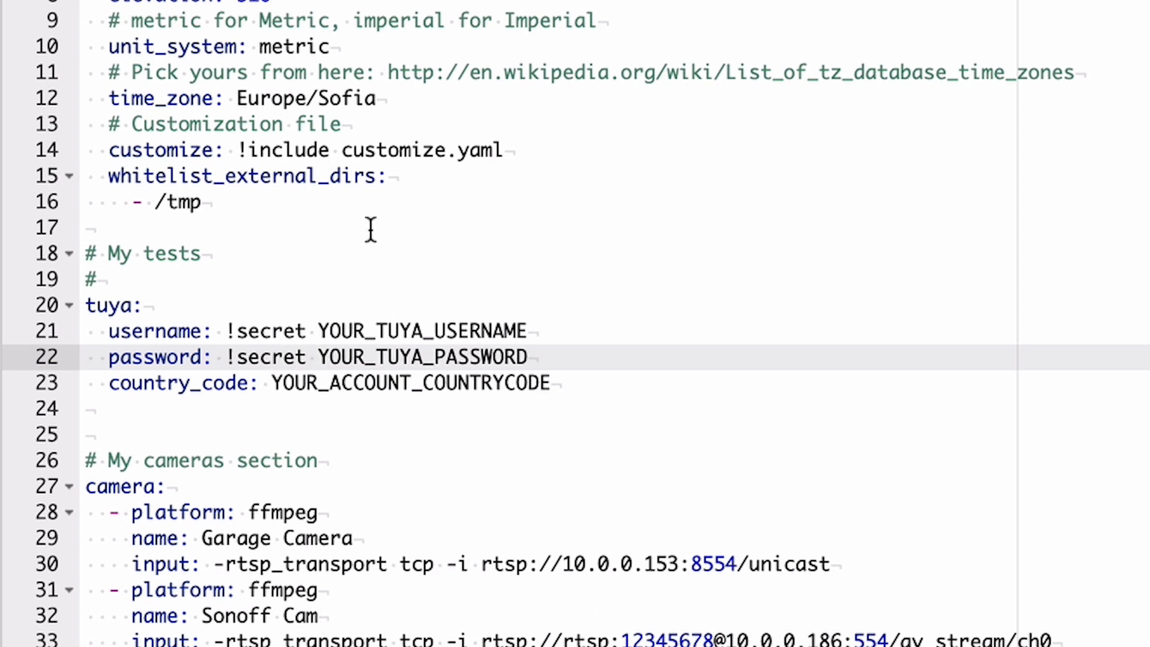
pyautogui.moveTo(370, 357)
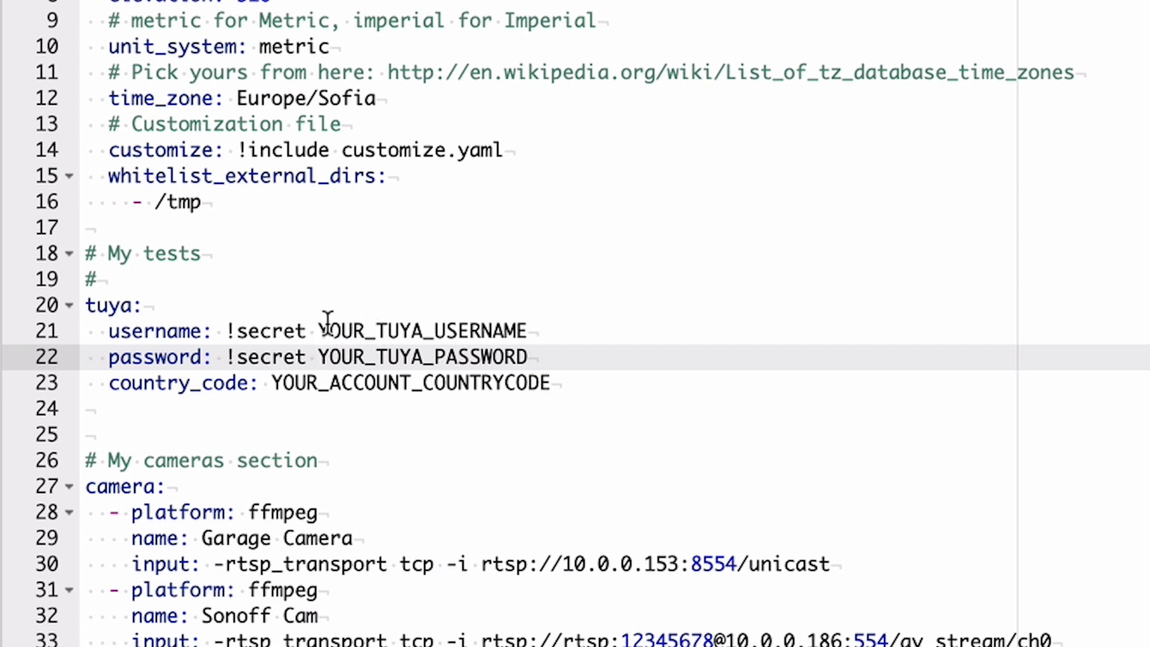
pyautogui.moveTo(341, 325)
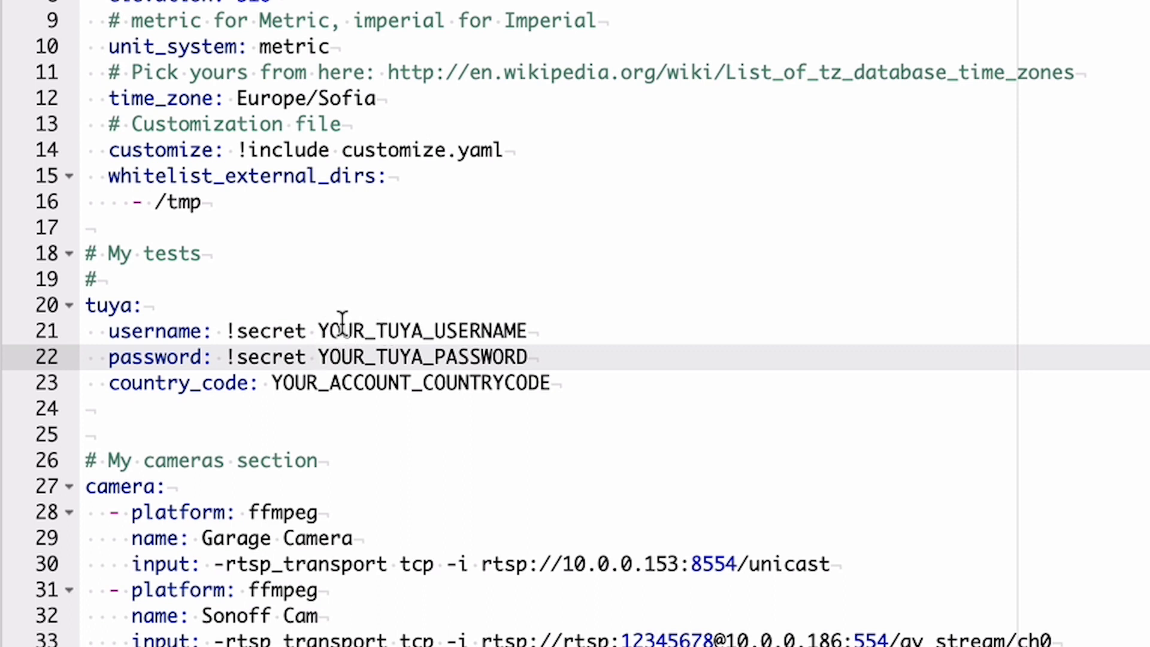
pyautogui.moveTo(349, 345)
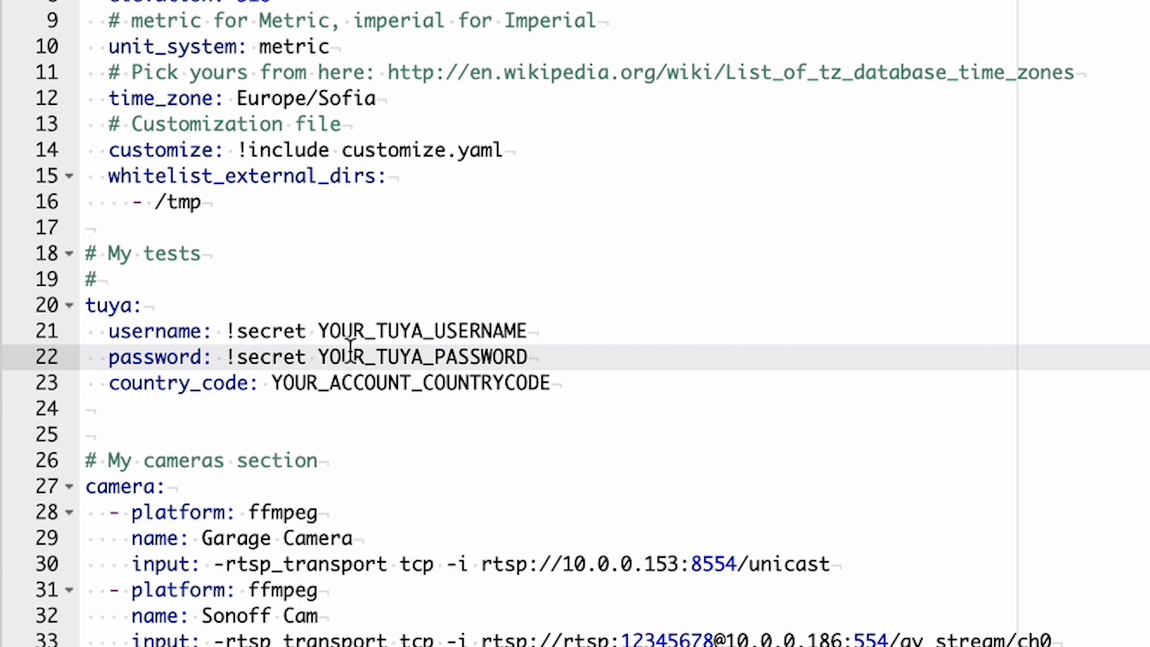
pyautogui.moveTo(173, 330)
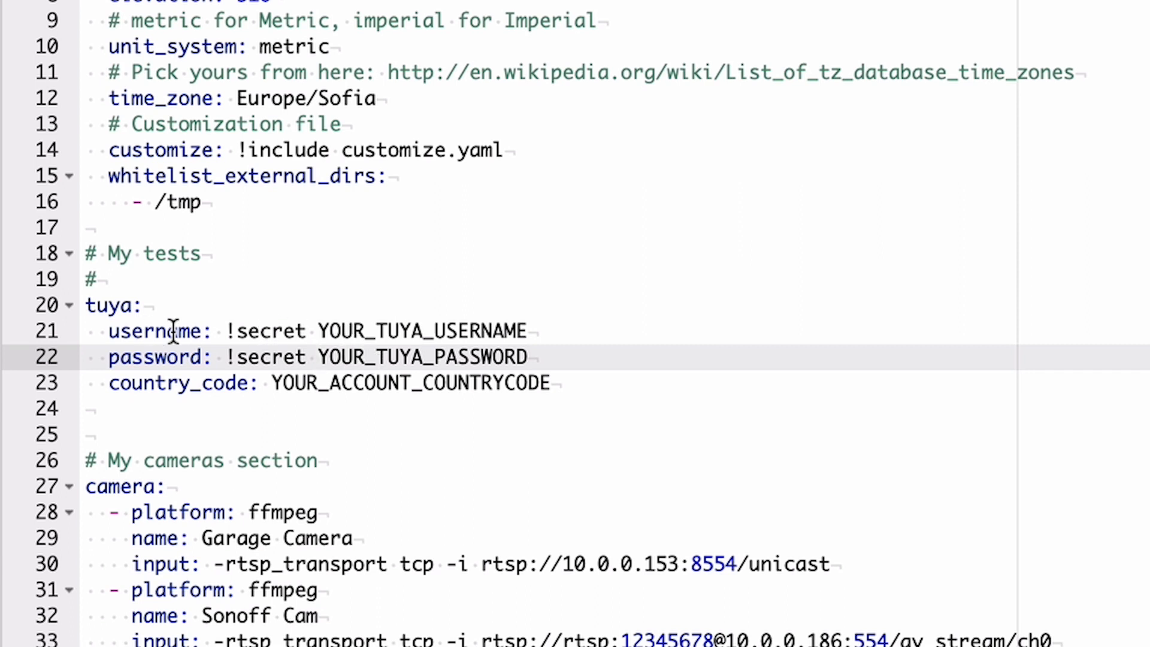
pyautogui.doubleClick(268, 331)
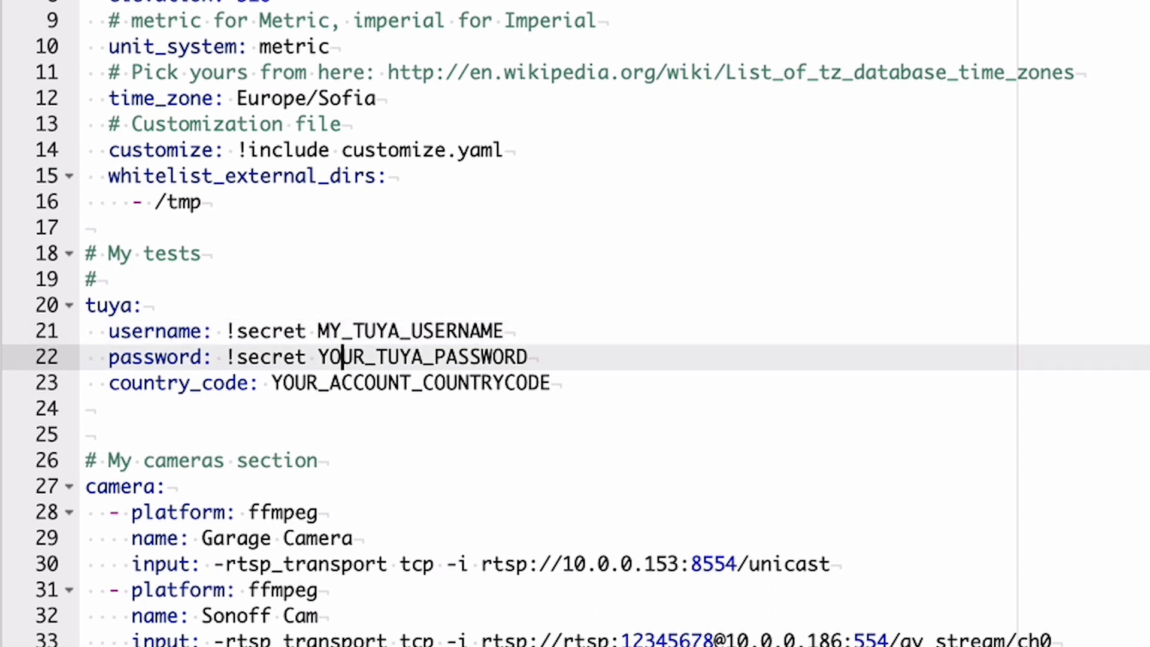
pyautogui.write('M')
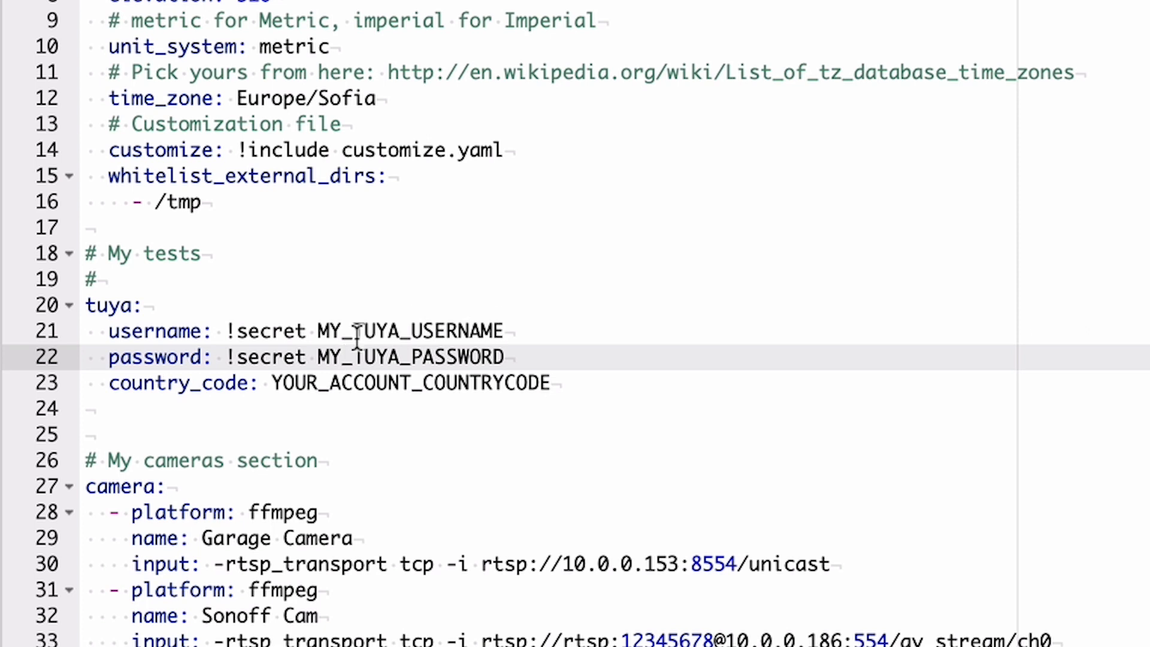
pyautogui.moveTo(439, 357)
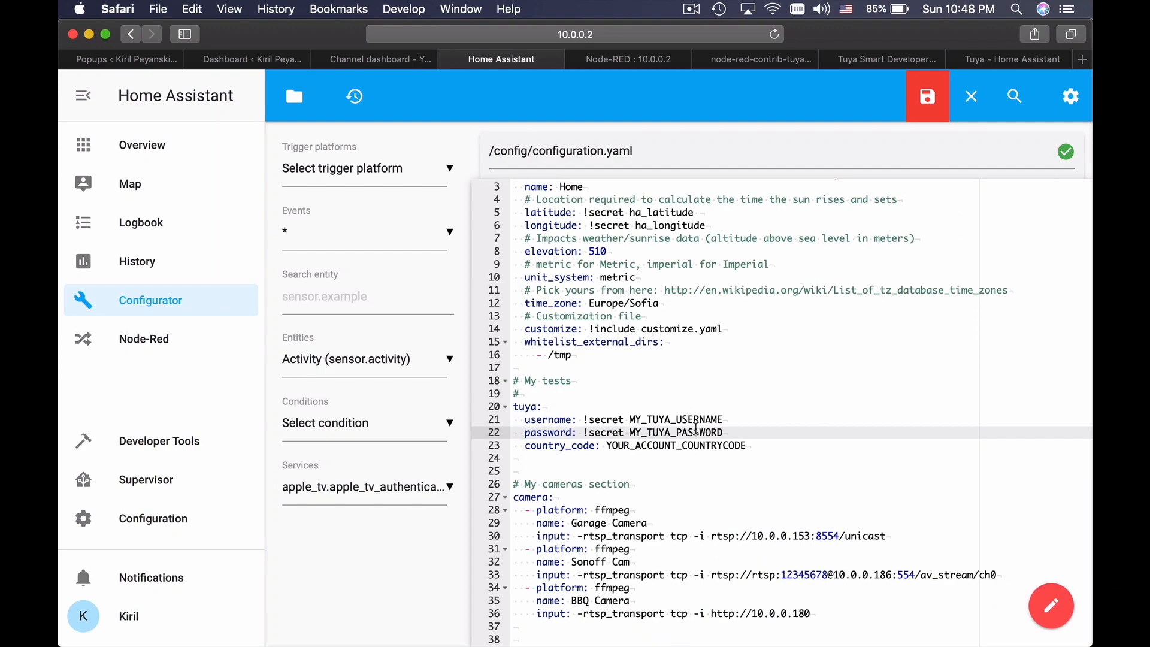
pyautogui.moveTo(658, 101)
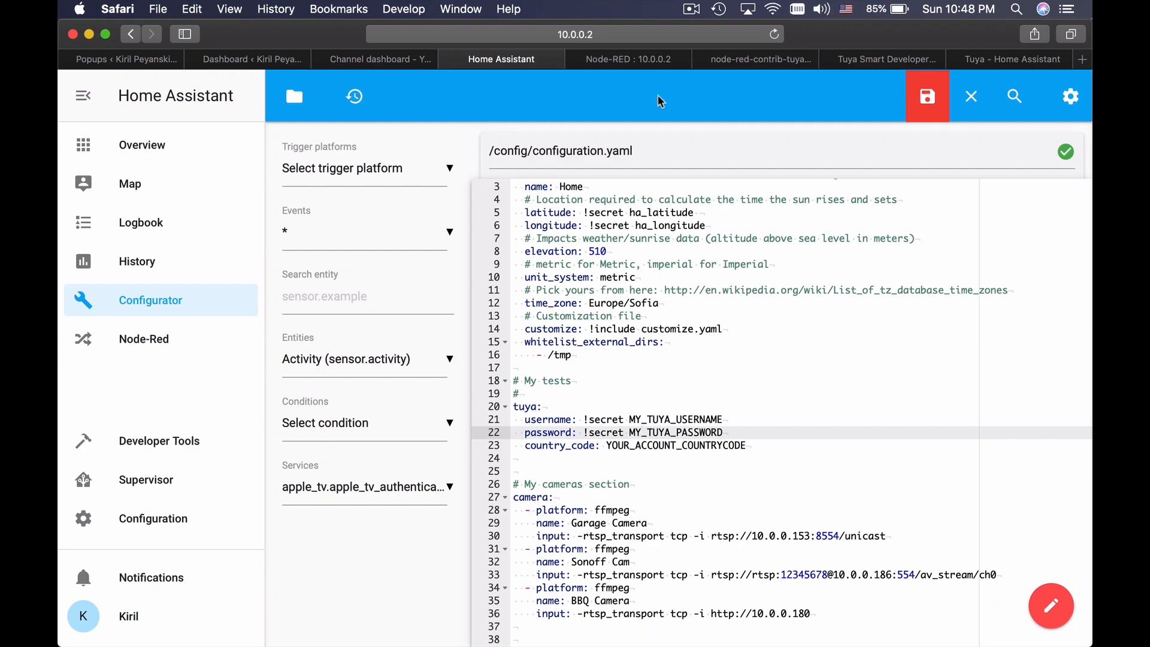
# - From the Tuya integration docs, follow the country code link to countrycode.org
pyautogui.click(1011, 59)
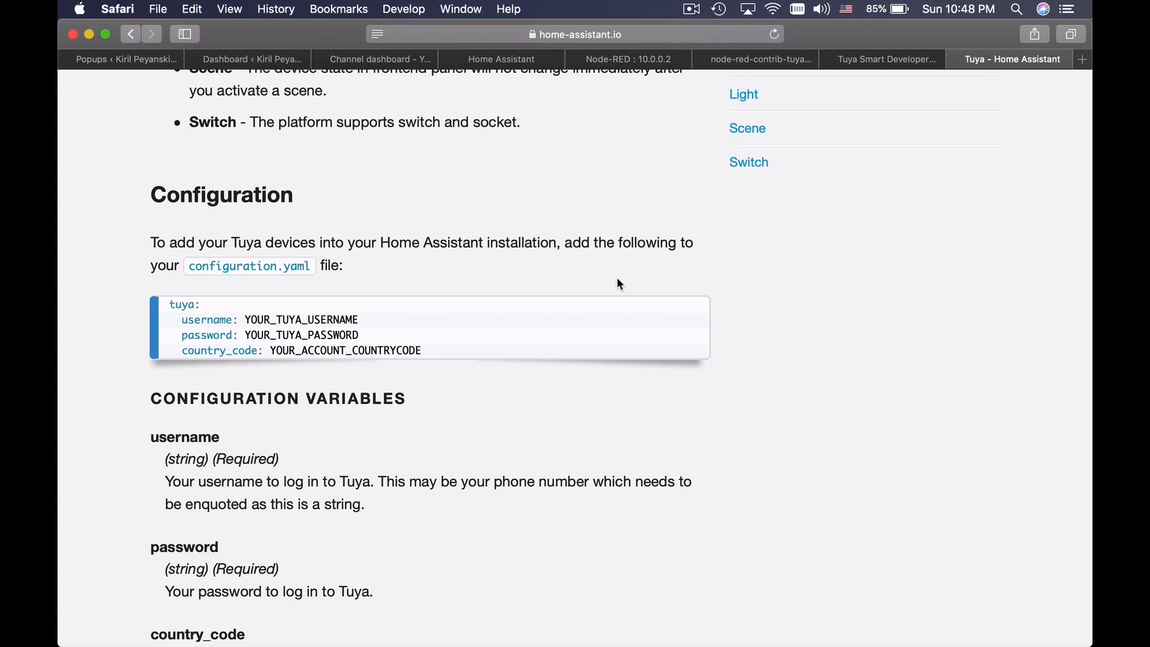
pyautogui.scroll(-3)
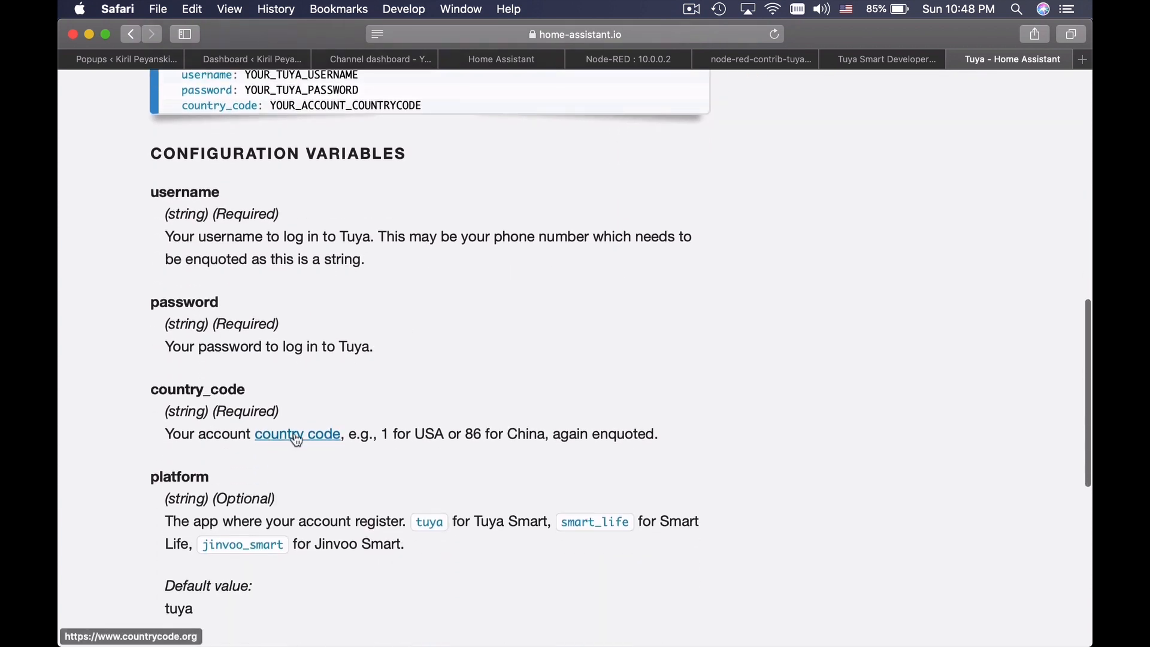
pyautogui.click(297, 434)
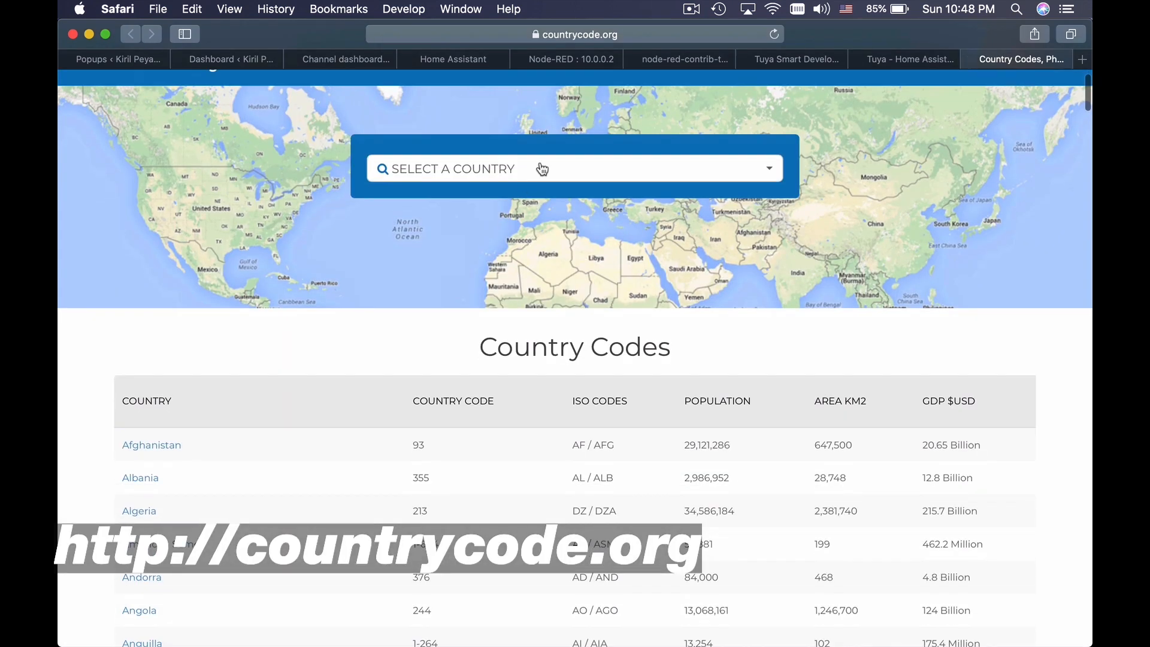
# - Look up Bulgaria's calling code (+359) on CountryCode.org
pyautogui.write('bul')
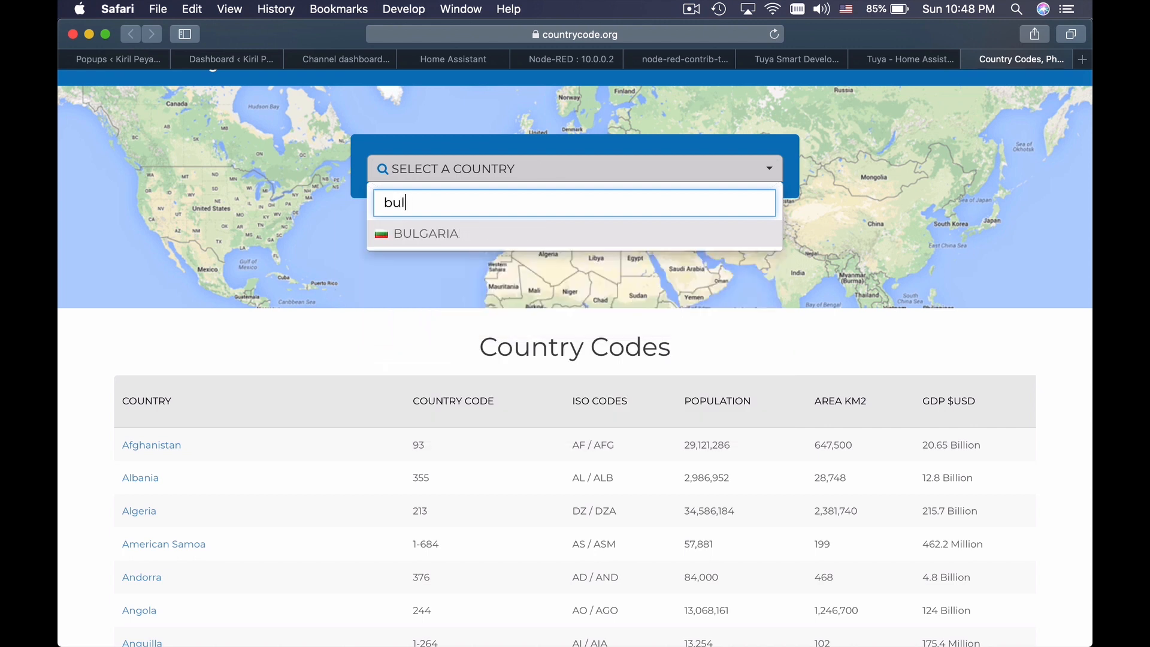
pyautogui.click(425, 233)
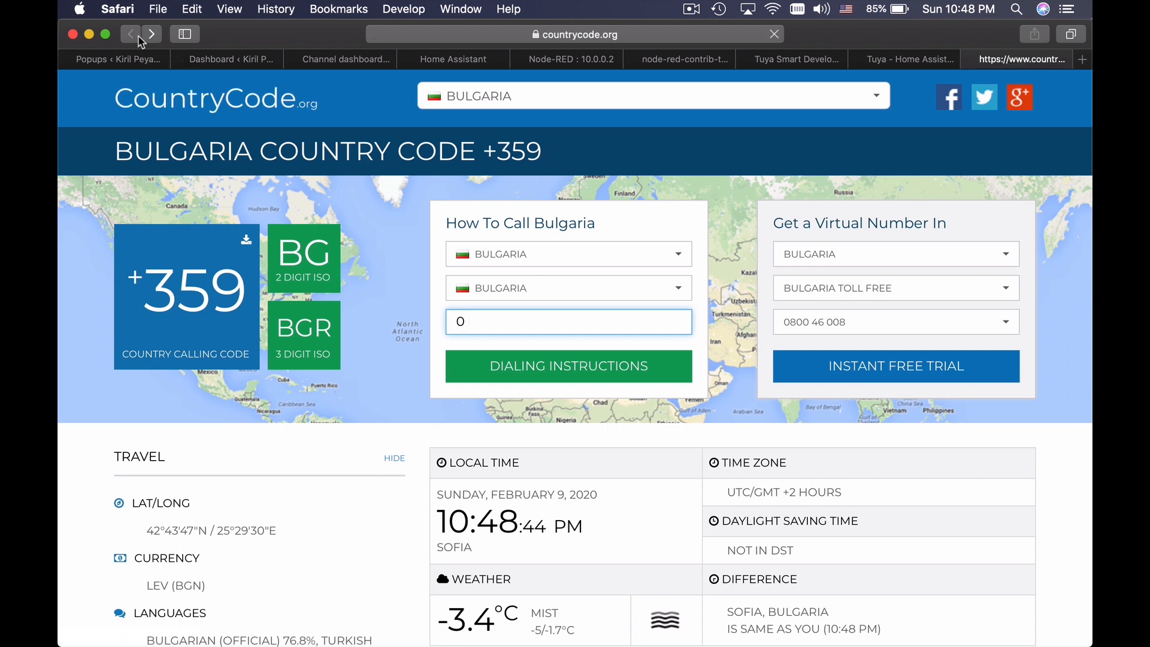
pyautogui.click(650, 96)
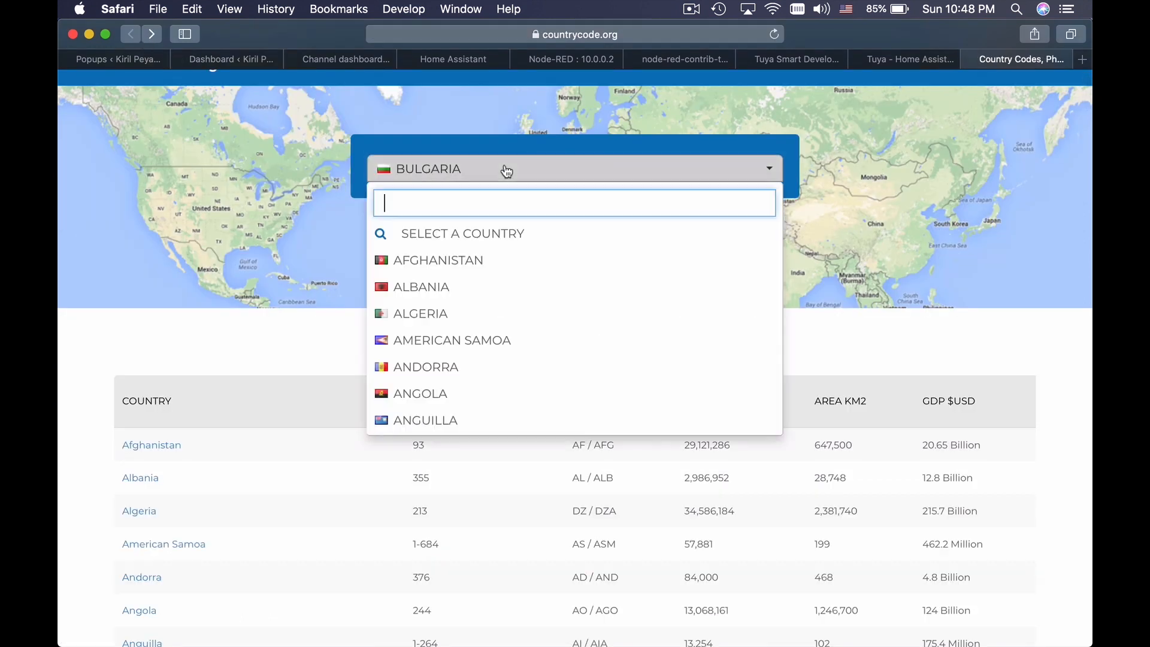
# - Look up the United Kingdom's calling code (+44), then return to the Tuya docs
pyautogui.write('unite')
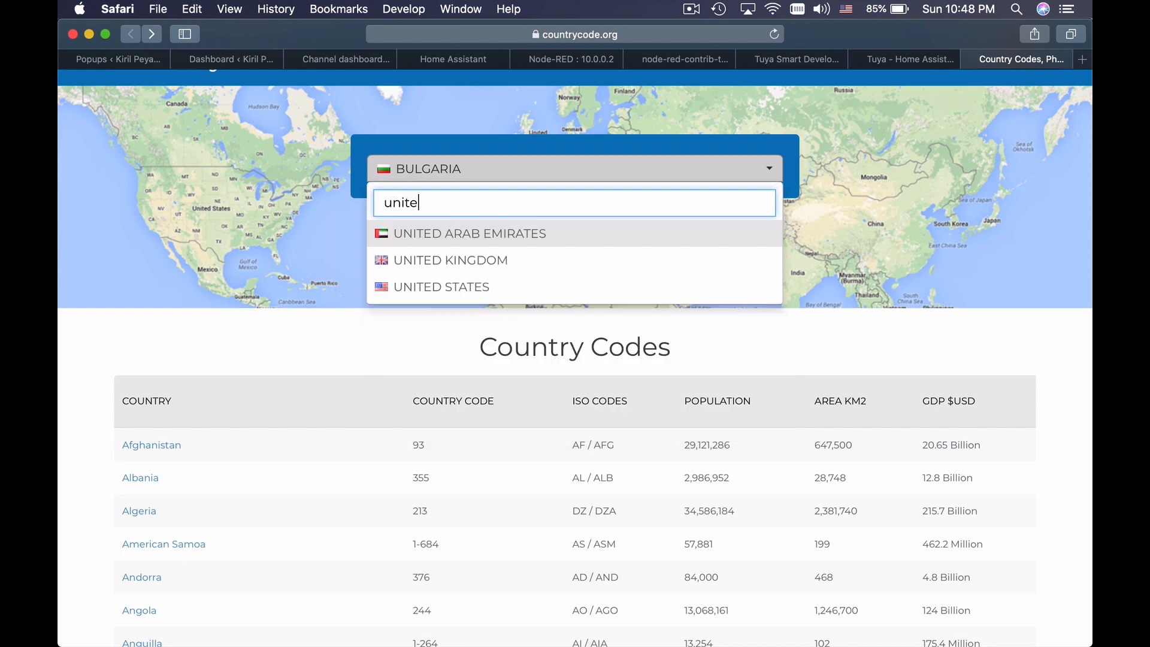
pyautogui.click(442, 287)
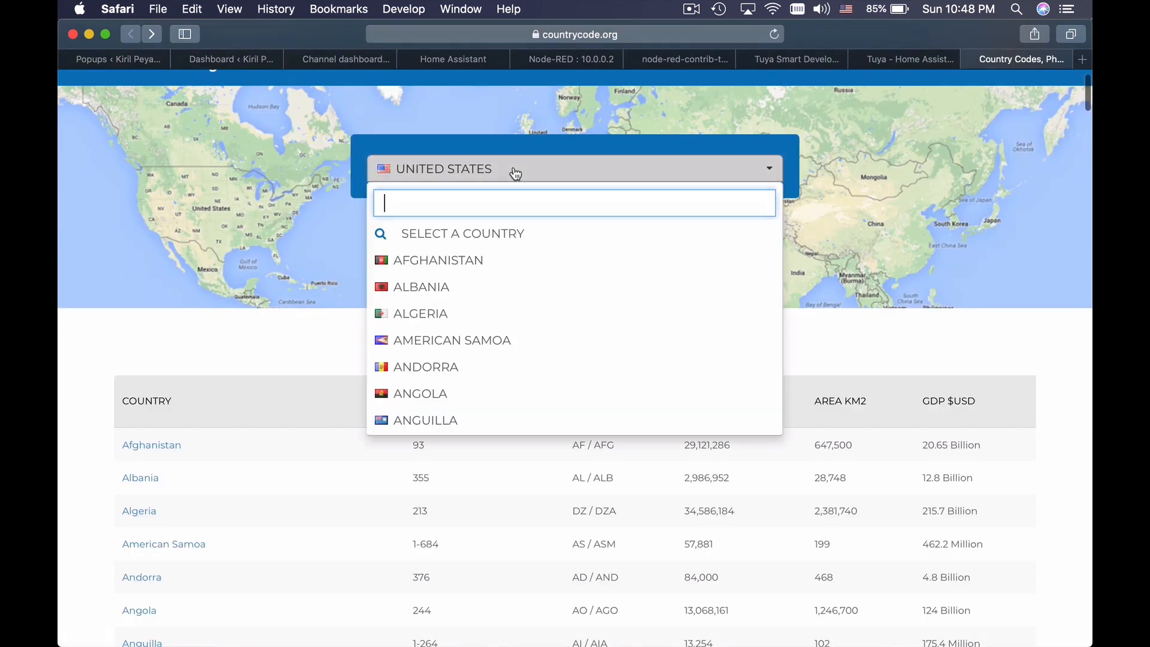
pyautogui.write('unit')
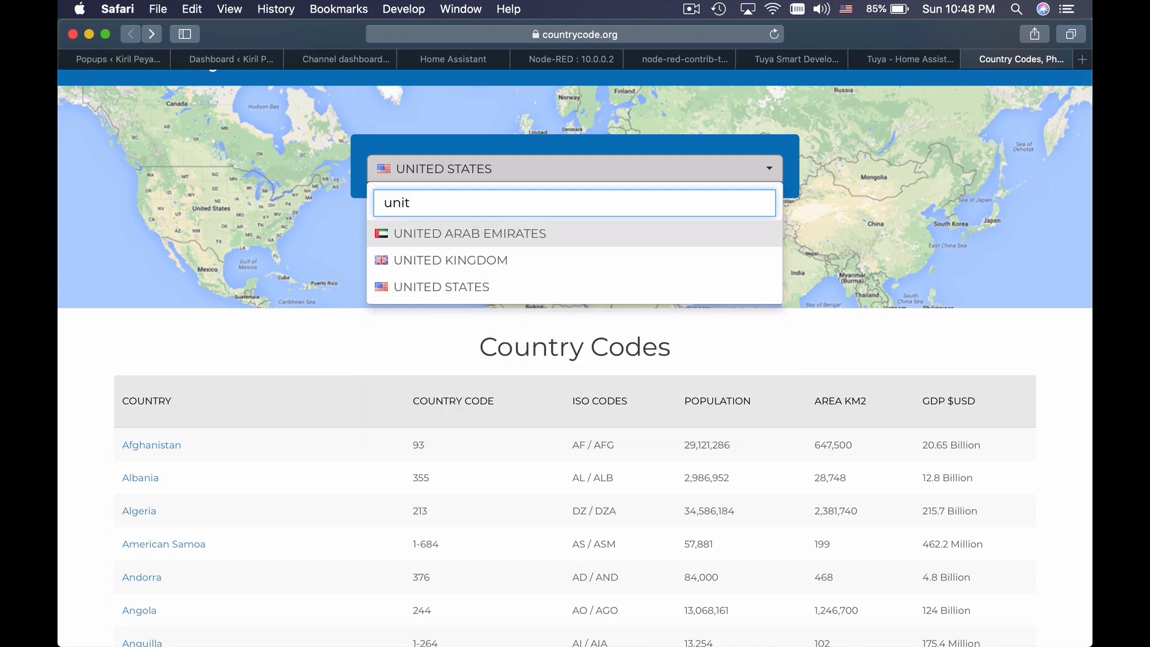
pyautogui.click(450, 260)
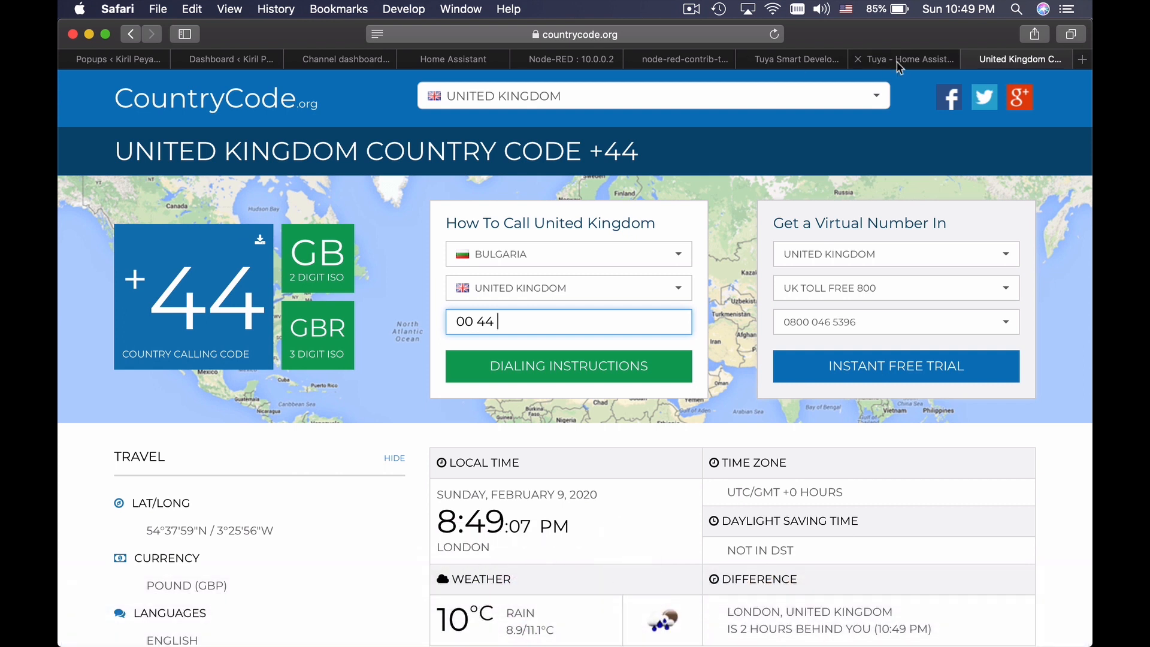
pyautogui.click(904, 60)
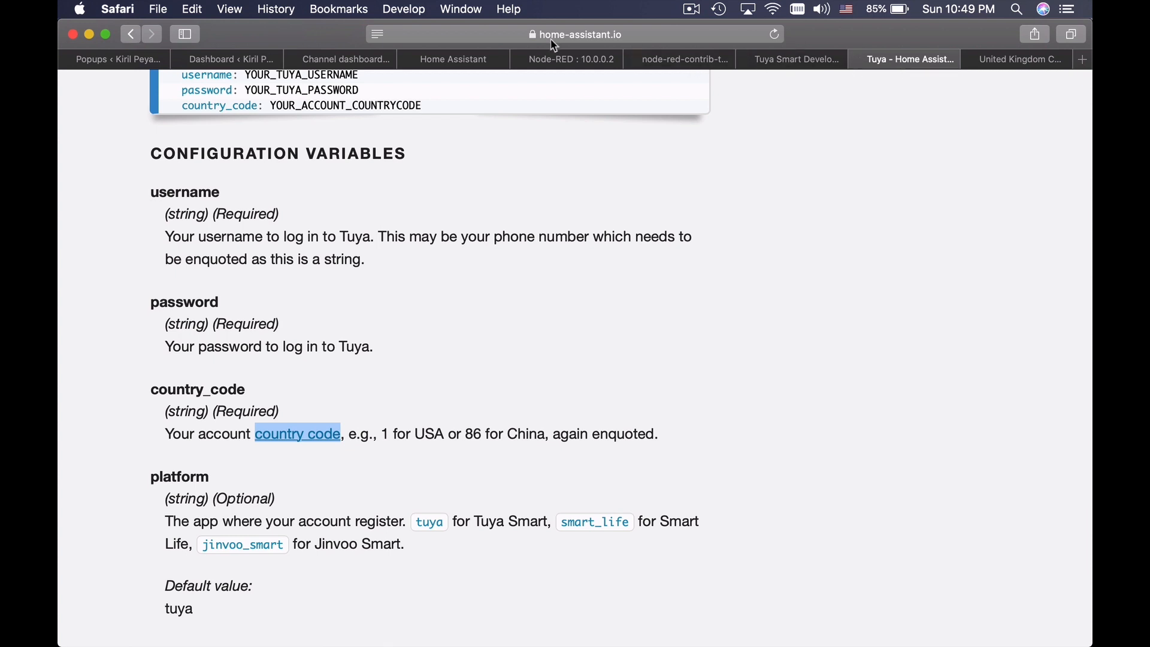
# - Replace the YOUR_ACCOUNT_COUNTRYCODE placeholder in configuration.yaml with 359
pyautogui.click(453, 59)
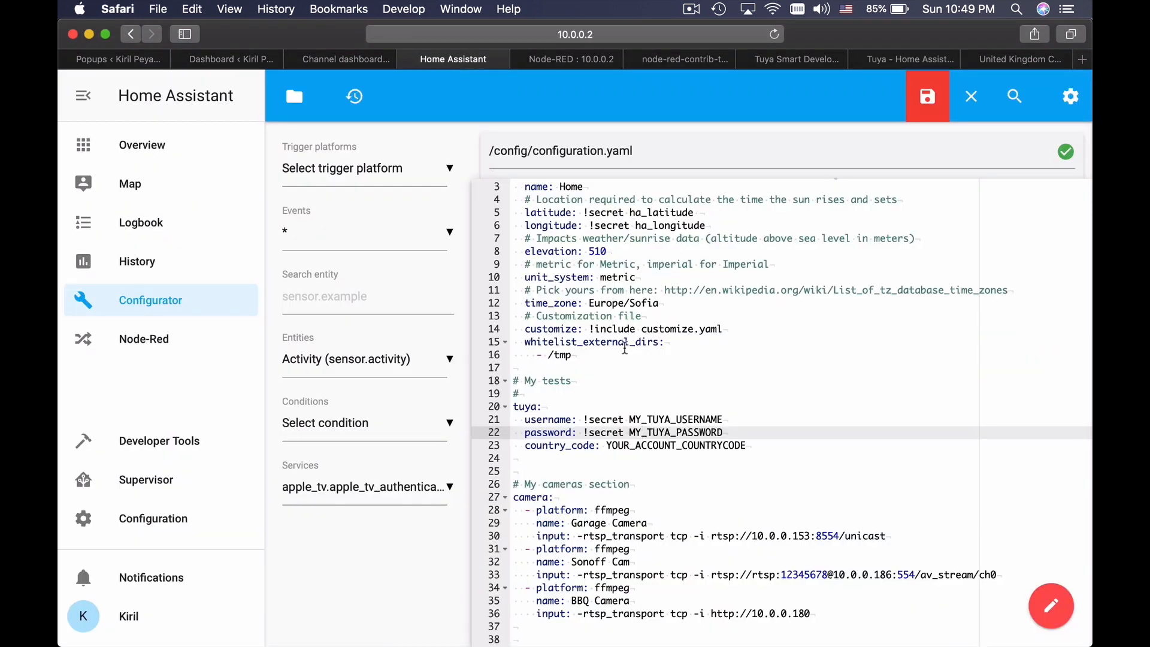
pyautogui.doubleClick(675, 446)
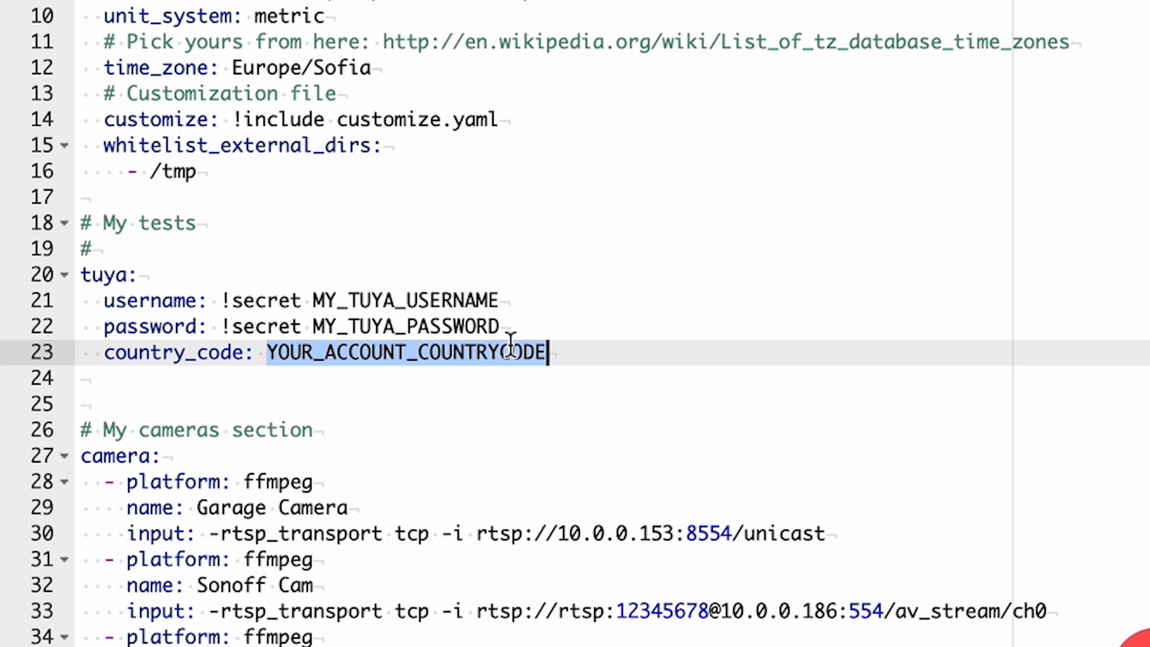
pyautogui.write('359')
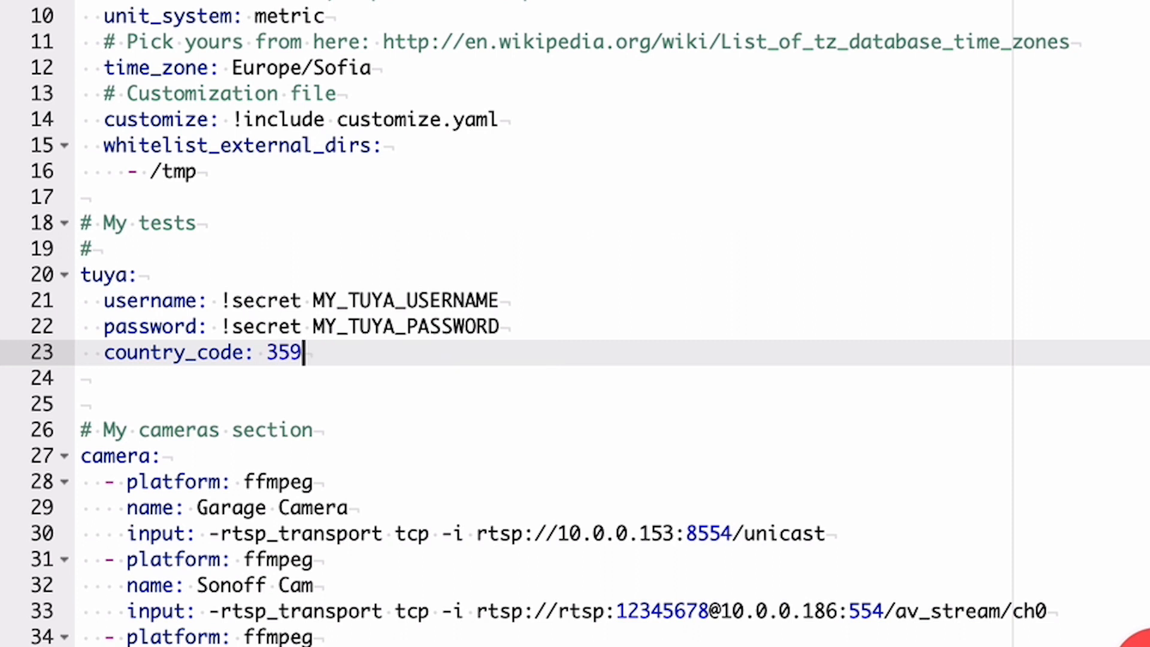
pyautogui.moveTo(200, 300)
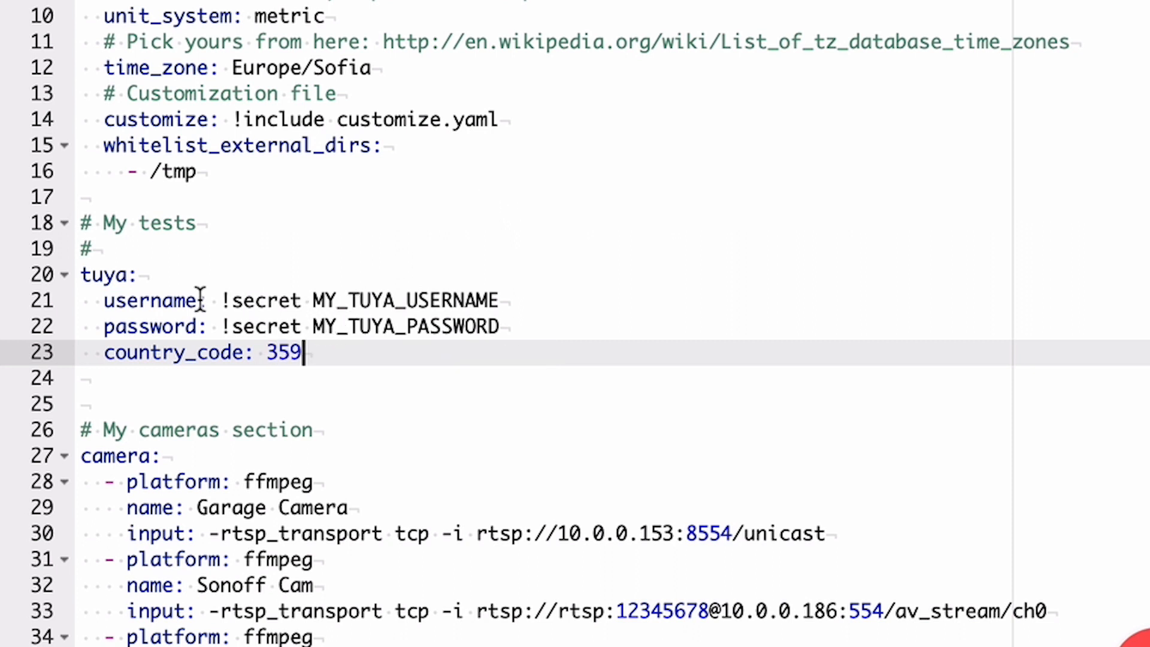
pyautogui.moveTo(370, 326)
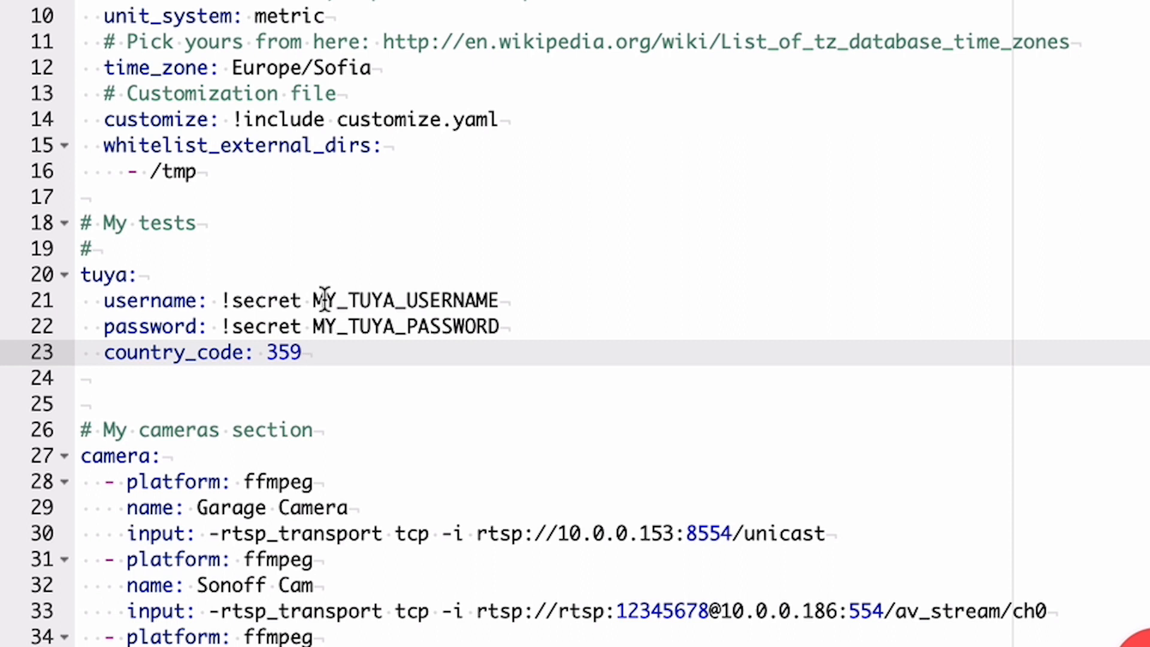
pyautogui.moveTo(367, 326)
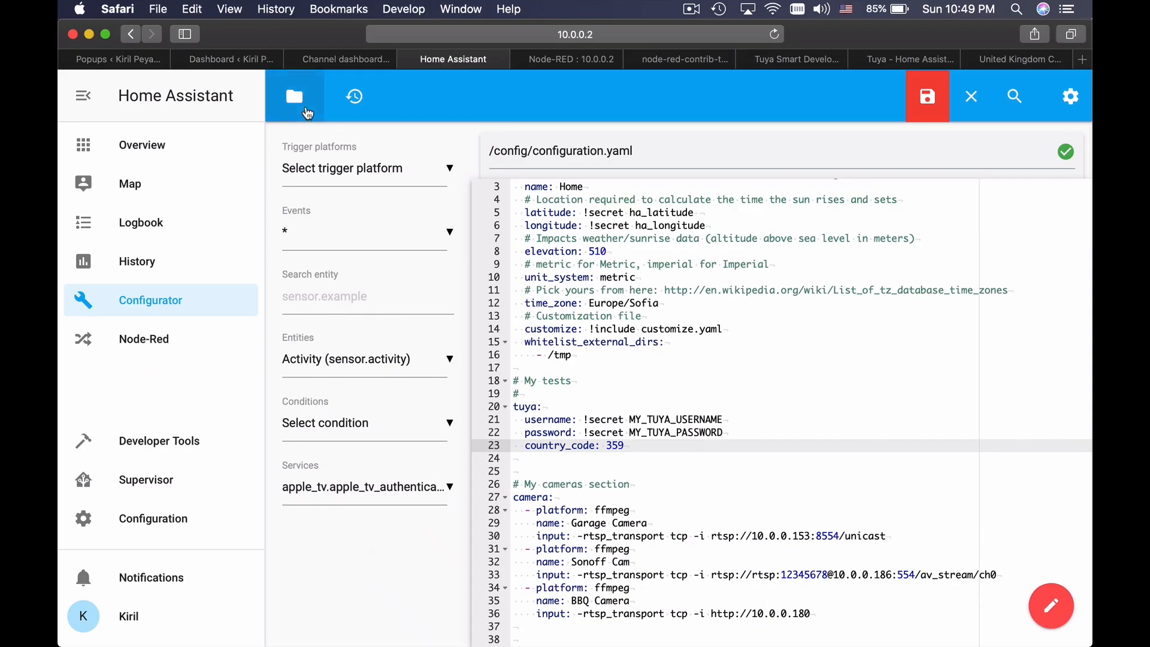
pyautogui.click(295, 96)
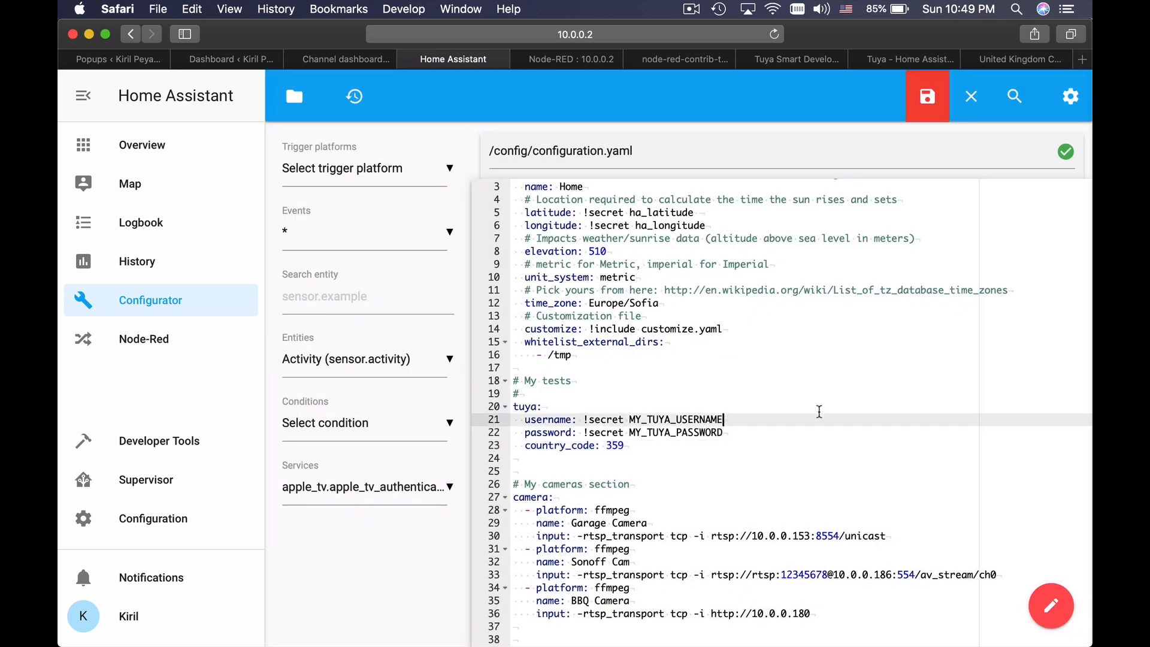
pyautogui.moveTo(851, 411)
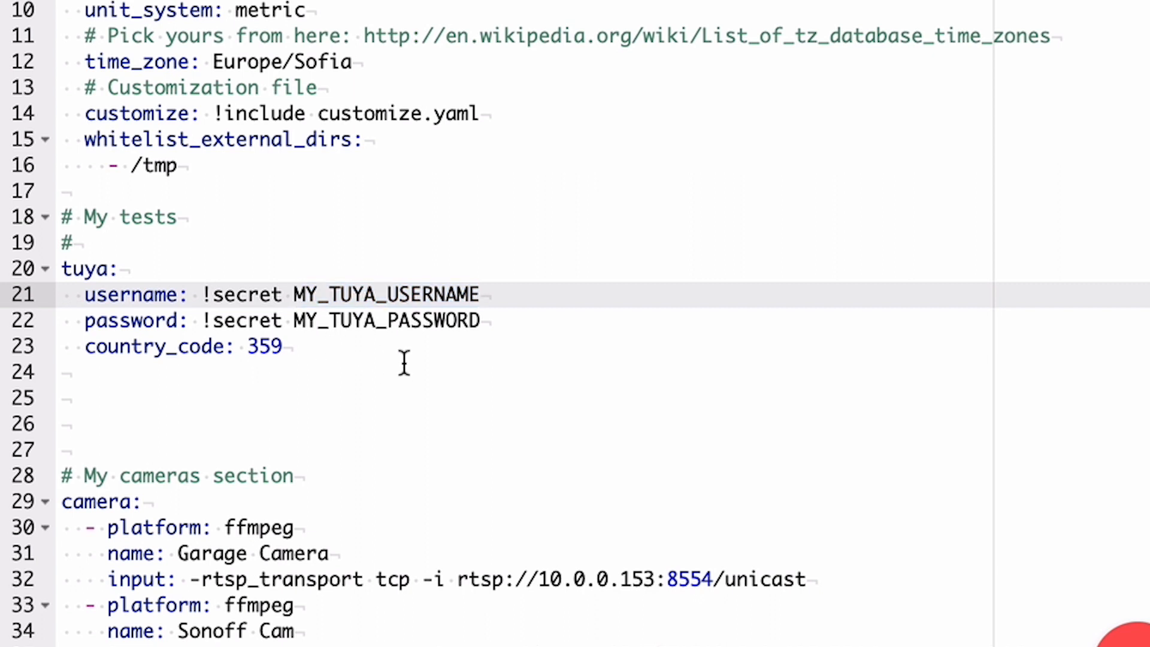
pyautogui.doubleClick(385, 295)
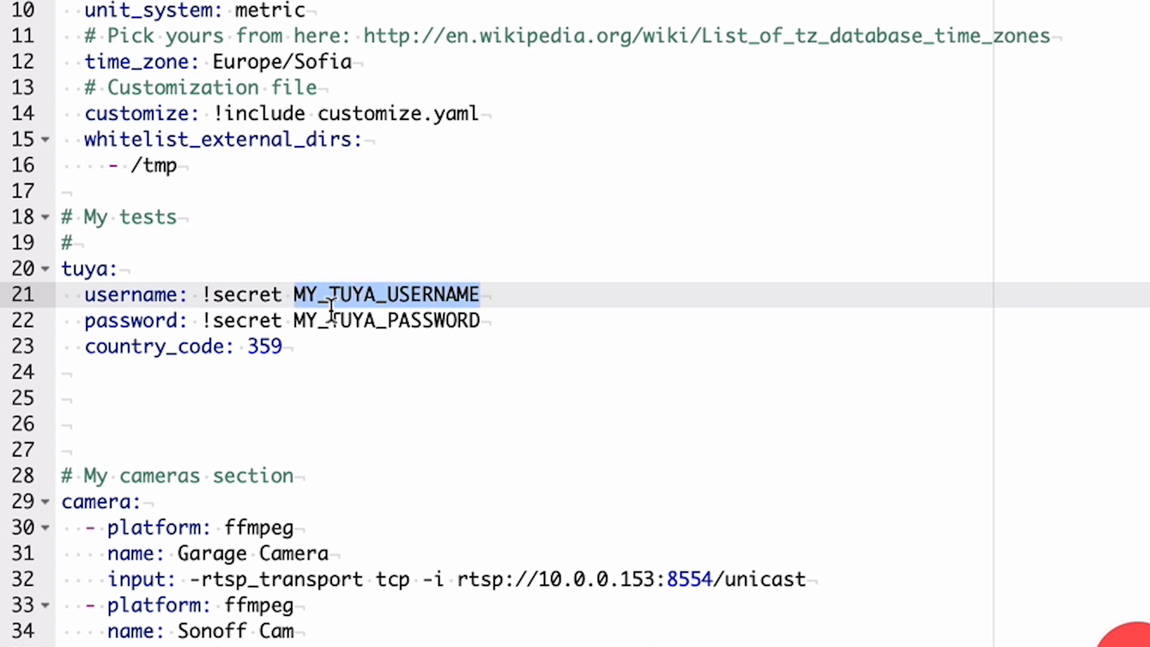
pyautogui.write('MY_TUYA_USERNAME:')
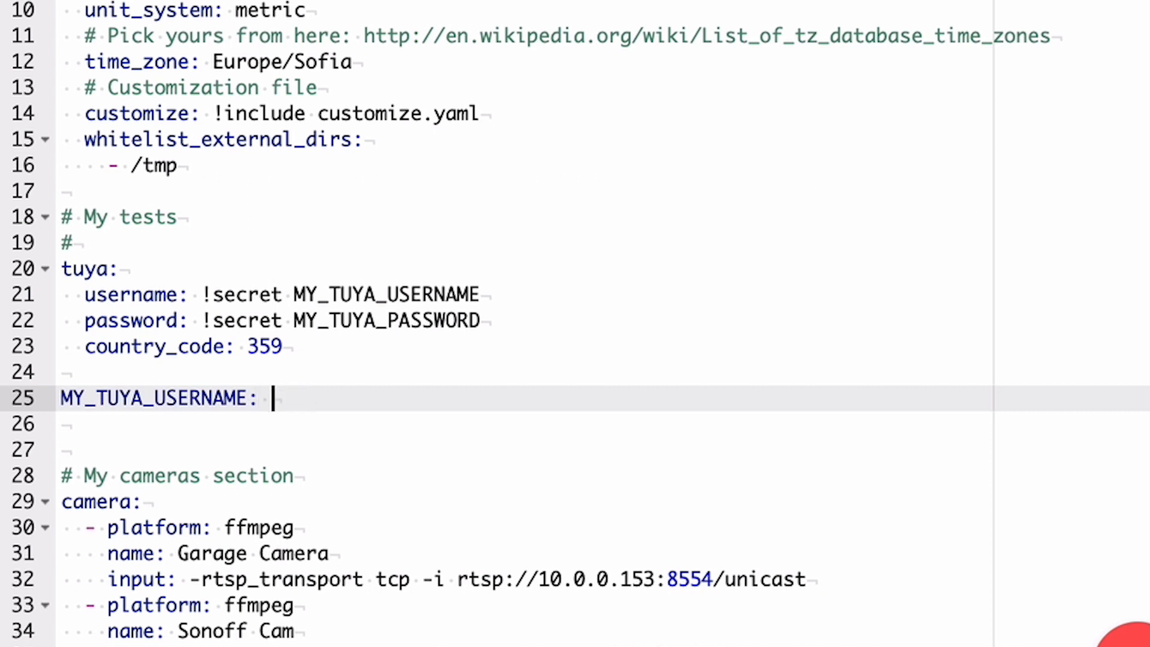
pyautogui.write('user@')
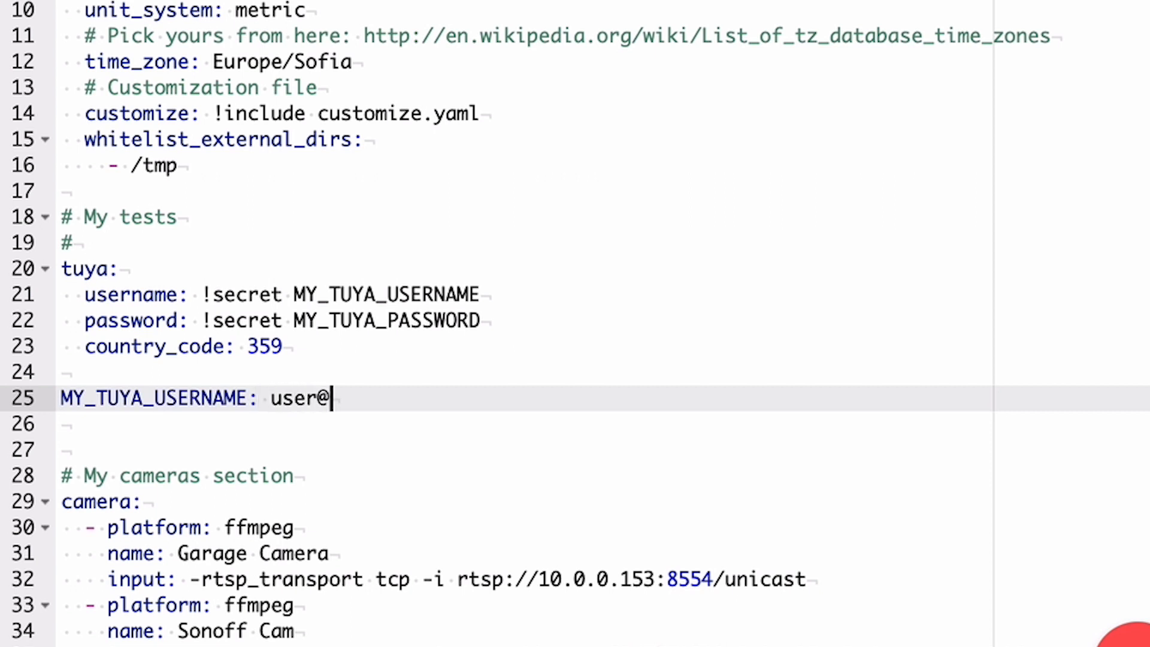
pyautogui.write('somethin')
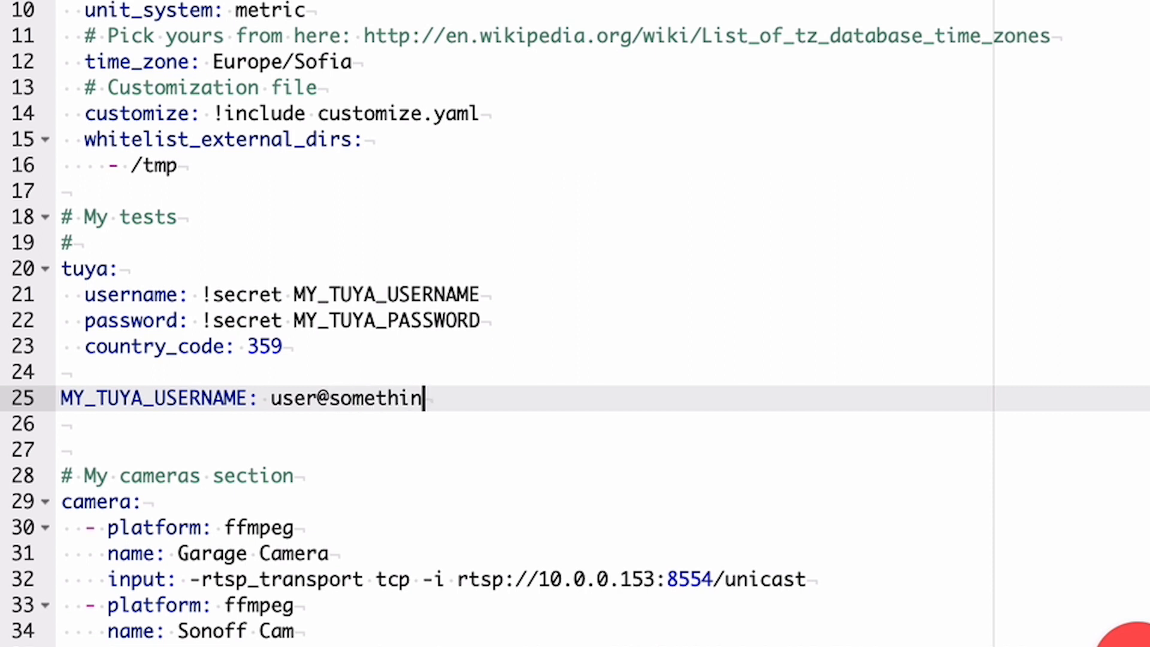
pyautogui.write('g.com')
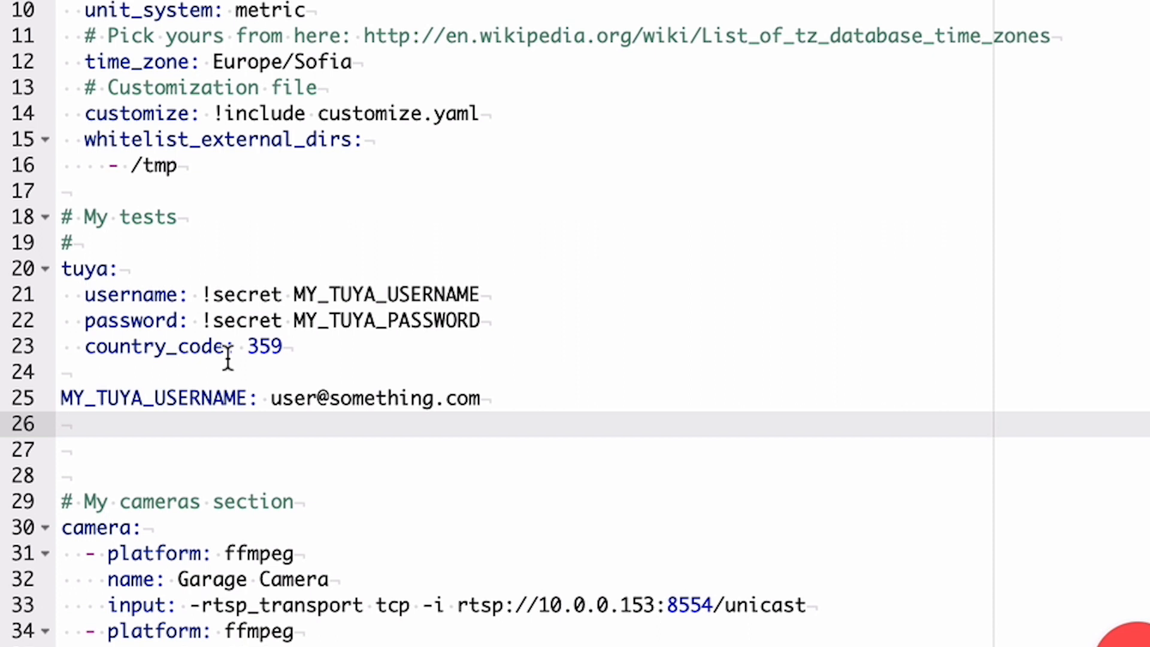
pyautogui.doubleClick(385, 321)
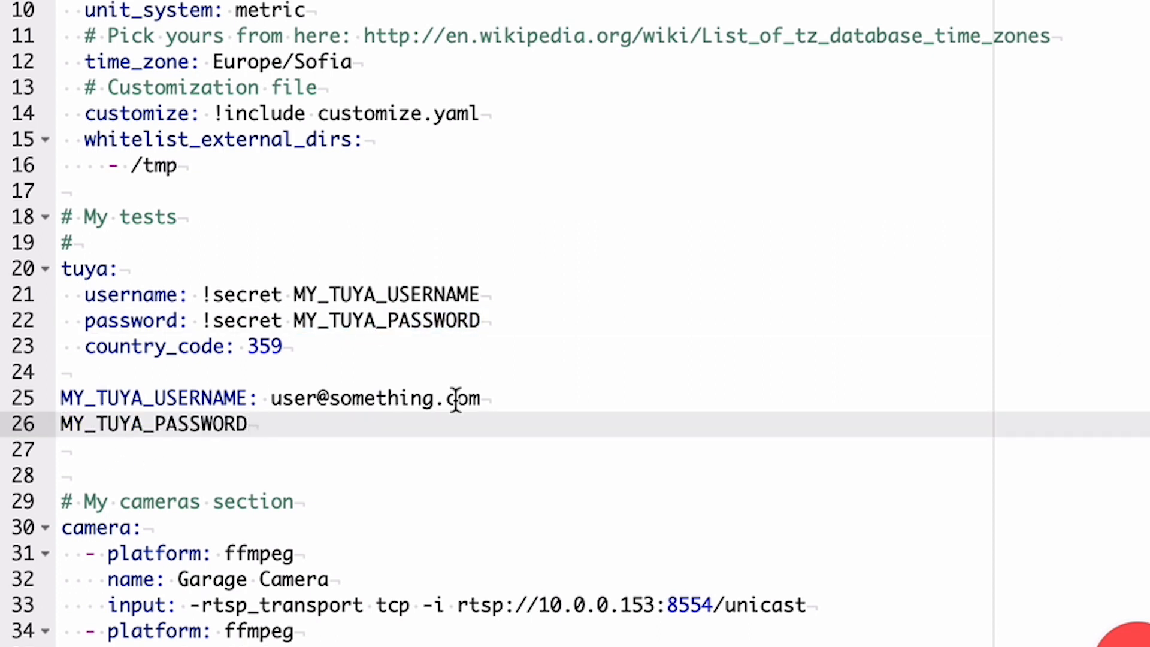
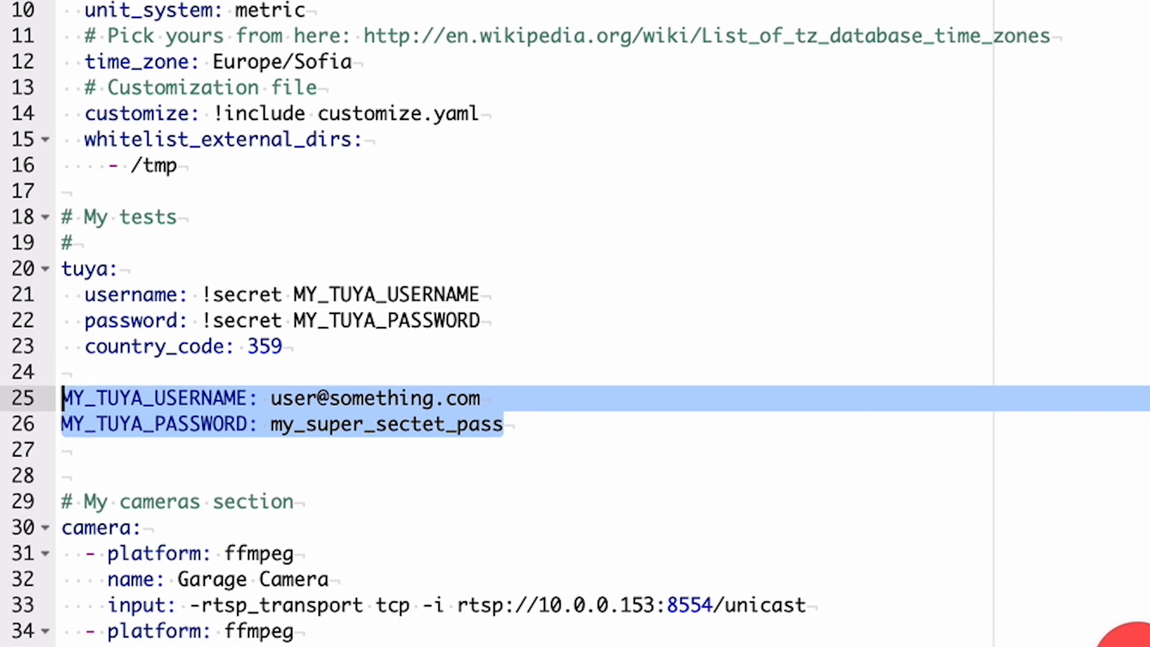
pyautogui.moveTo(388, 411)
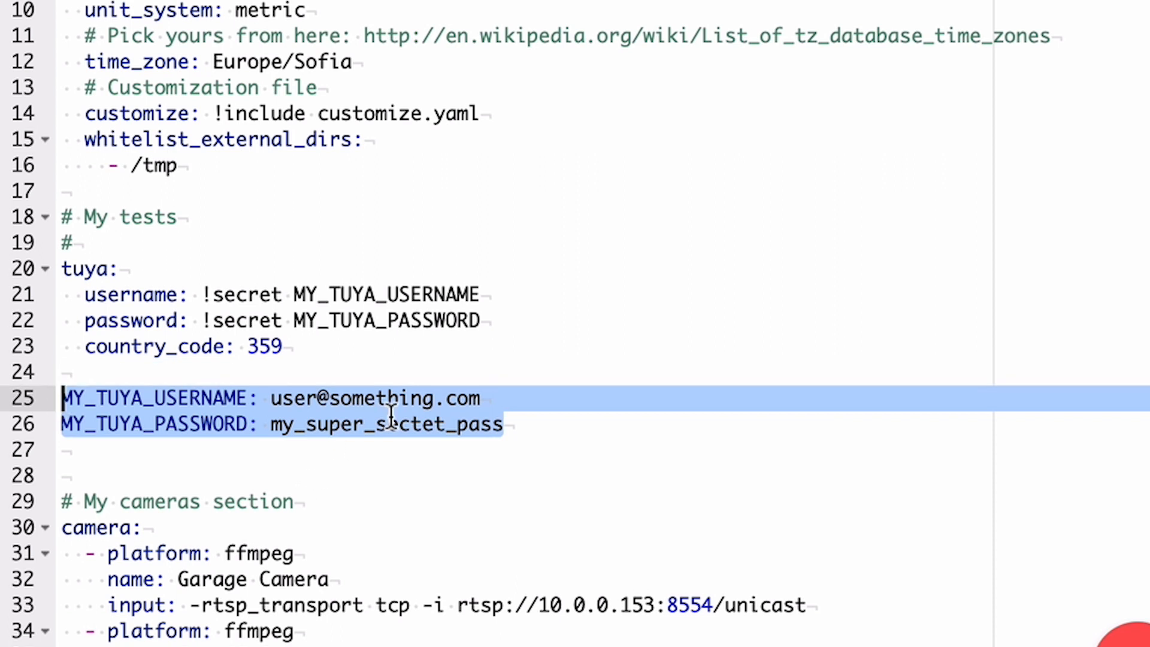
pyautogui.press('Delete')
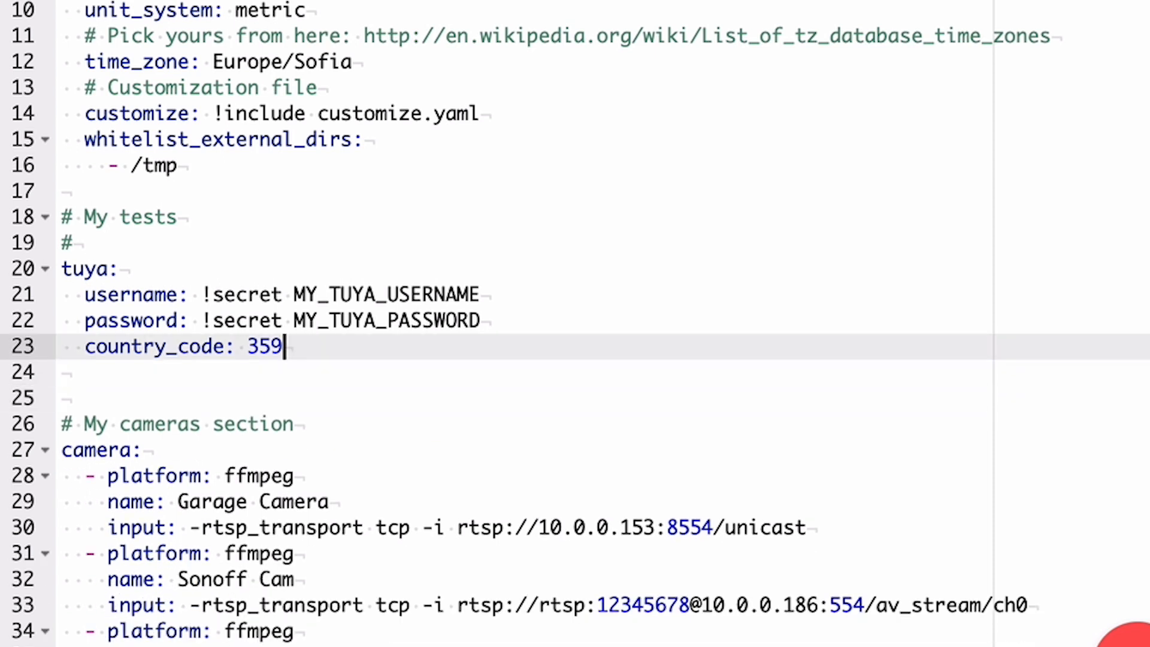
pyautogui.click(411, 294)
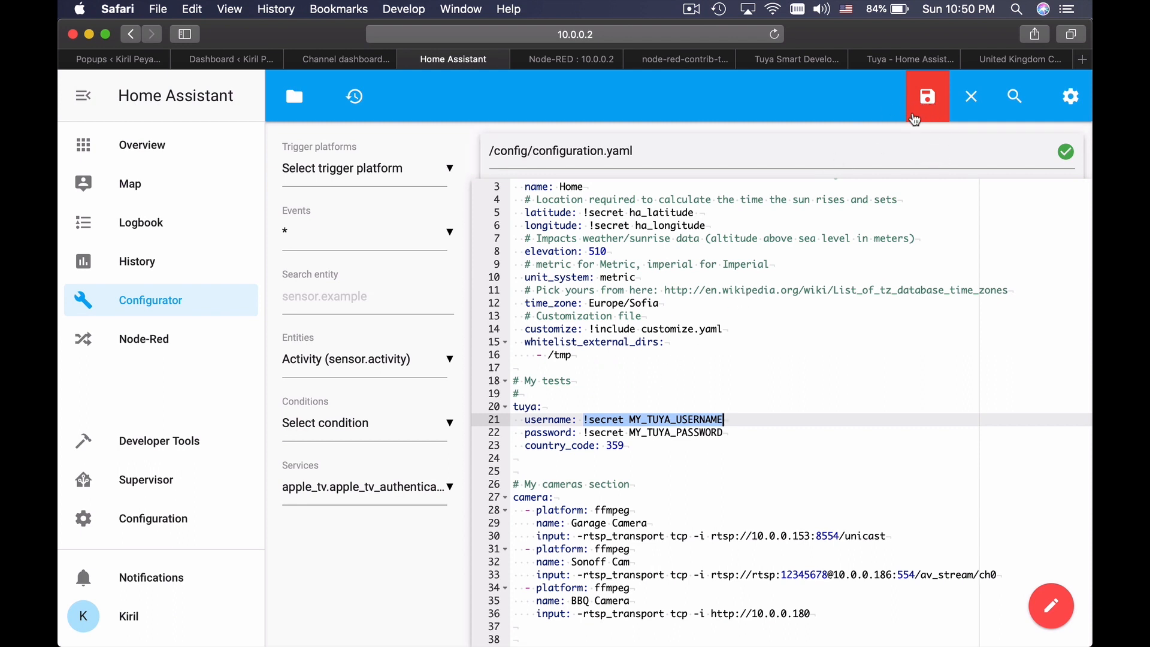
# - Save configuration.yaml with its tuya block from the Configurator toolbar
pyautogui.click(928, 96)
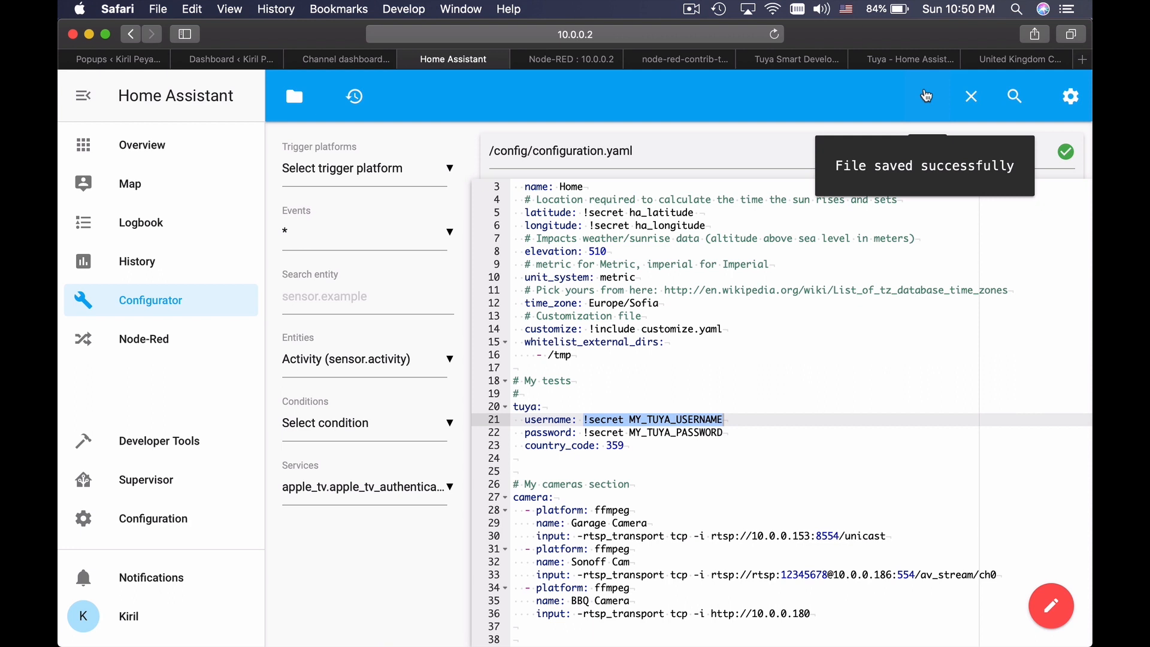
pyautogui.click(460, 594)
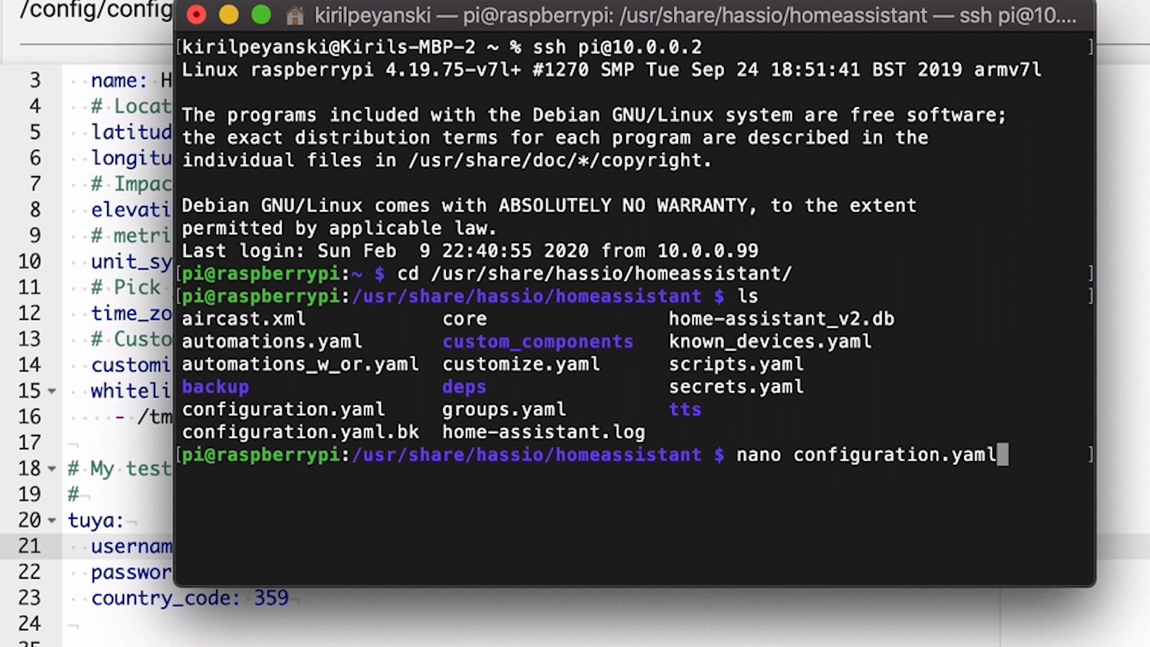
pyautogui.press('Return')
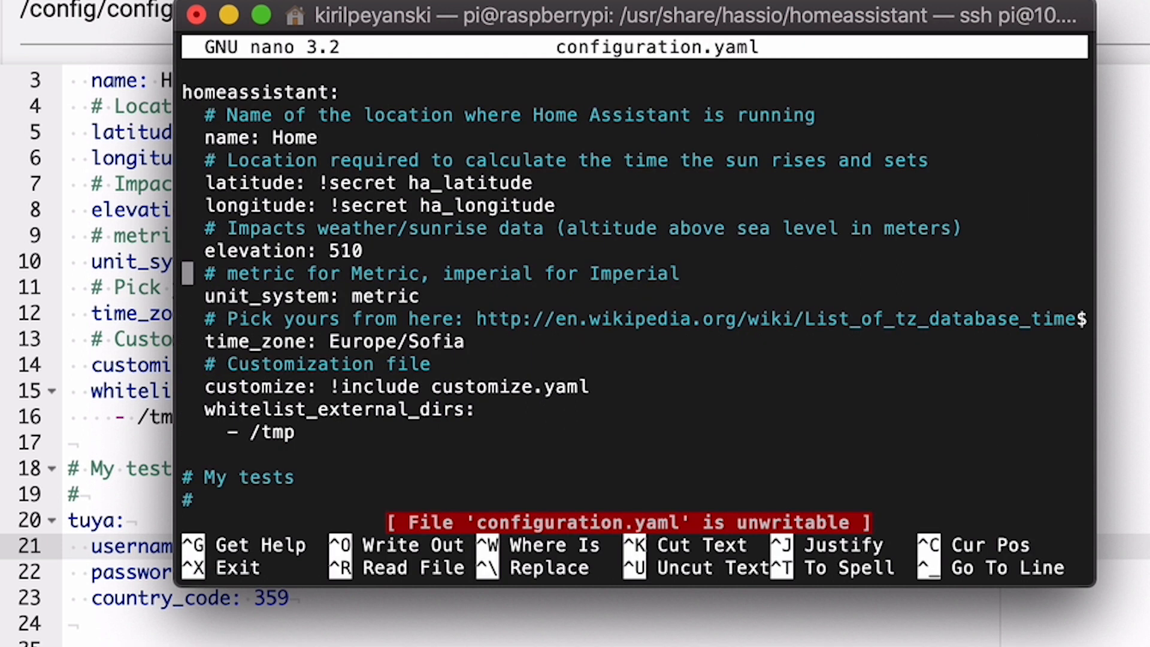
pyautogui.scroll(-3)
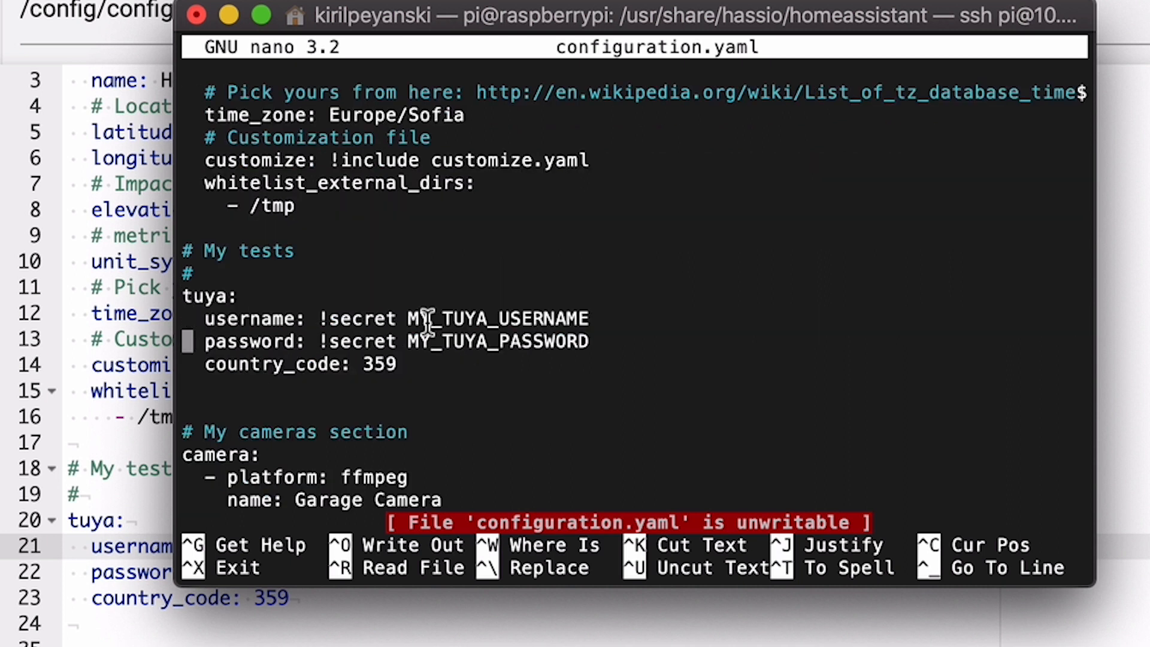
pyautogui.moveTo(369, 364)
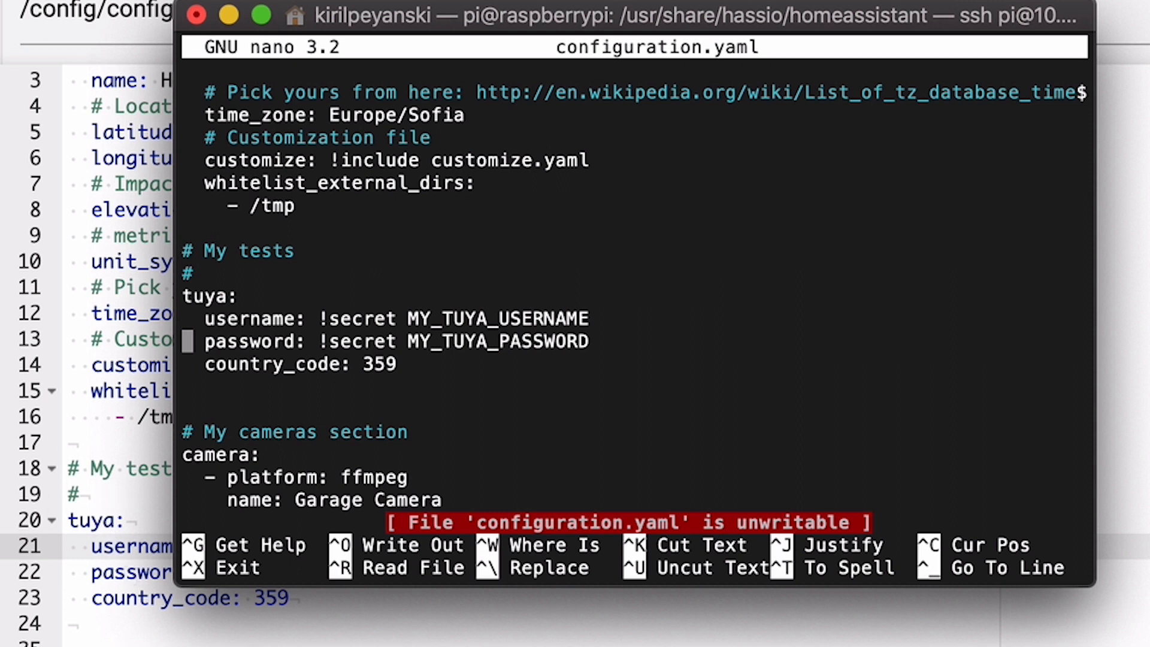
pyautogui.moveTo(366, 289)
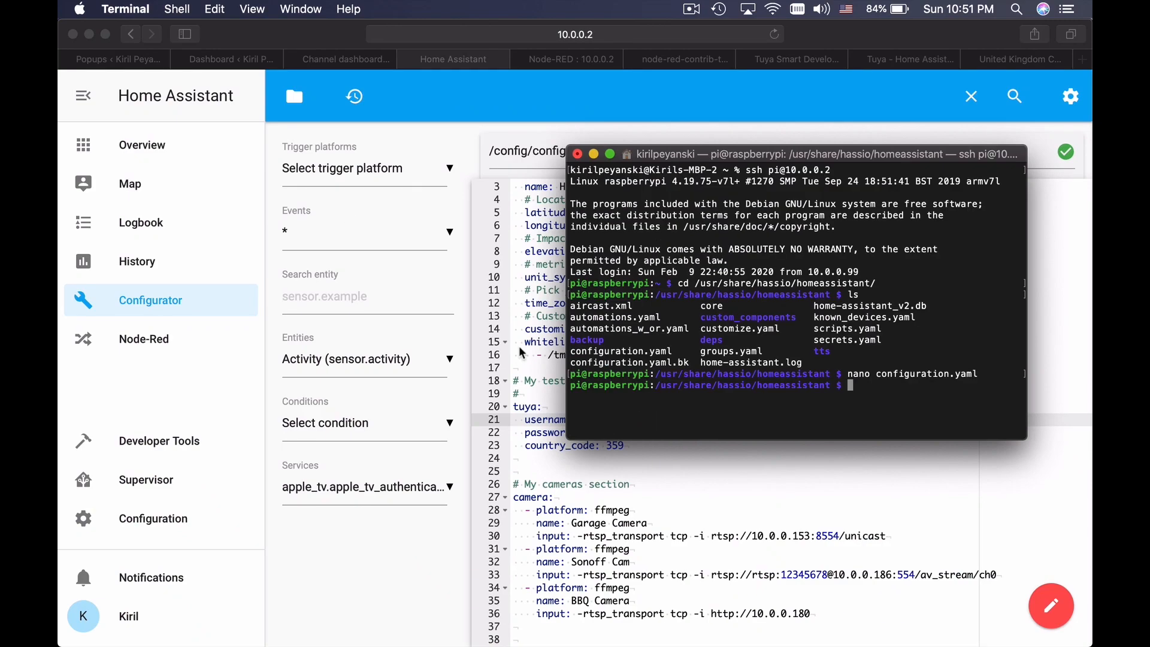
pyautogui.moveTo(162, 412)
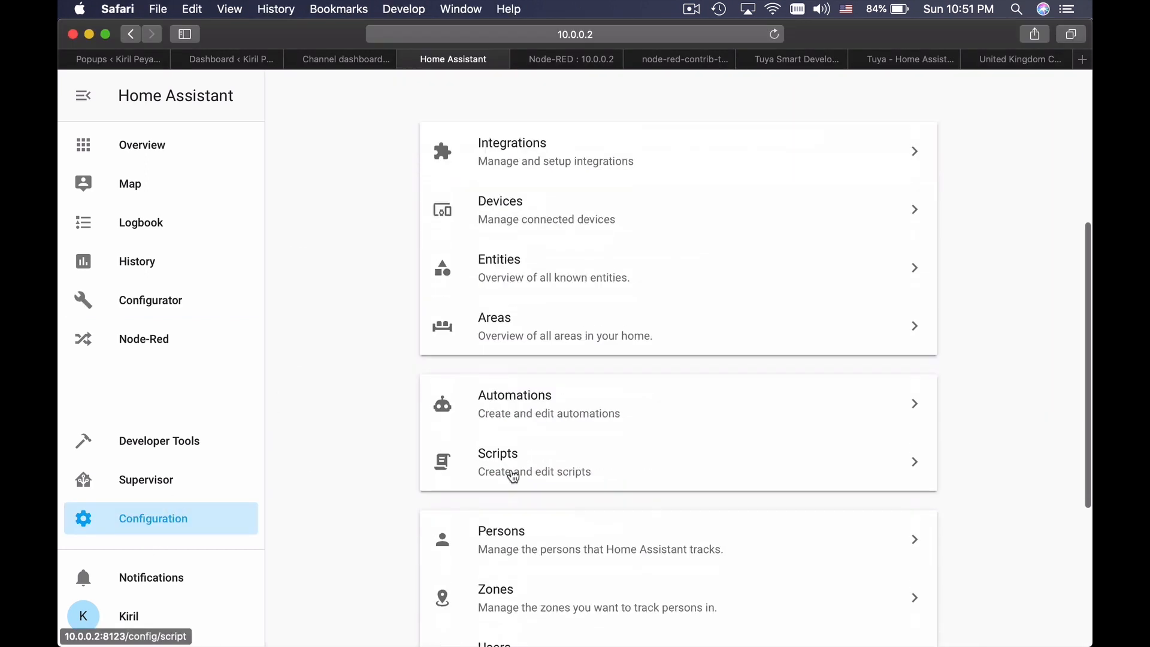
# - Run CHECK CONFIG in Server Controls to confirm the configuration is valid
pyautogui.scroll(-3)
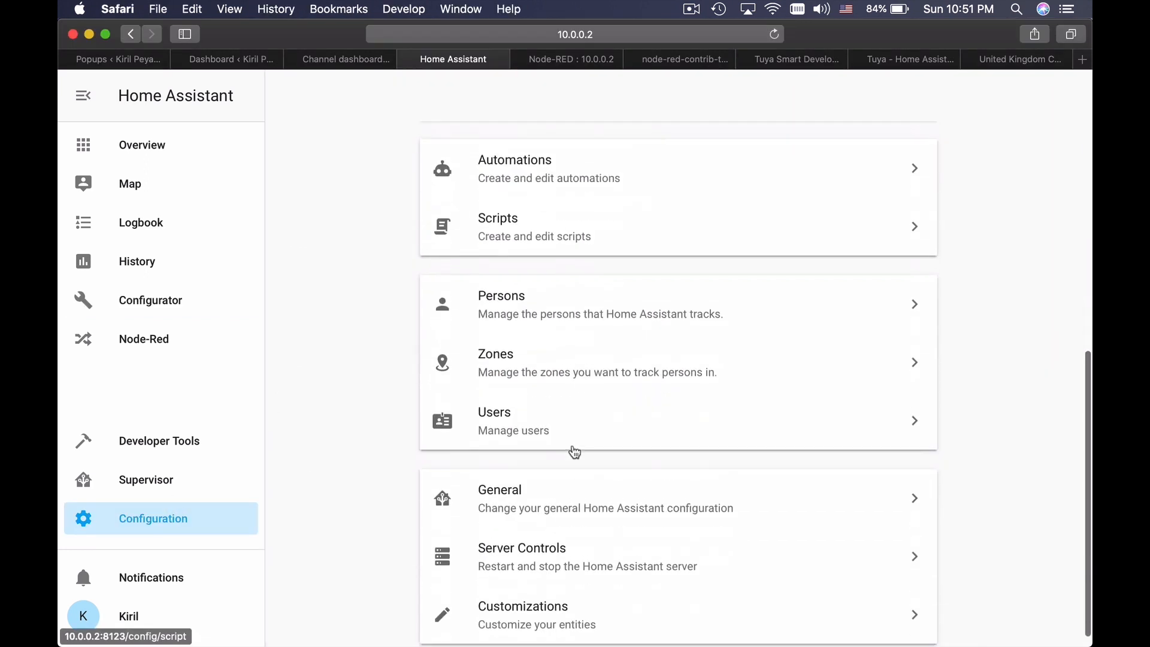
pyautogui.click(521, 548)
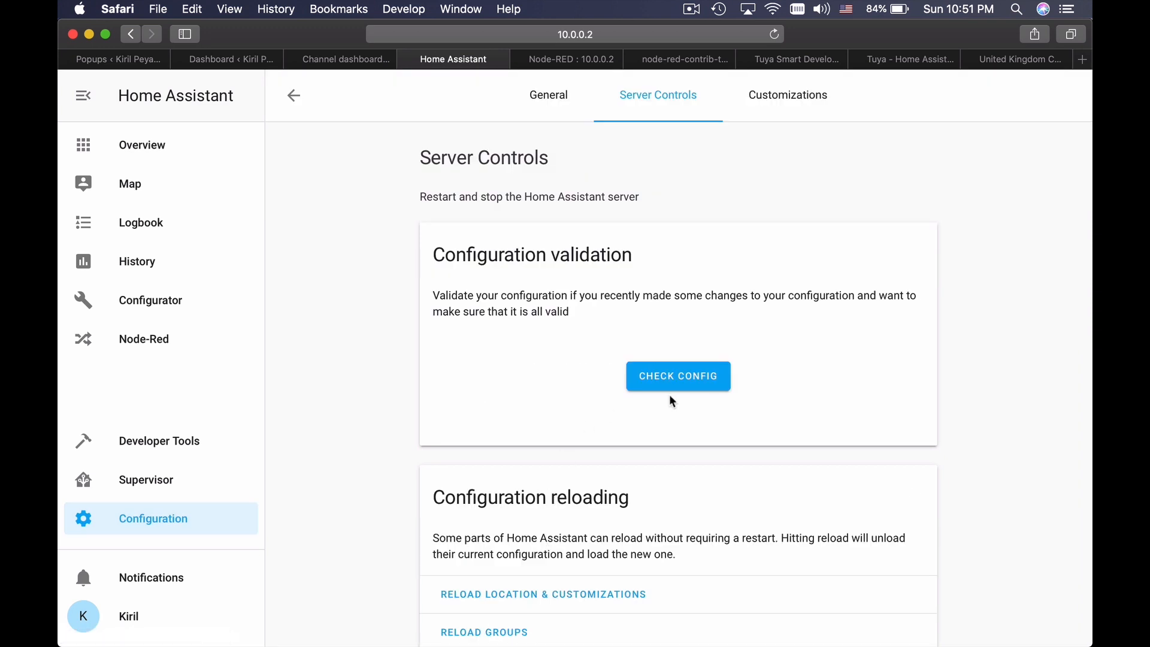
pyautogui.click(678, 375)
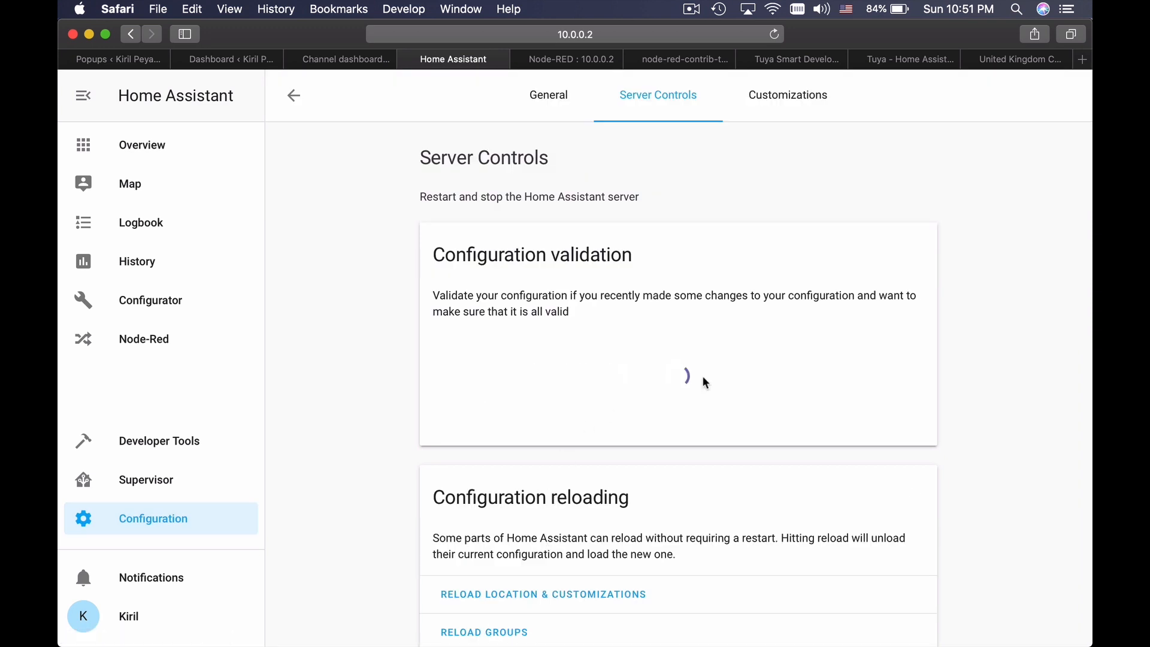
pyautogui.click(677, 389)
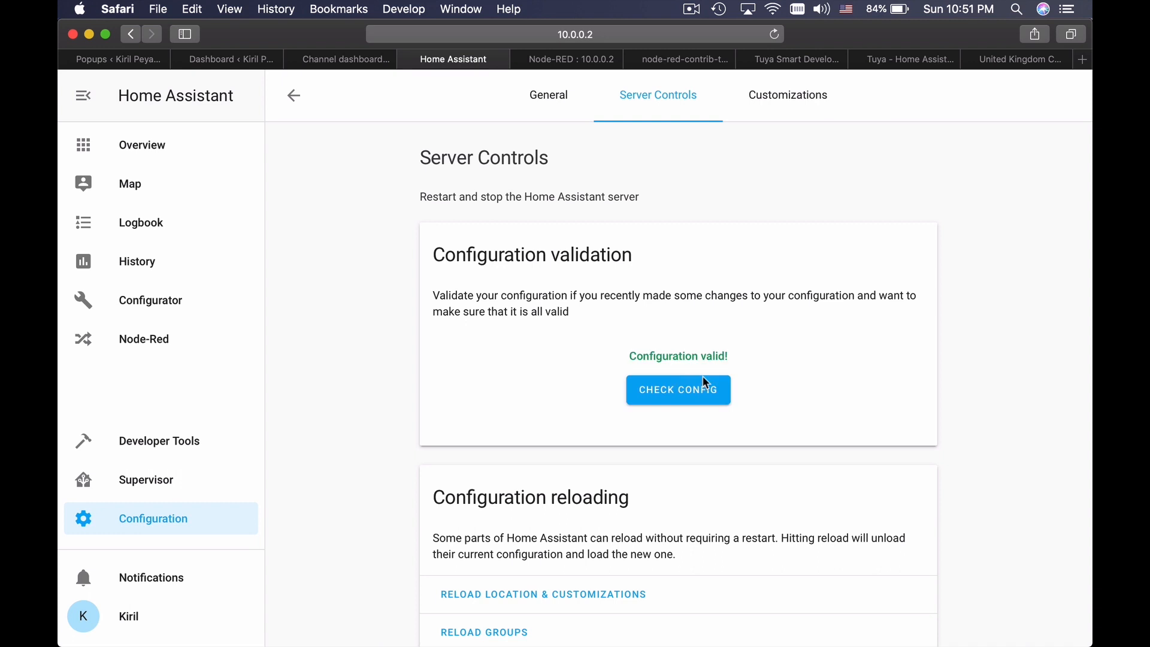
# - Review the reload options, then return to the Overview dashboard
pyautogui.scroll(-3)
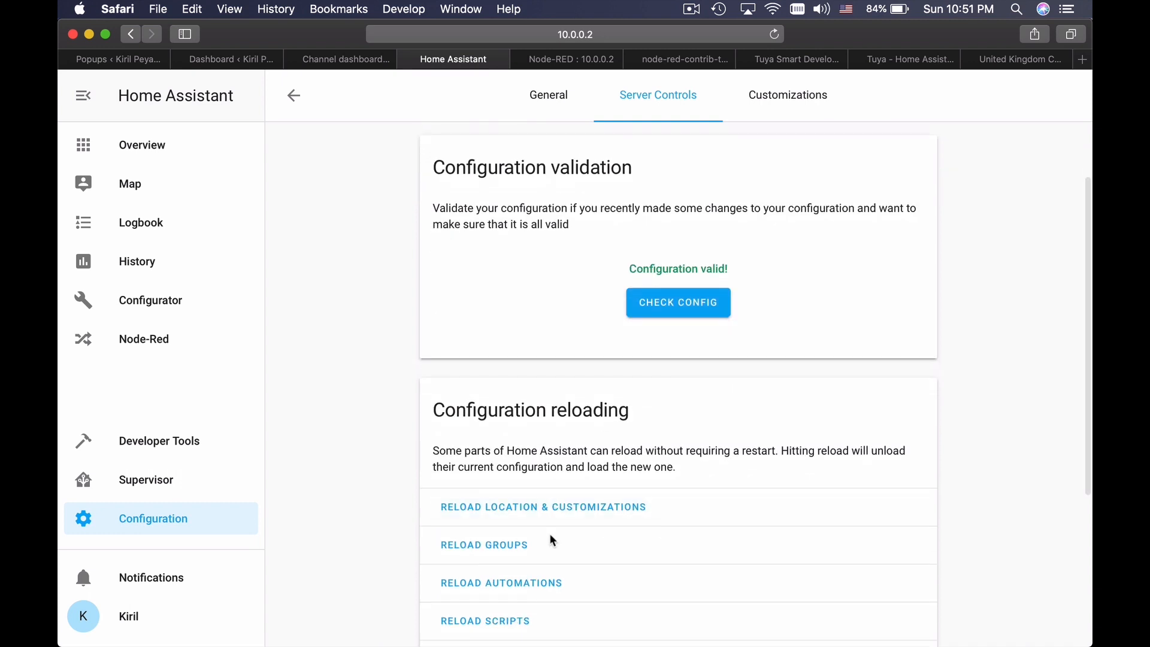
pyautogui.scroll(-3)
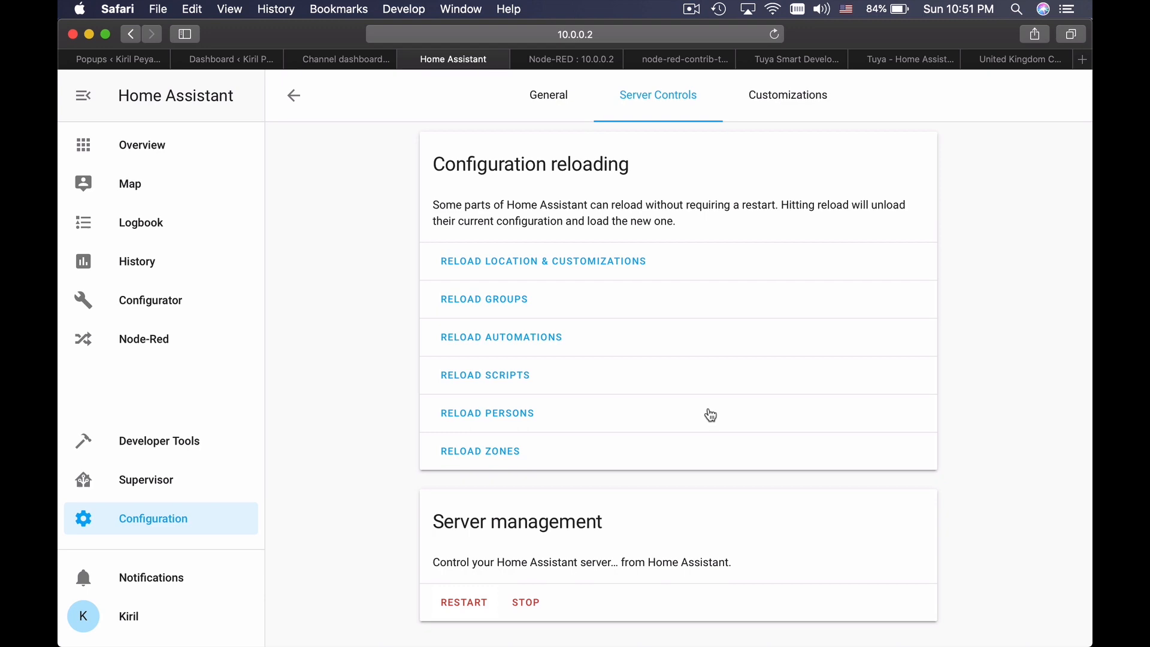
pyautogui.scroll(3)
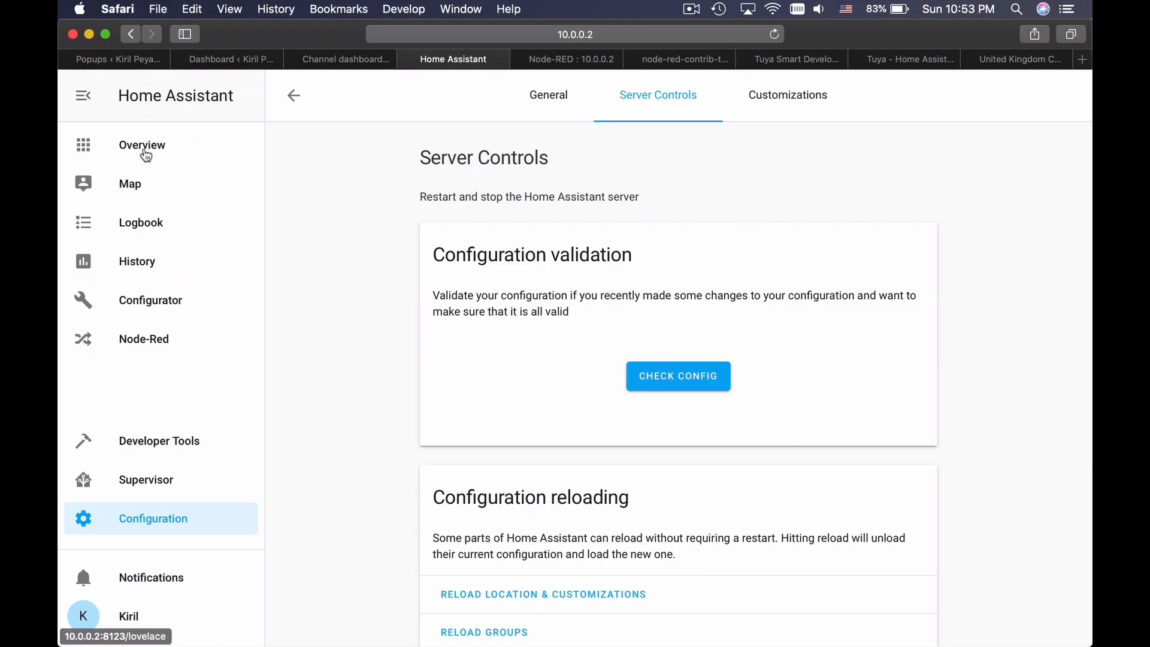
pyautogui.click(141, 145)
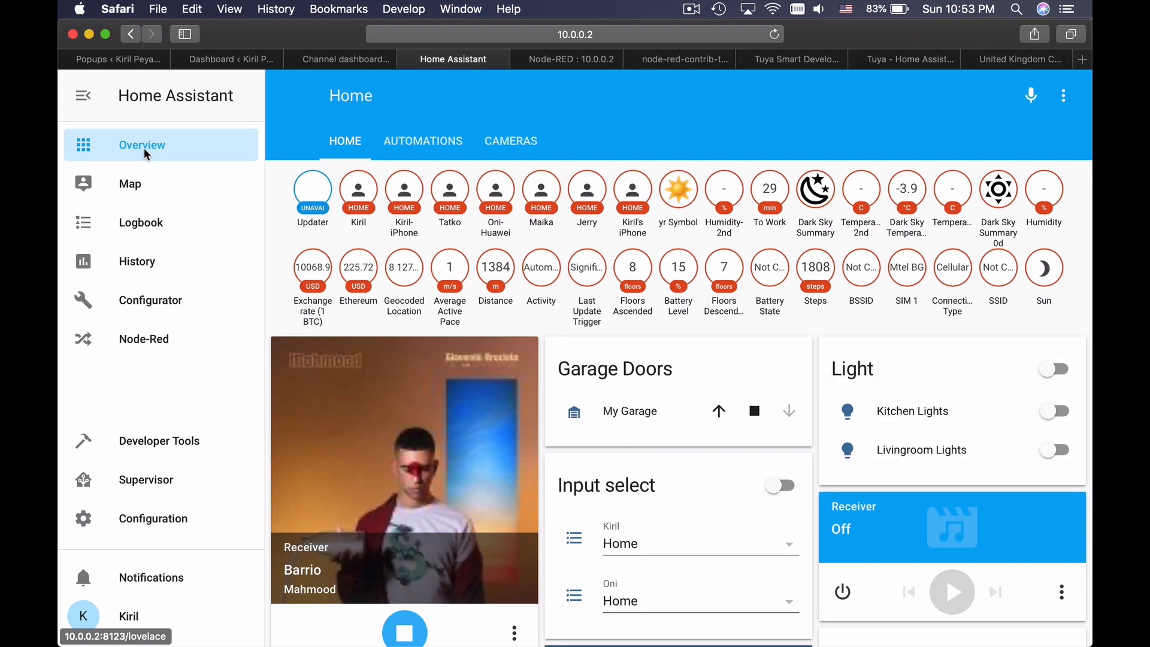
# - In Developer Tools States, search the entity picker for the Tuya light
pyautogui.click(160, 441)
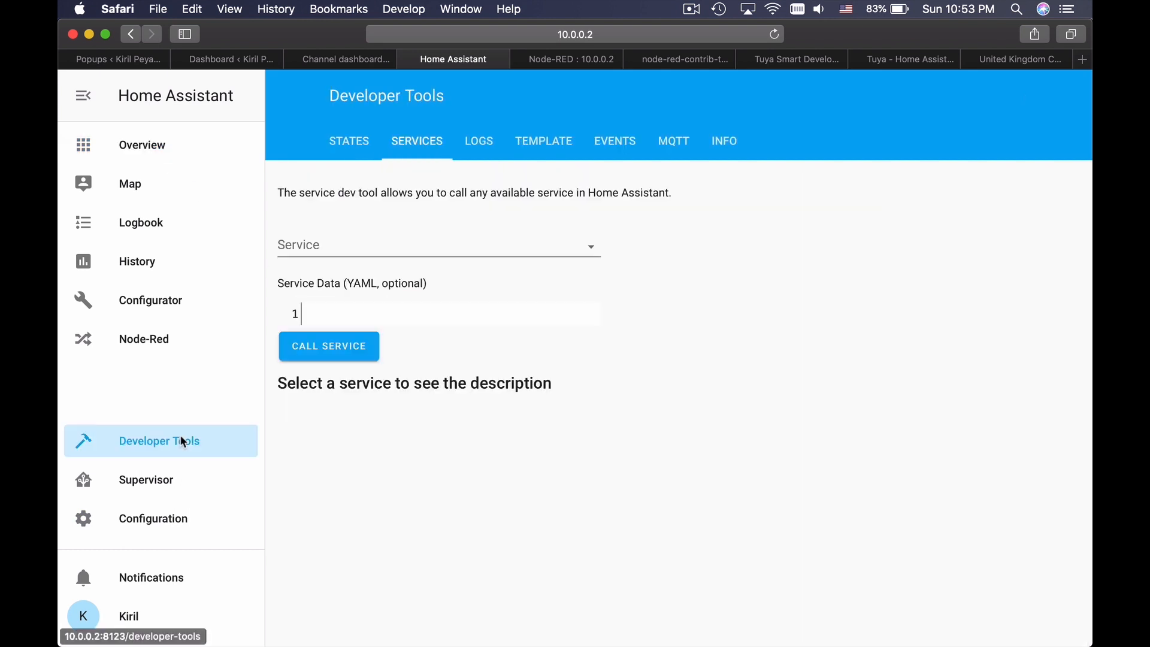
pyautogui.click(349, 141)
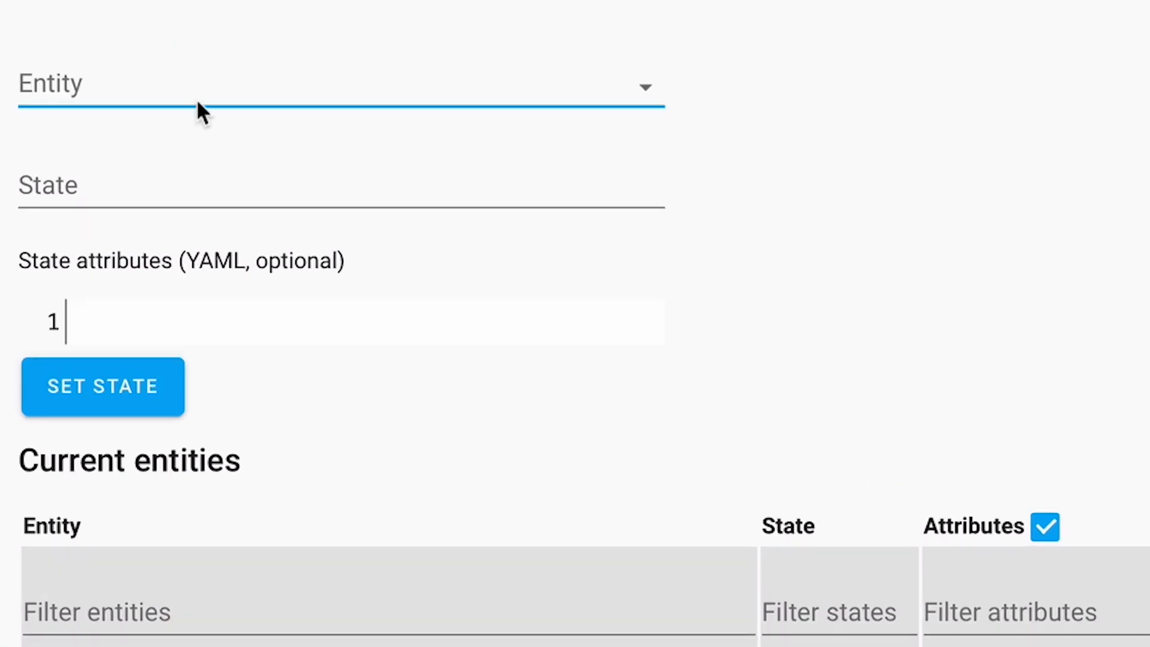
pyautogui.write('tuy')
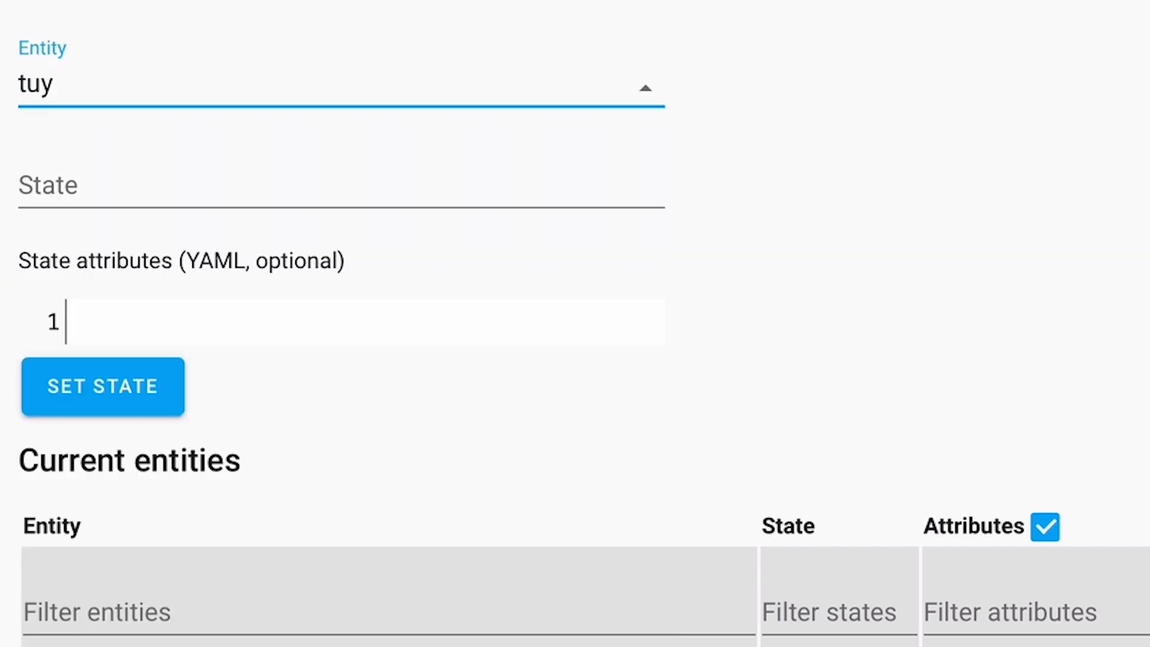
pyautogui.write('lig')
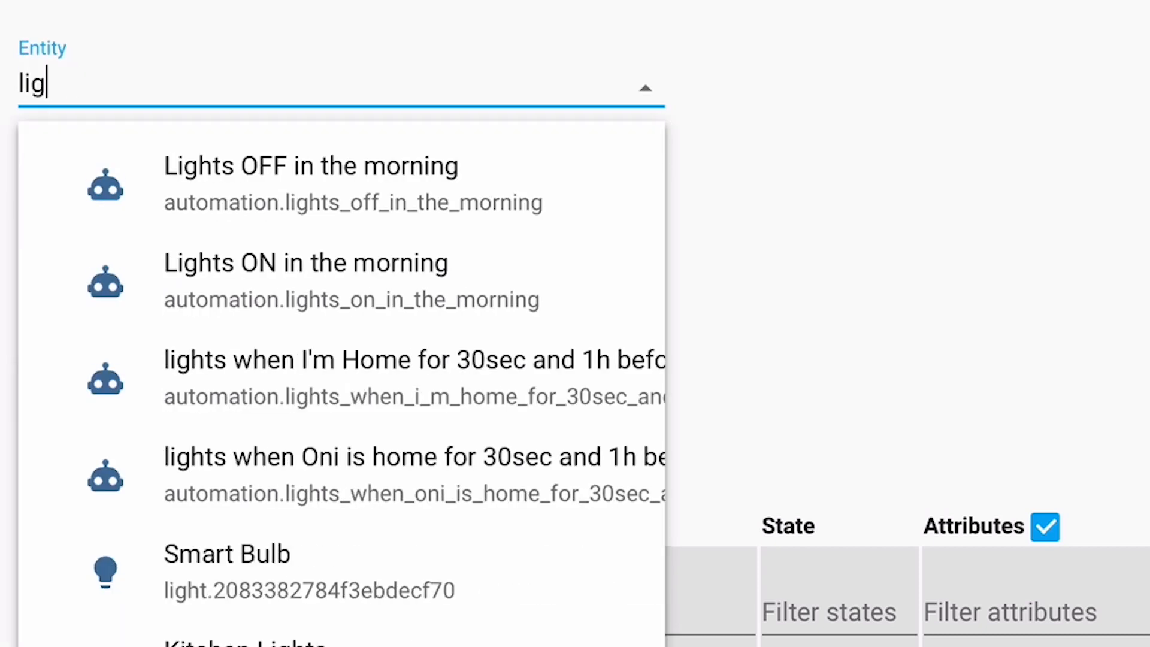
pyautogui.write('ht')
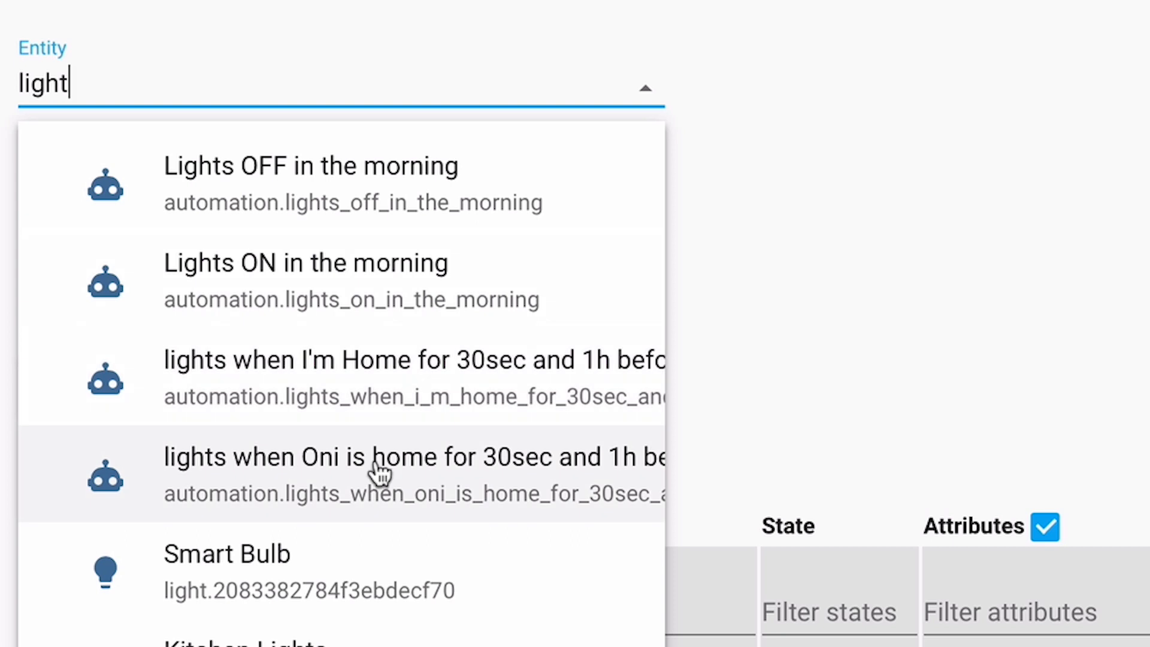
pyautogui.moveTo(311, 591)
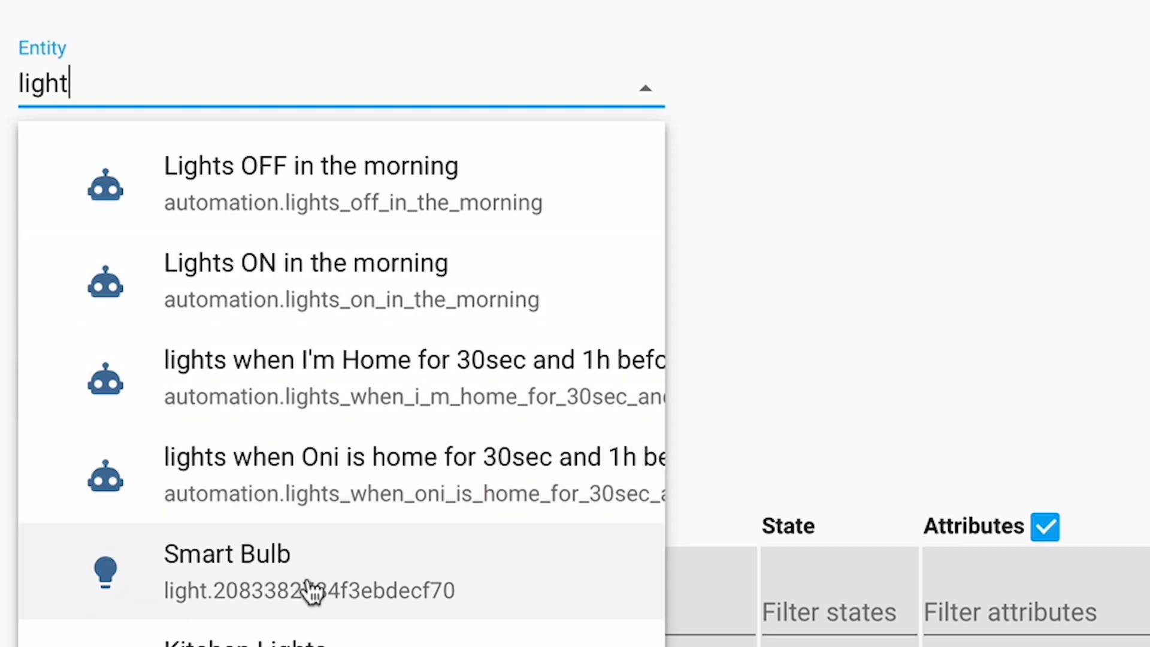
pyautogui.moveTo(196, 581)
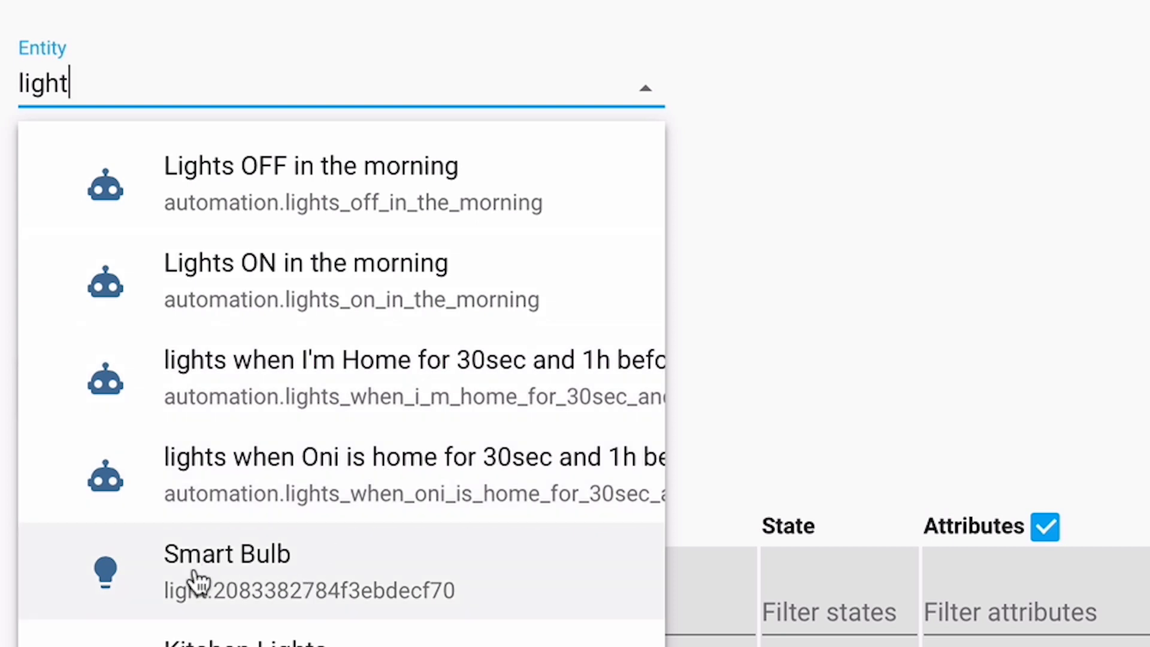
pyautogui.moveTo(283, 584)
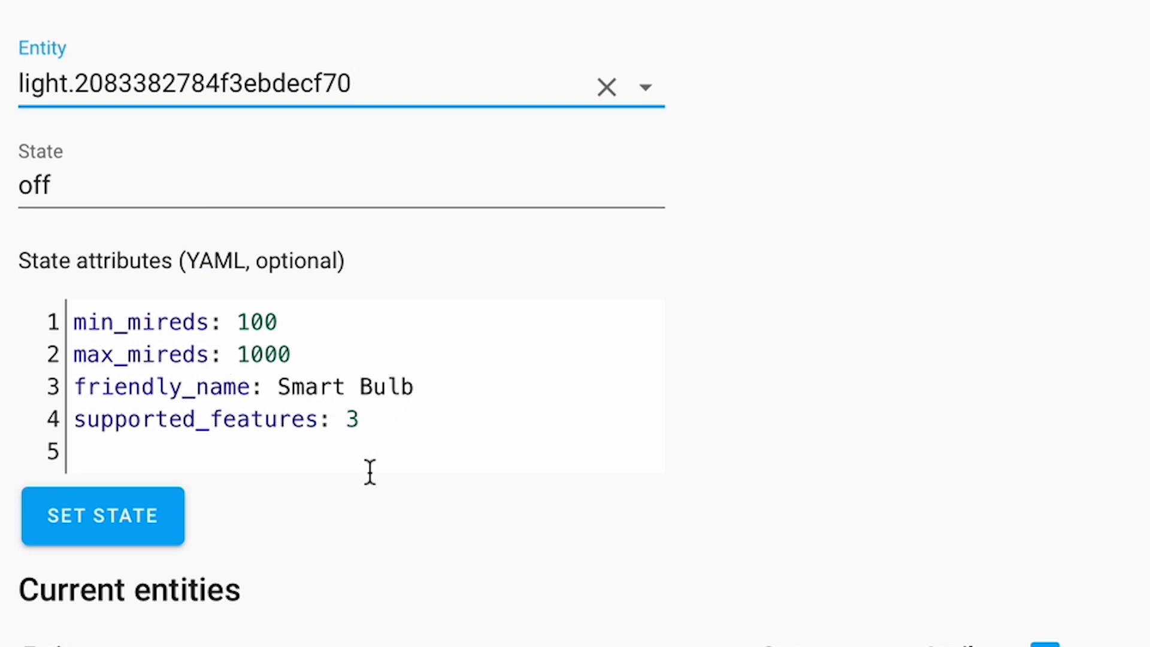
# - Review the Smart Bulb's entity id and off state, then return to Overview
pyautogui.scroll(-3)
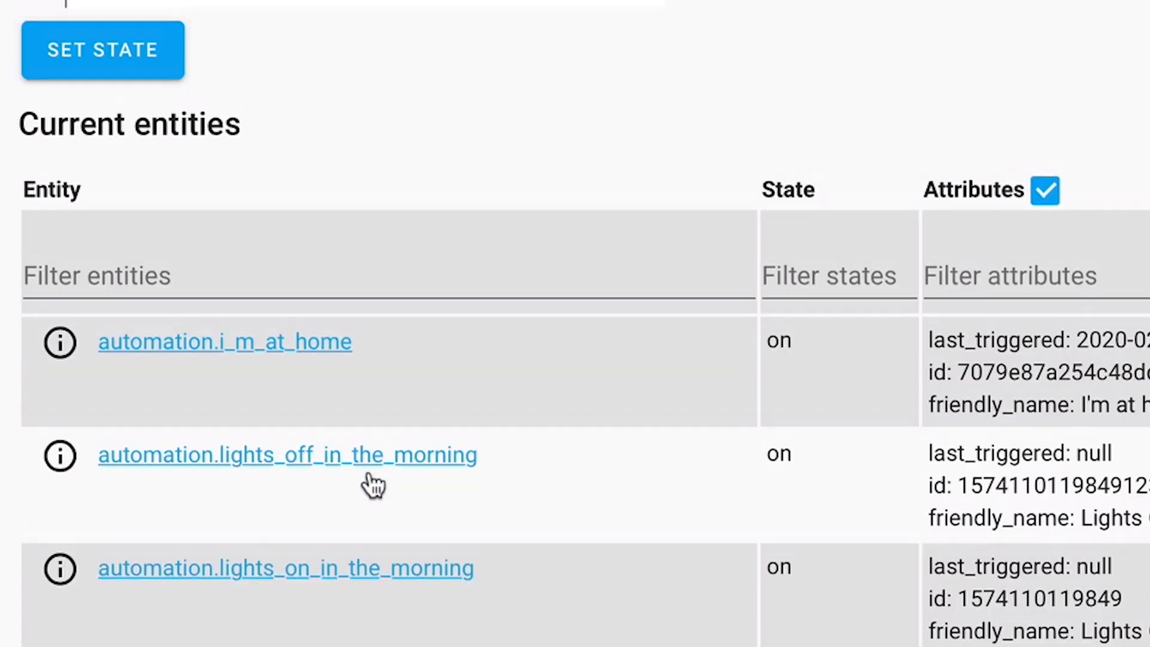
pyautogui.scroll(3)
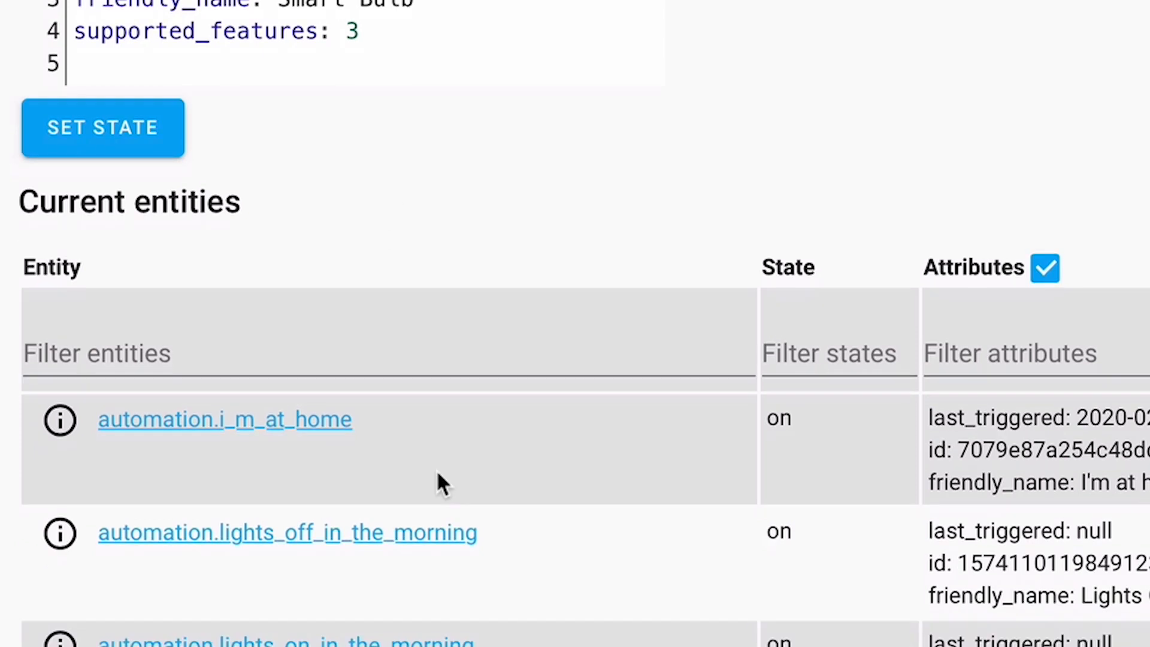
pyautogui.scroll(3)
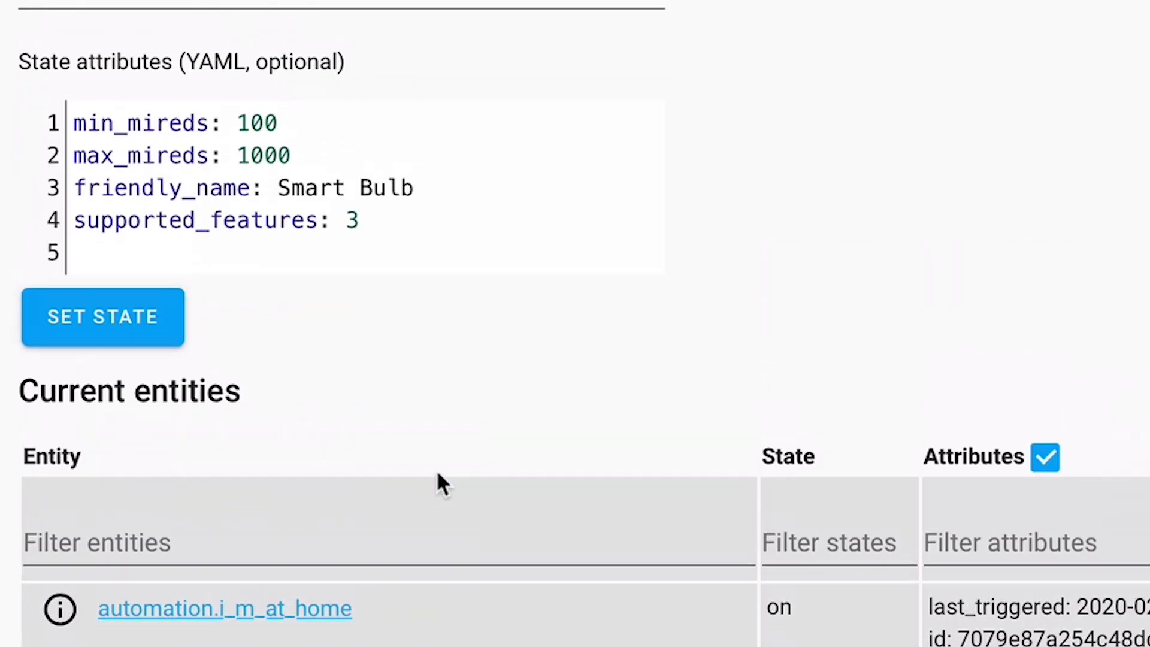
pyautogui.scroll(3)
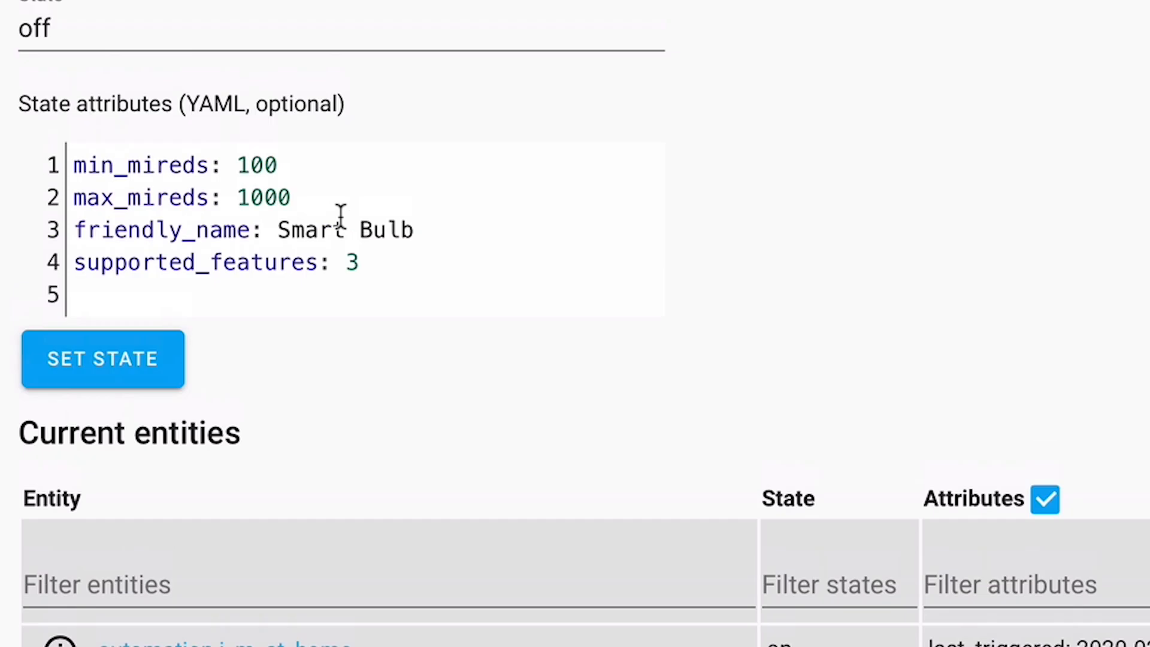
pyautogui.scroll(3)
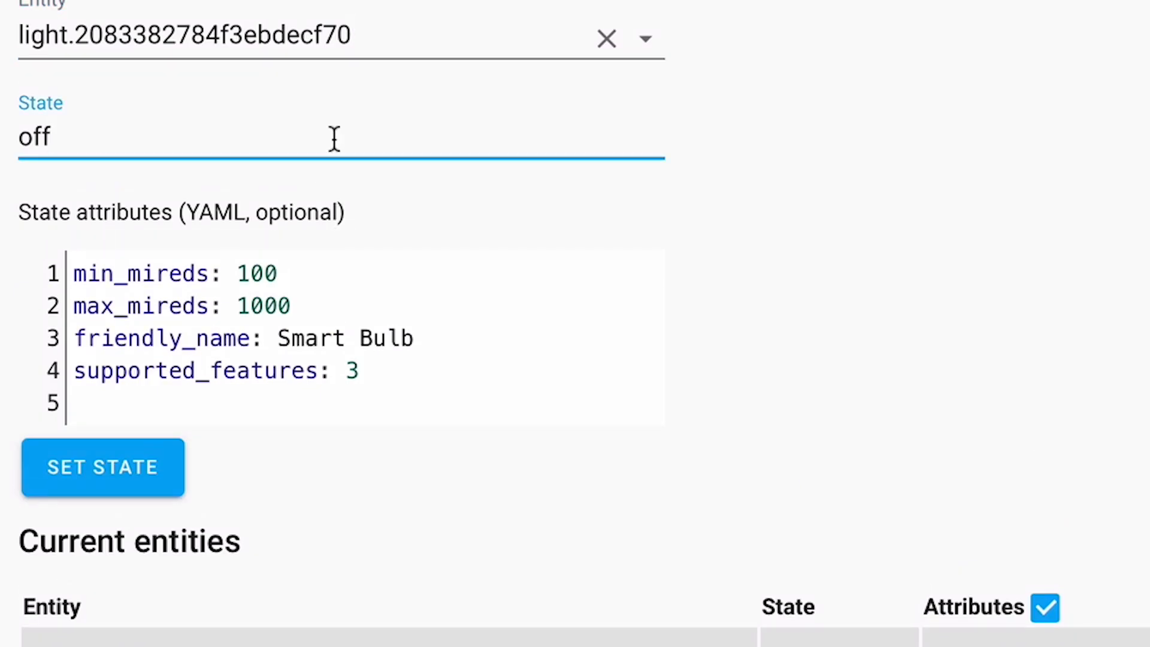
pyautogui.moveTo(307, 355)
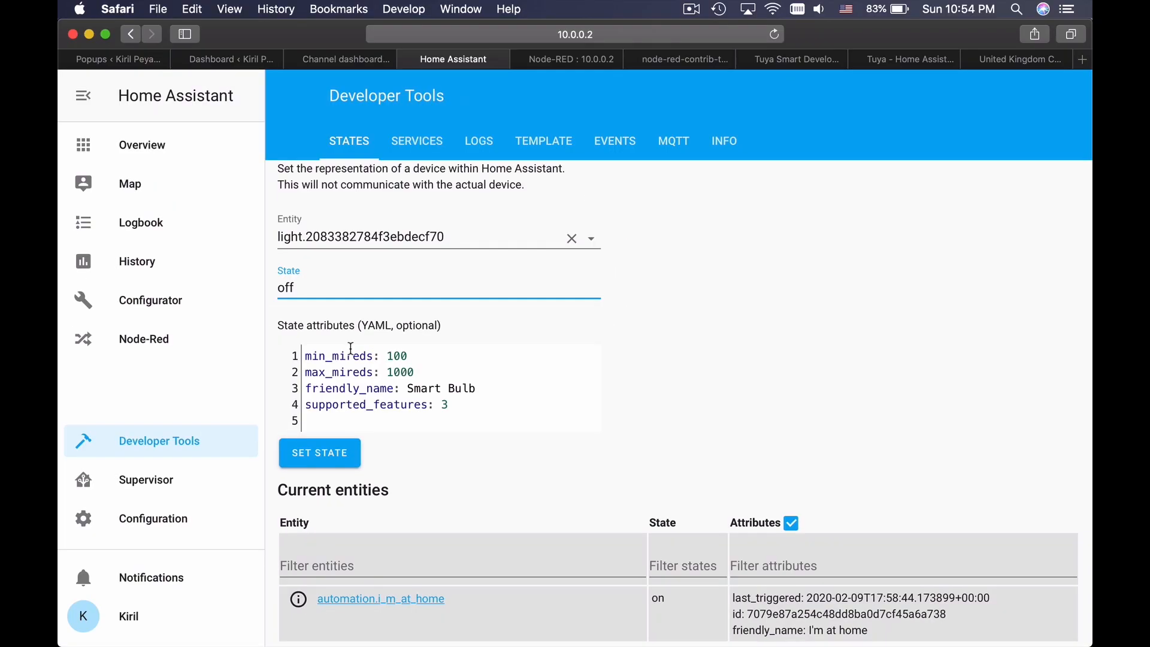
pyautogui.click(142, 145)
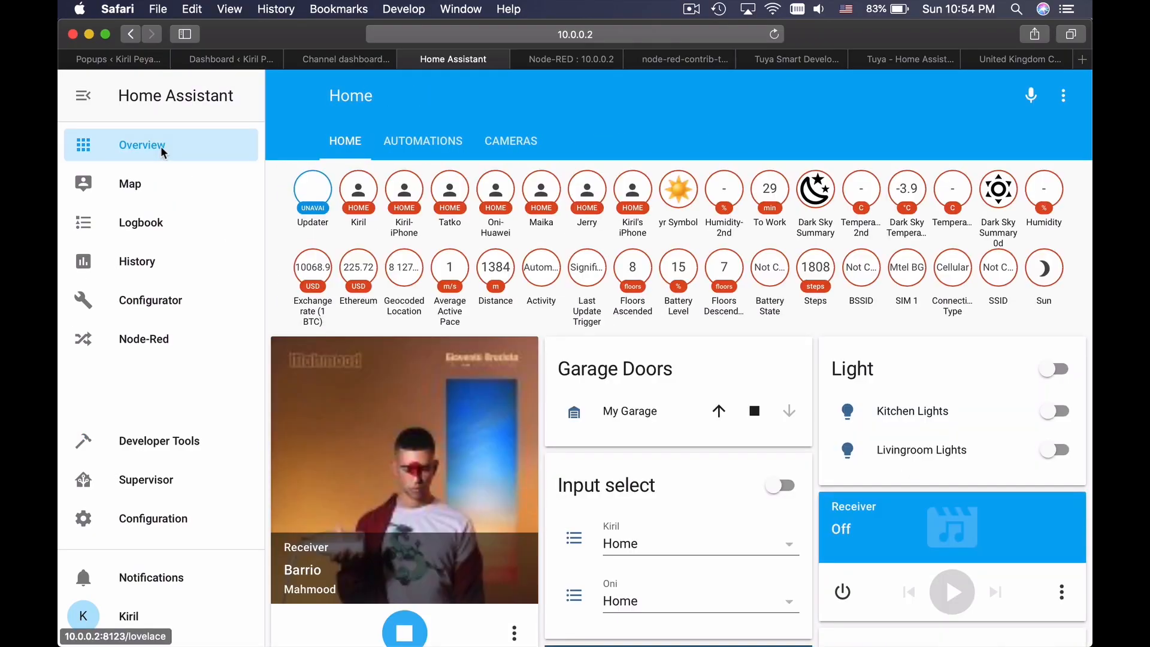
pyautogui.moveTo(481, 255)
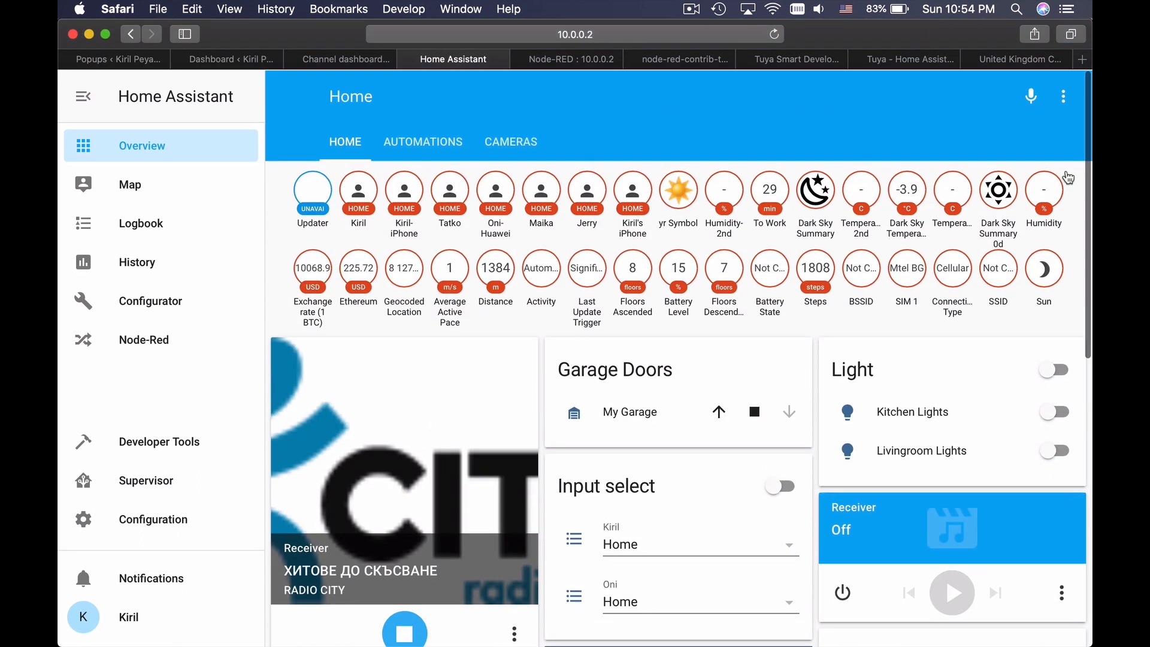
# - Choose Configure UI from the dashboard's three-dot menu
pyautogui.click(1063, 96)
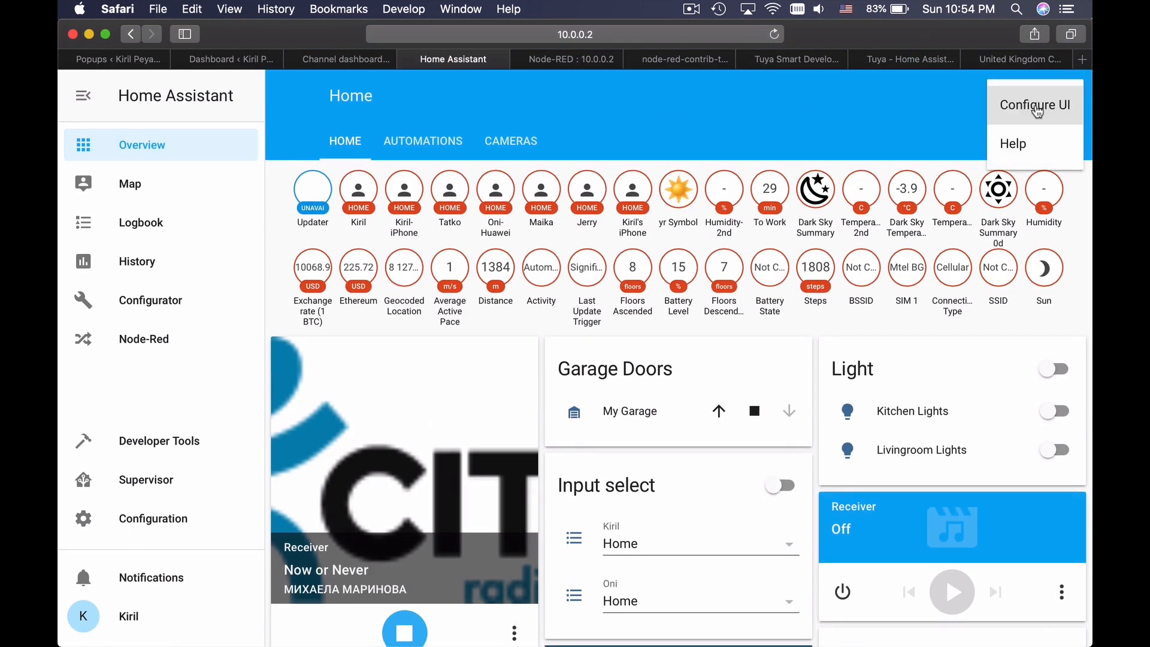
pyautogui.click(1036, 106)
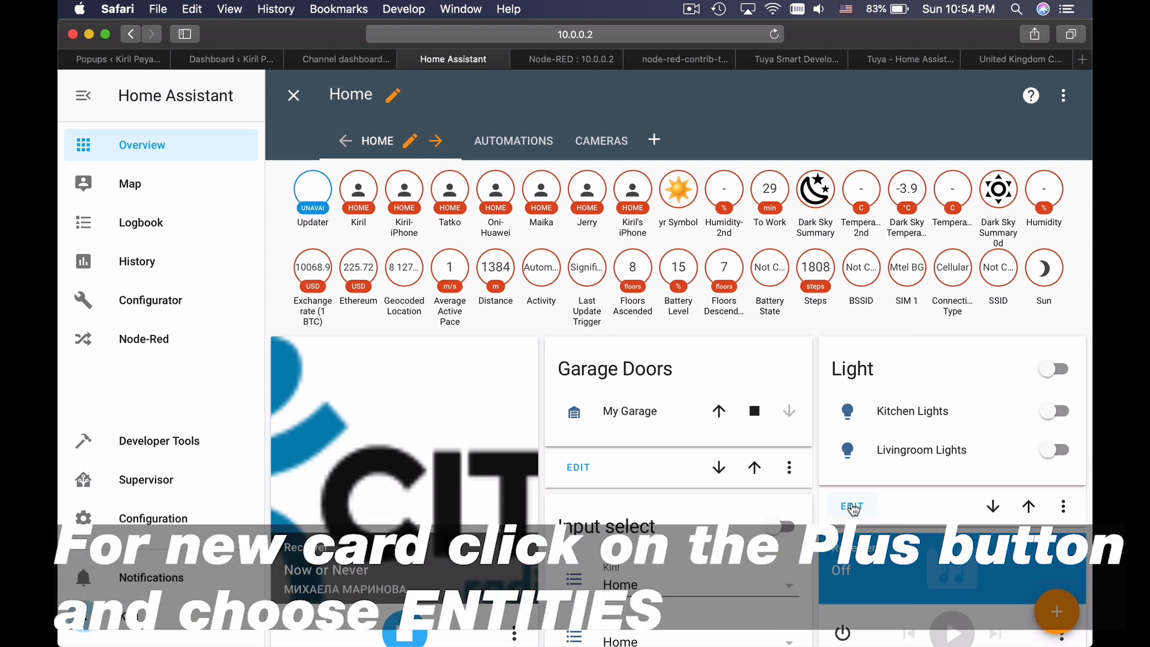
# - Add Smart Bulb as a new entity on the Light card and save it
pyautogui.click(852, 506)
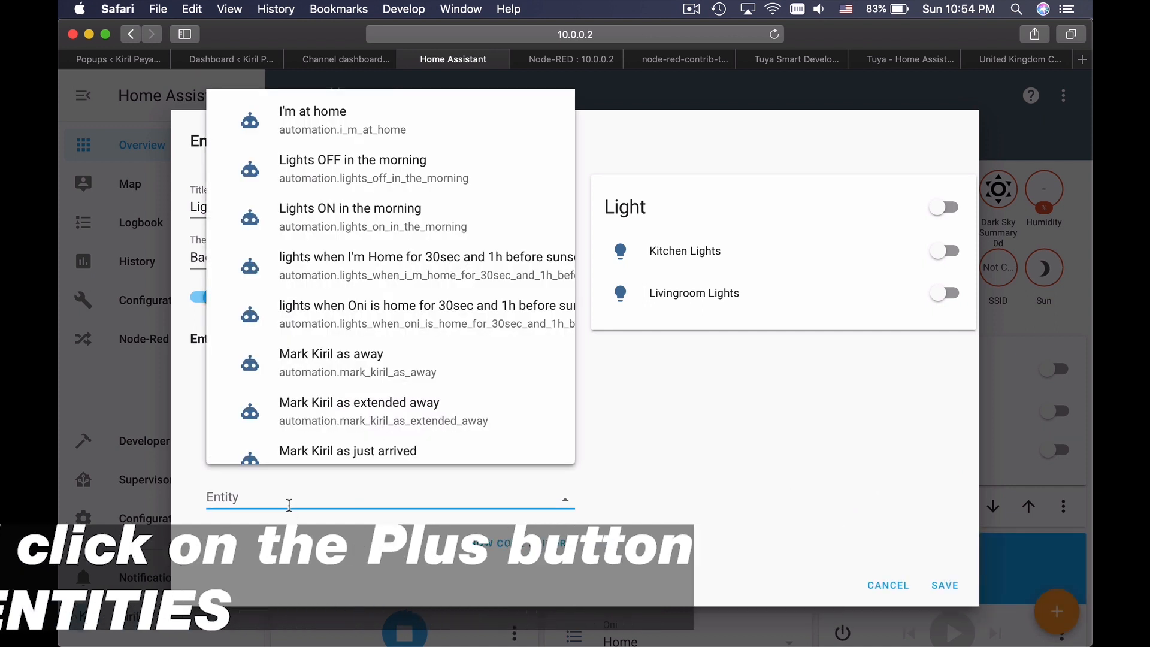
pyautogui.write('sm')
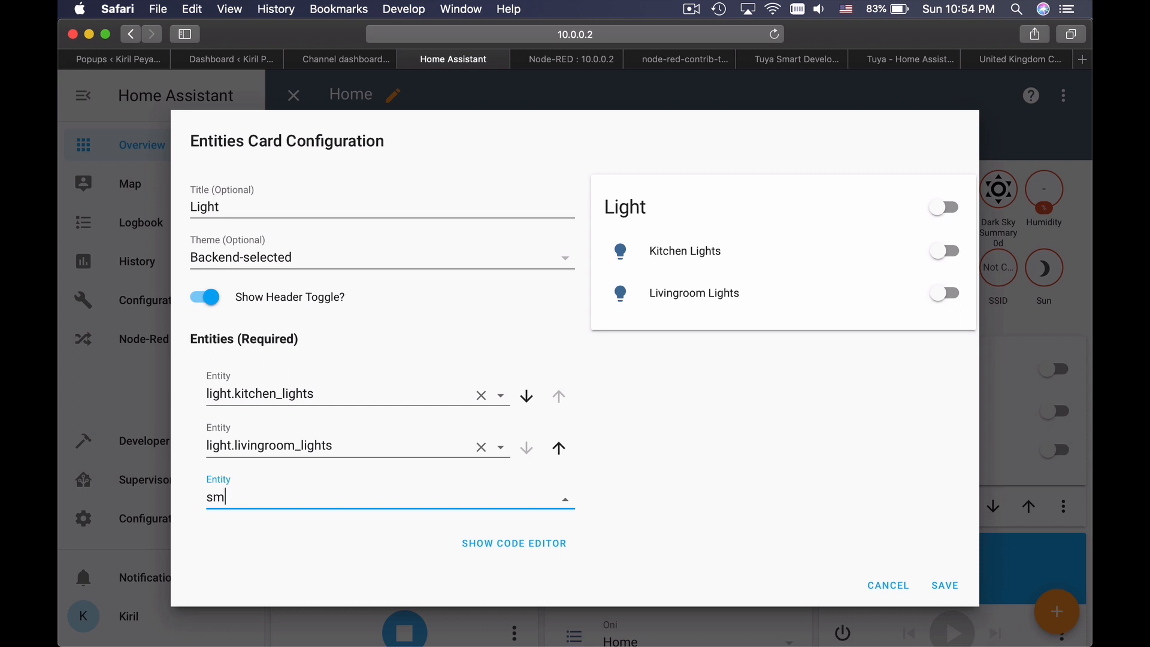
pyautogui.write('b')
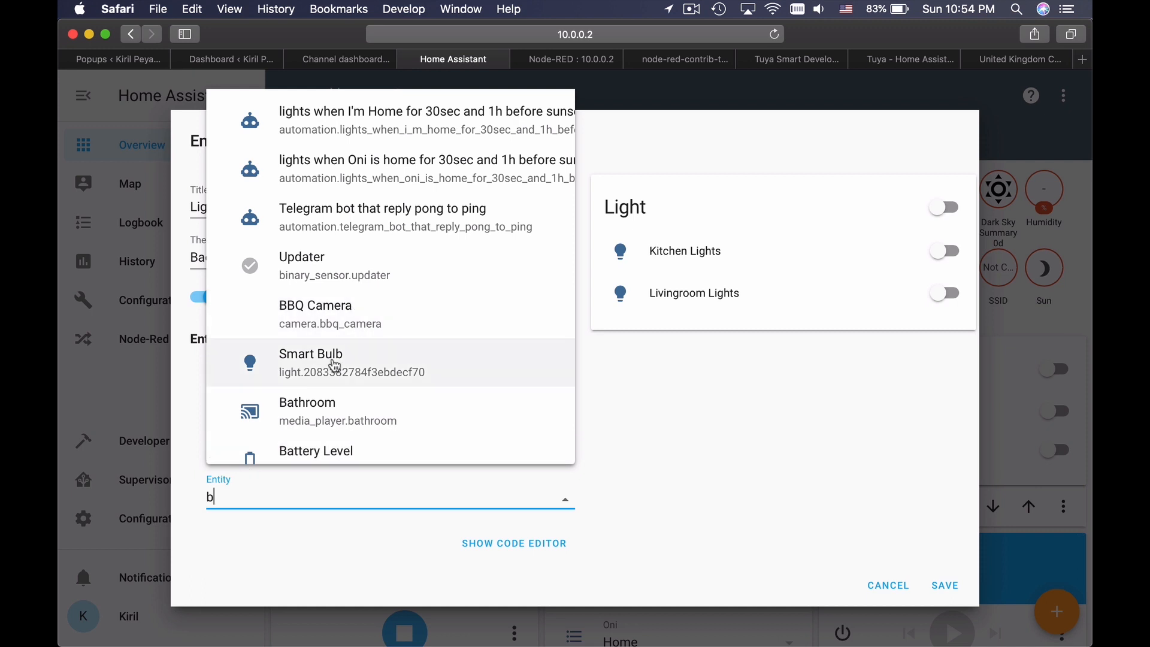
pyautogui.click(311, 362)
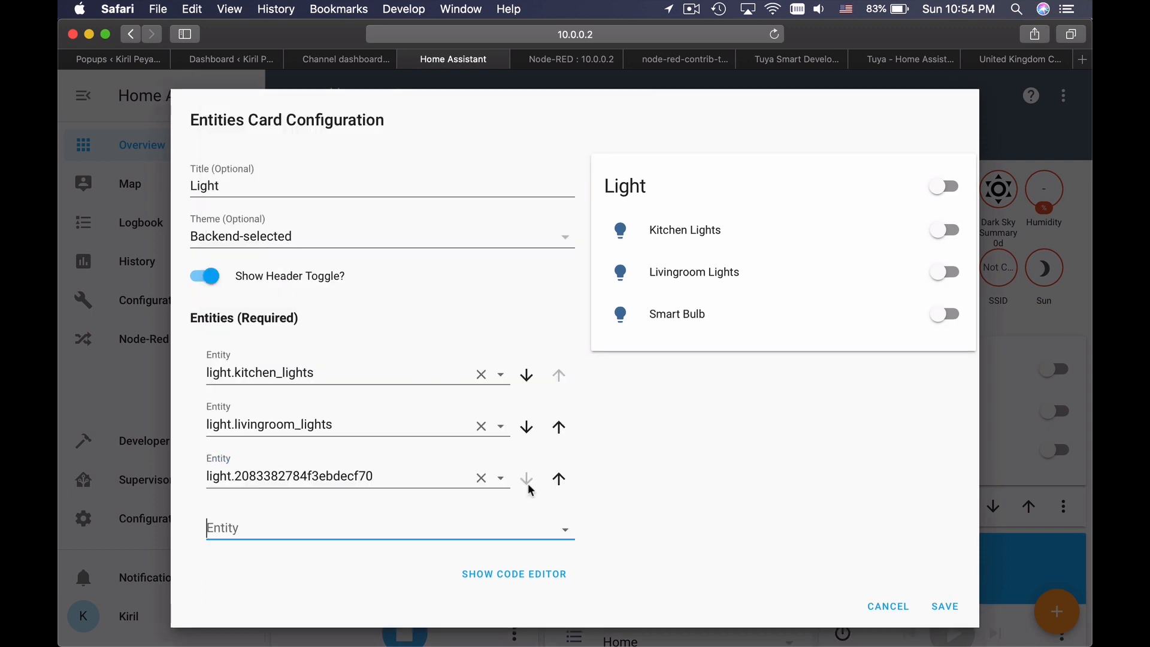
pyautogui.moveTo(716, 332)
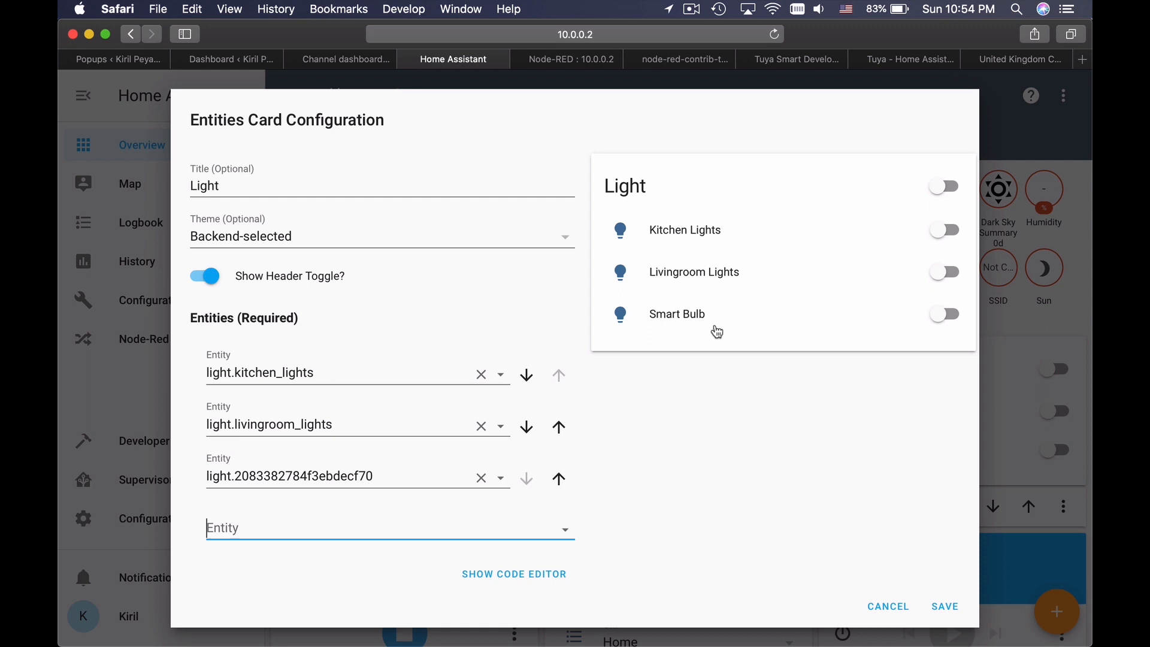
pyautogui.click(945, 606)
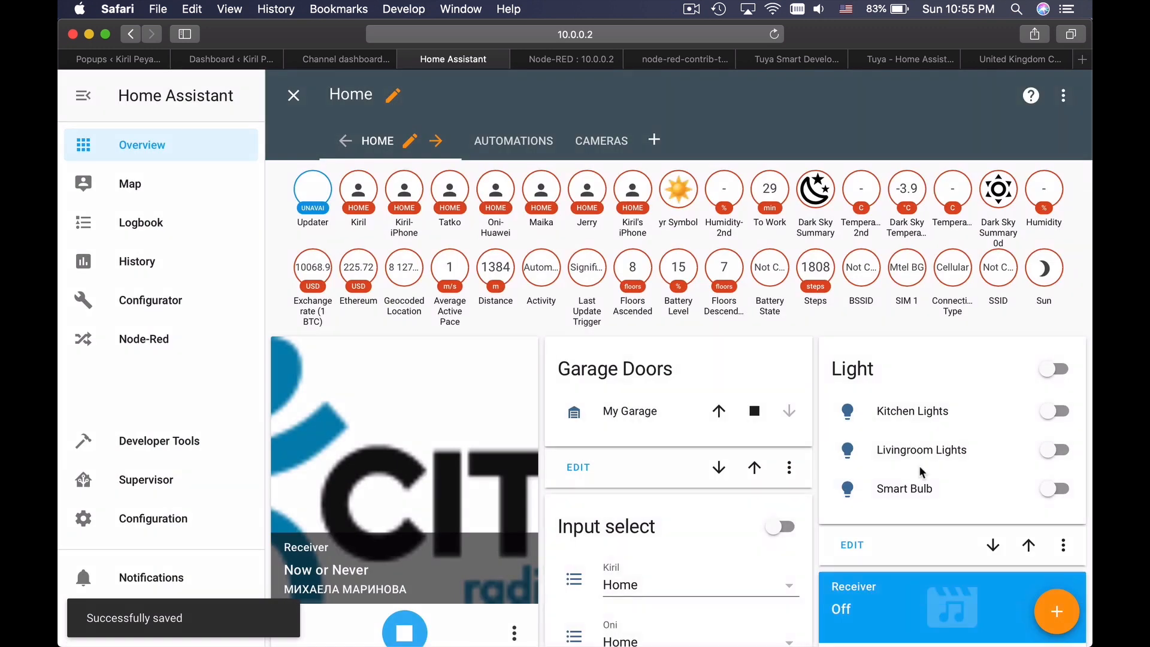
# - Toggle the Smart Bulb on and off several times from the Light card
pyautogui.click(1055, 489)
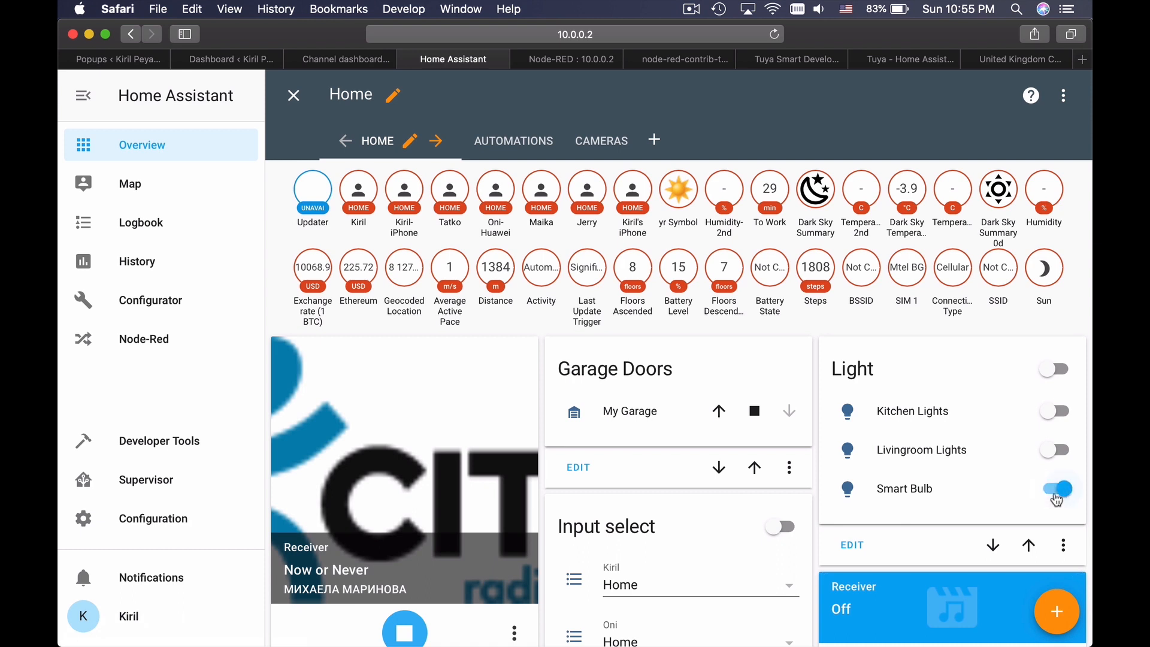
pyautogui.click(1054, 489)
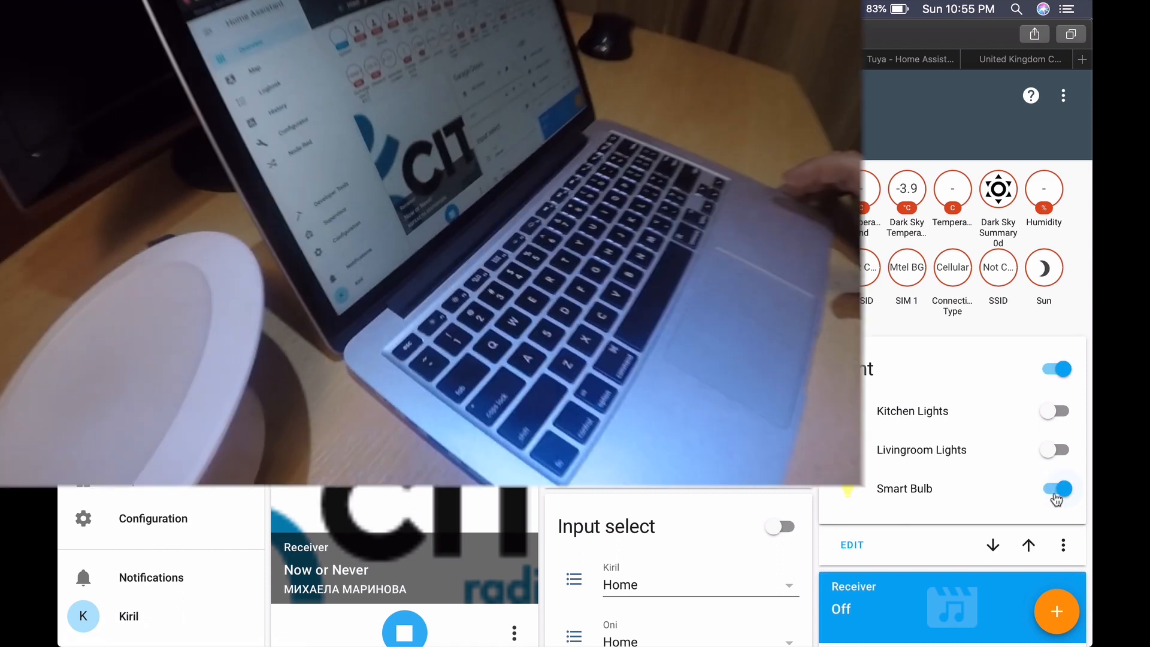
pyautogui.click(1055, 489)
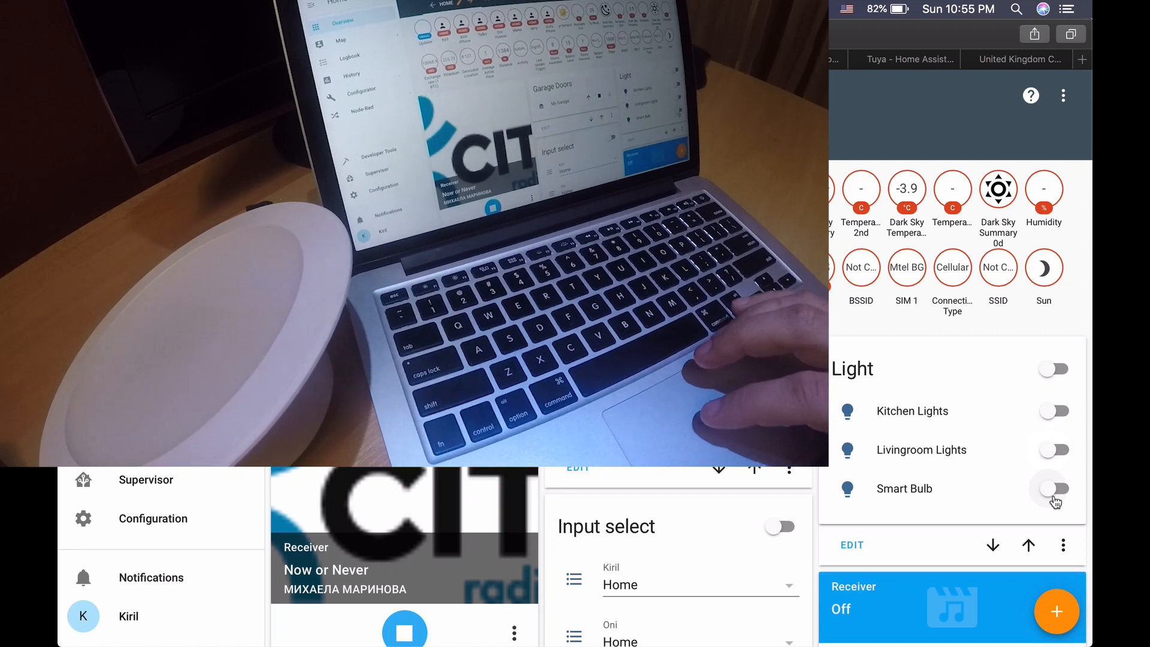
pyautogui.click(1054, 489)
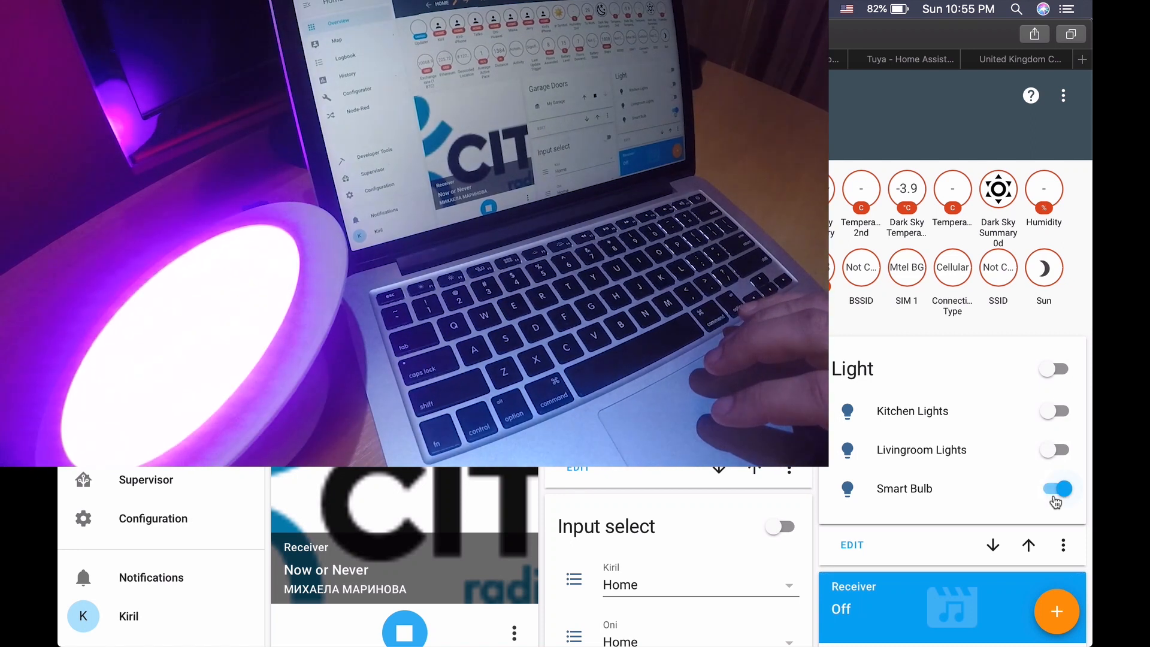
pyautogui.click(1054, 368)
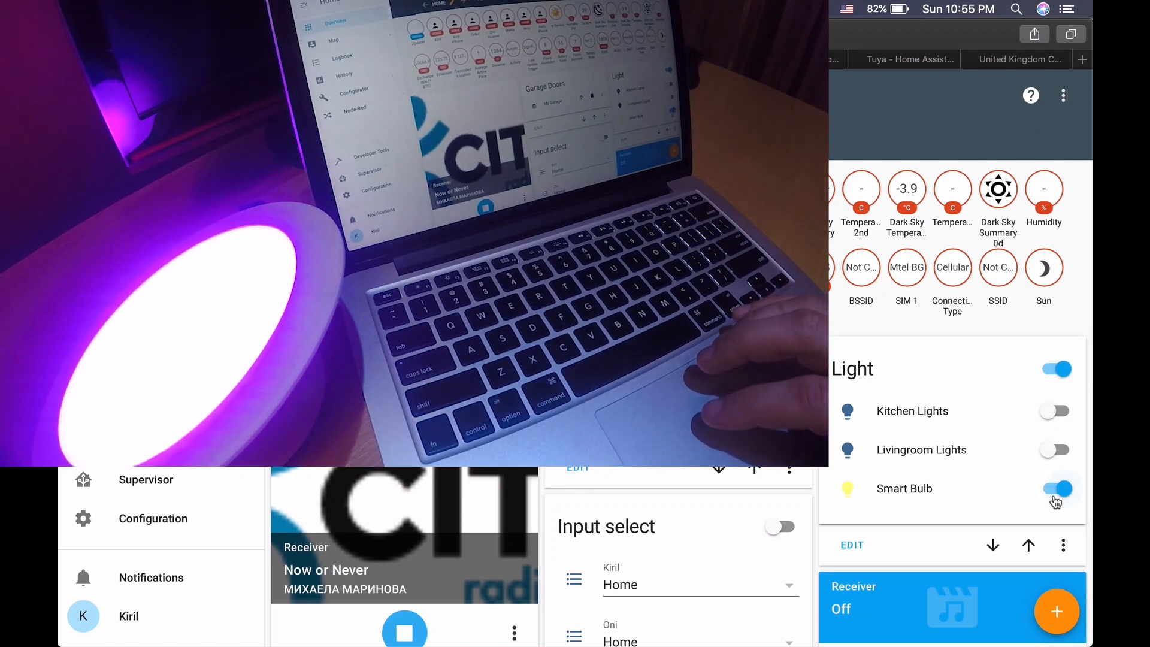
pyautogui.click(1056, 489)
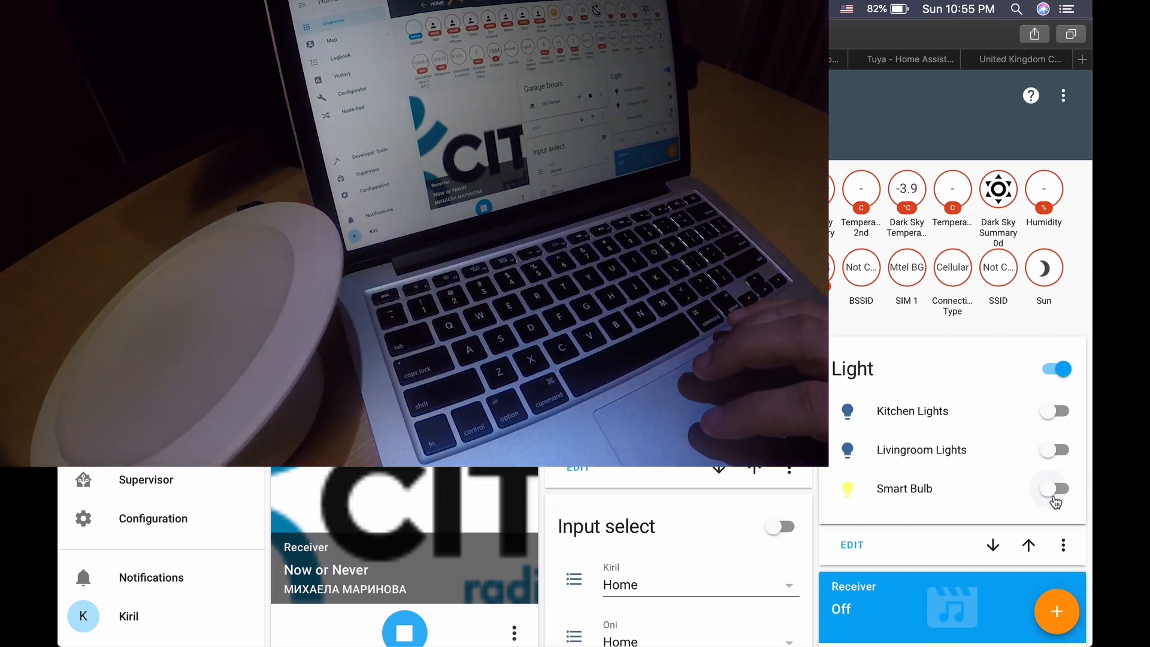